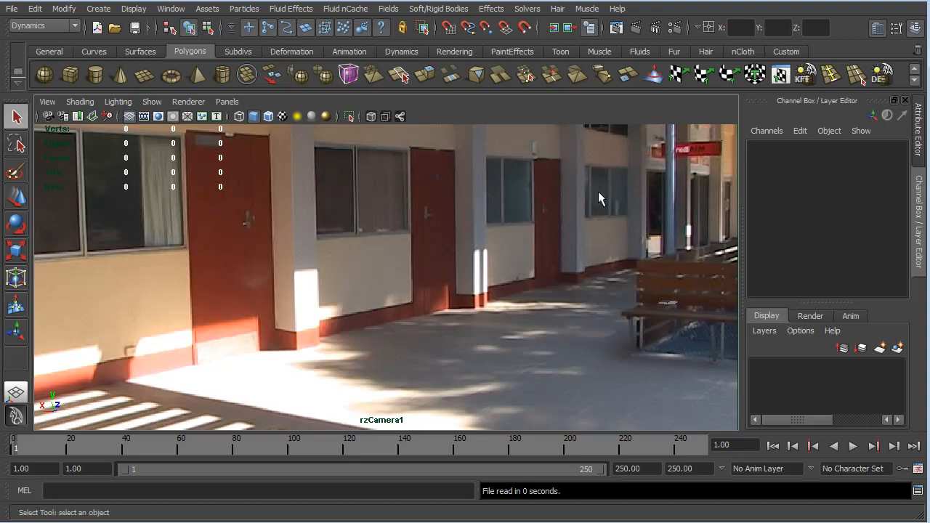
{"action": "mouse_move", "coordinate": [597, 215]}
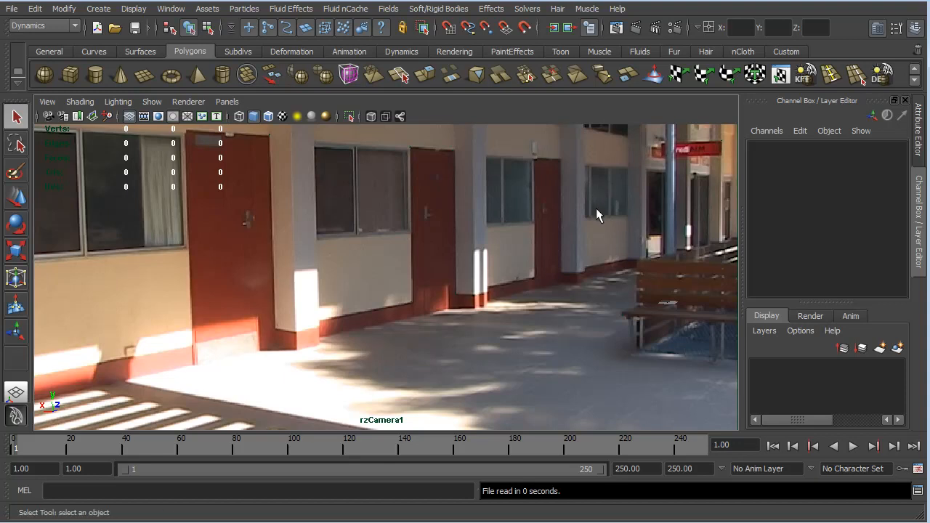
{"action": "mouse_move", "coordinate": [545, 297]}
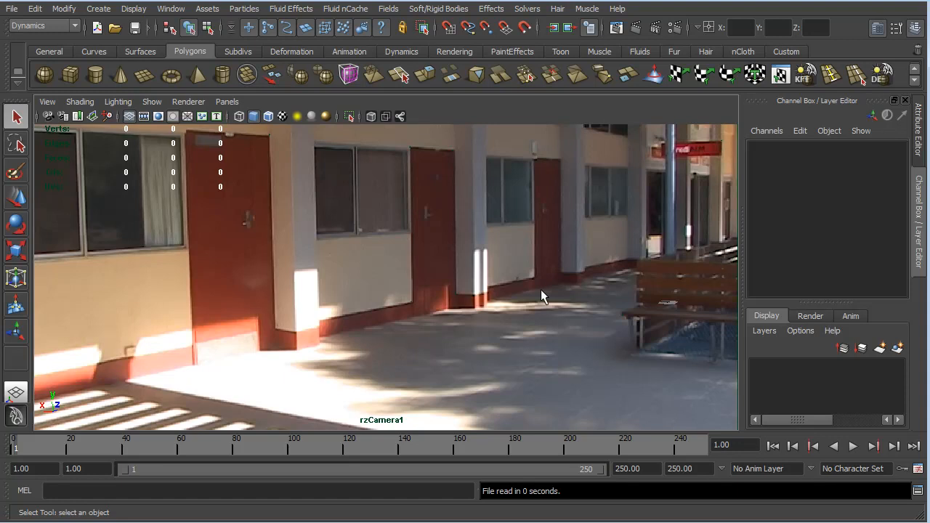
{"action": "mouse_move", "coordinate": [541, 300]}
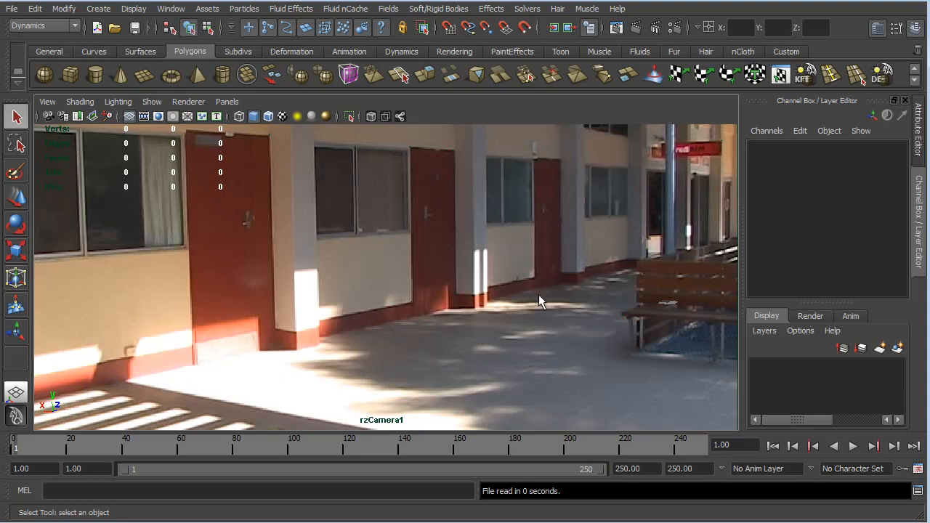
{"action": "mouse_move", "coordinate": [401, 439]}
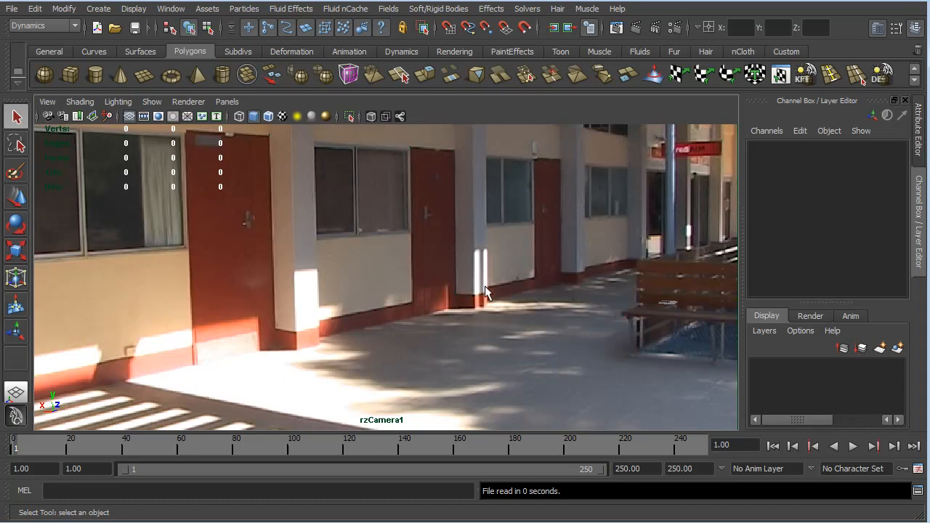
{"action": "mouse_move", "coordinate": [386, 233]}
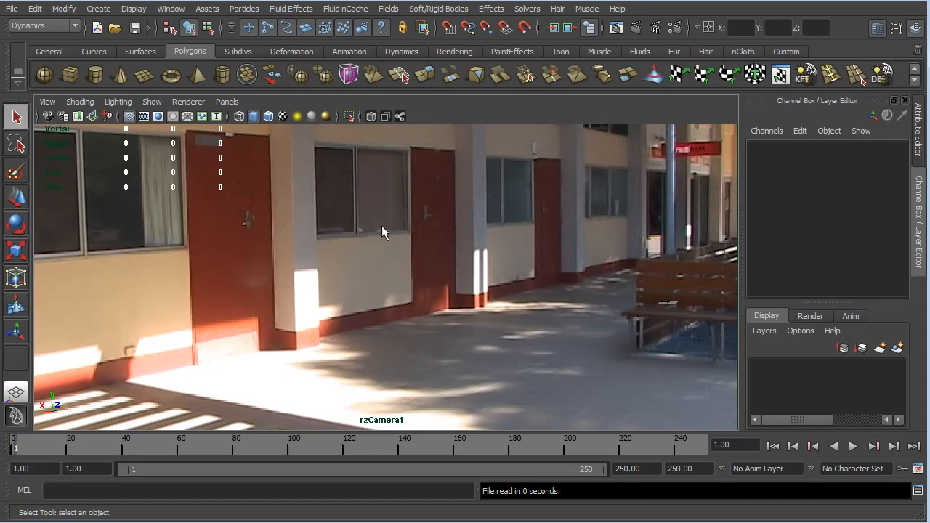
Step: Select tracker rzTracker_Track_04 and scrub to frame 66, then back to frame 16 to check alignment
{"action": "left_click_drag", "start_coordinate": [385, 233], "coordinate": [588, 144]}
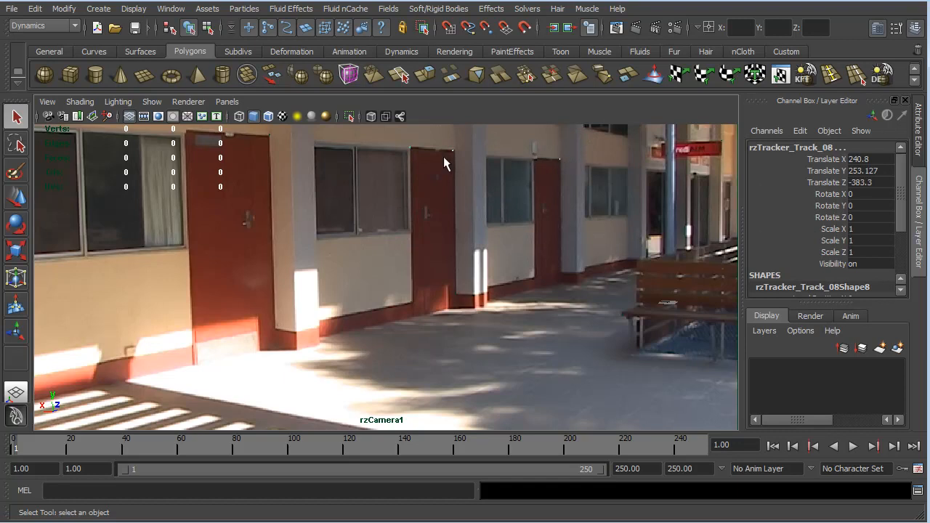
{"action": "mouse_move", "coordinate": [537, 171]}
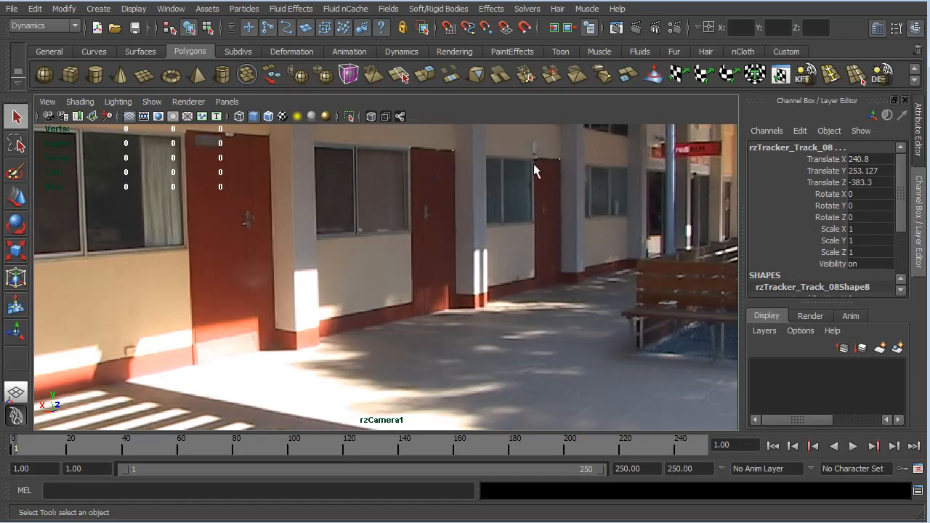
{"action": "mouse_move", "coordinate": [467, 160]}
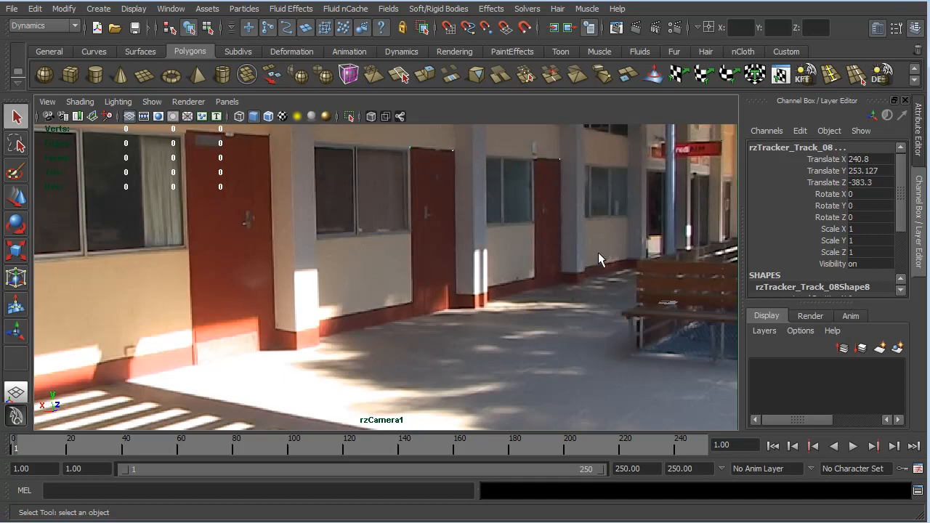
{"action": "mouse_move", "coordinate": [603, 301]}
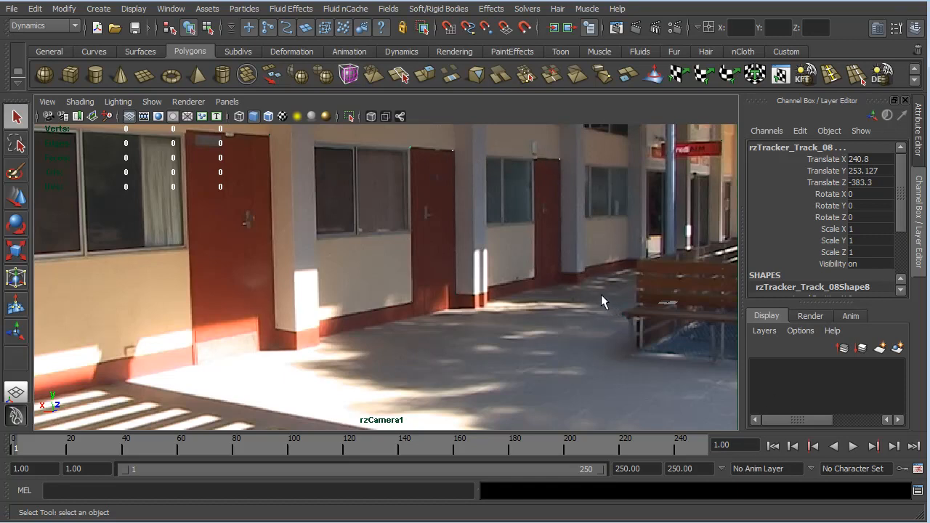
{"action": "mouse_move", "coordinate": [596, 299]}
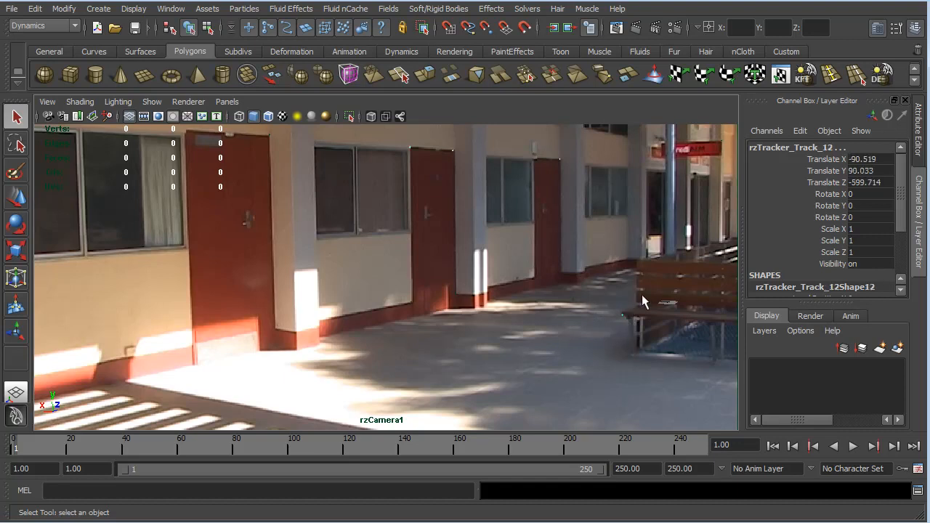
{"action": "mouse_move", "coordinate": [622, 321]}
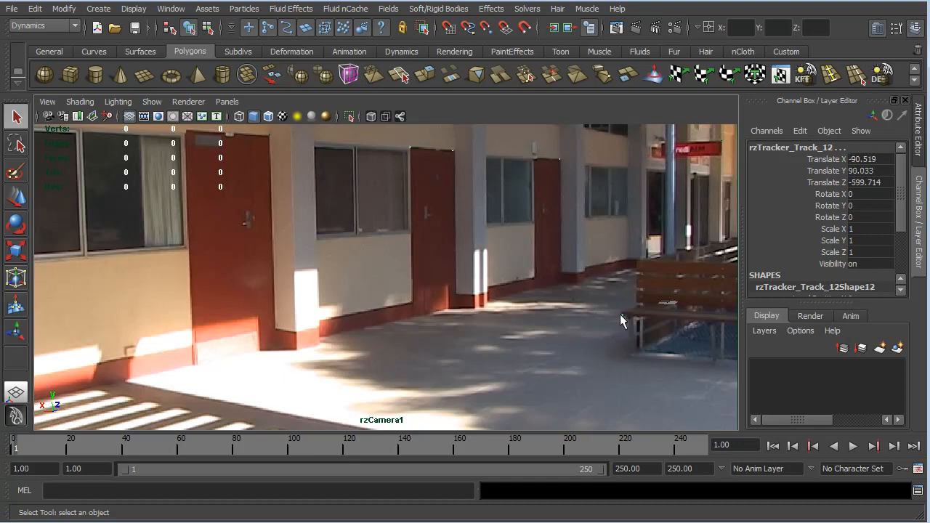
{"action": "mouse_move", "coordinate": [666, 327]}
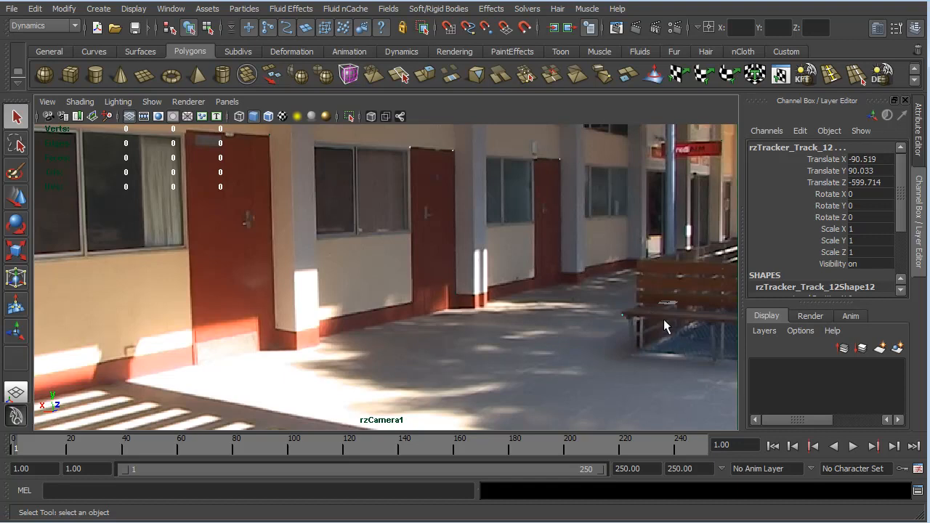
{"action": "mouse_move", "coordinate": [12, 462]}
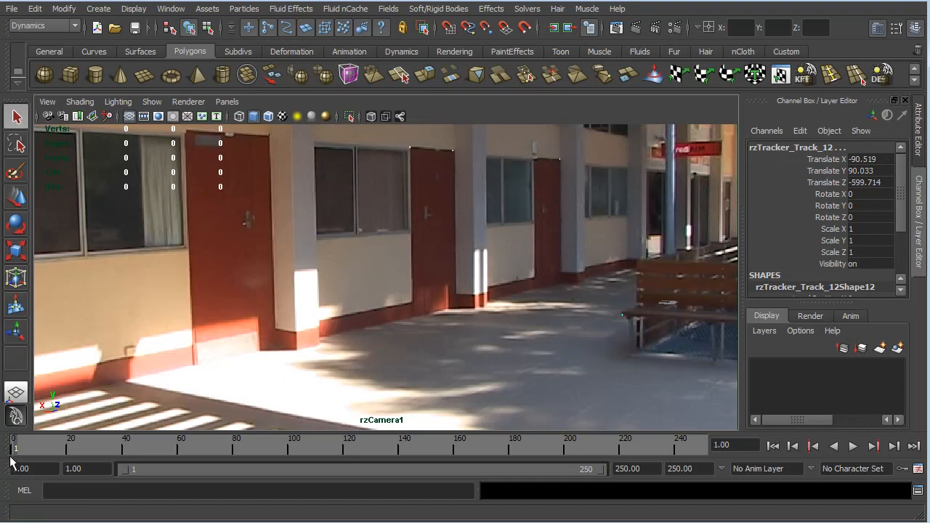
{"action": "left_click", "coordinate": [852, 446]}
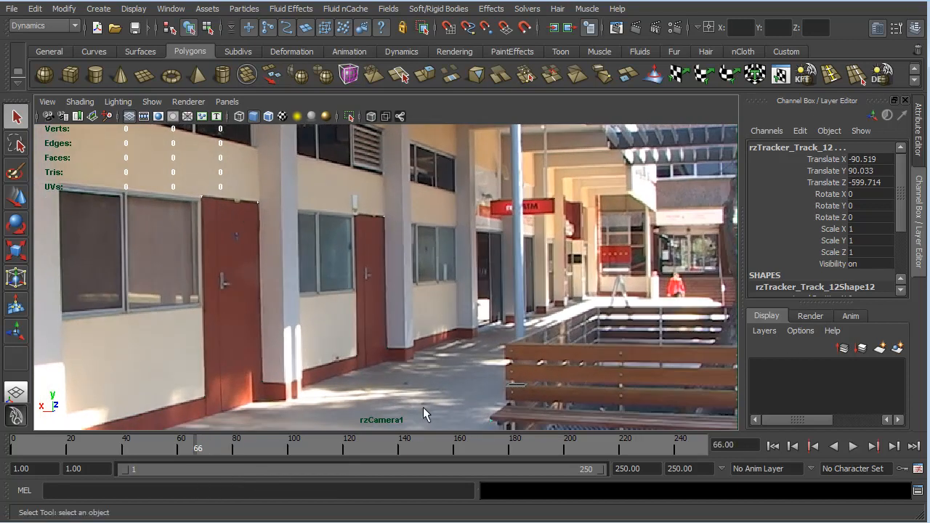
{"action": "mouse_move", "coordinate": [547, 259]}
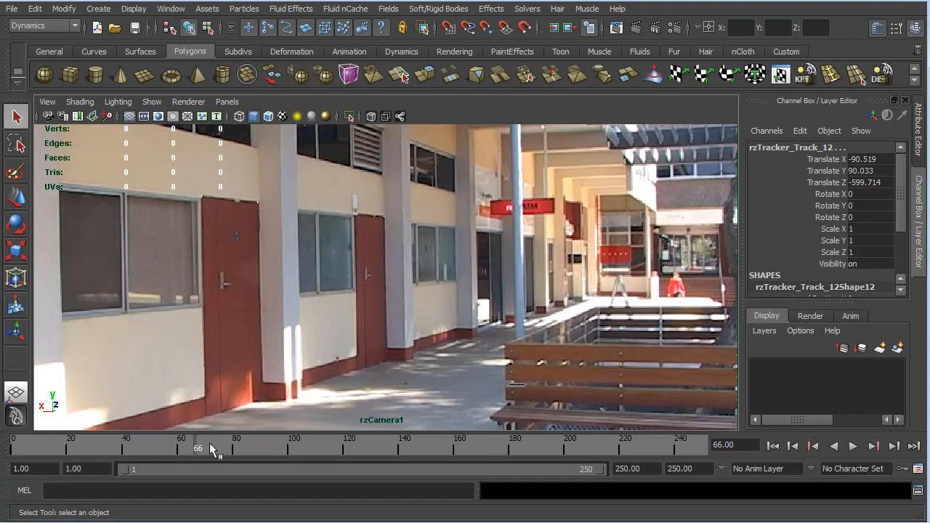
{"action": "mouse_move", "coordinate": [405, 313]}
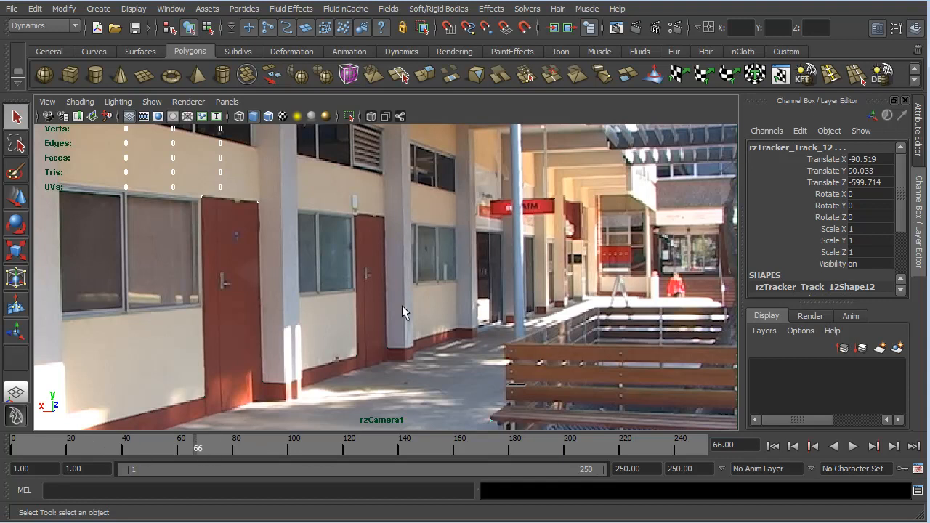
{"action": "mouse_move", "coordinate": [413, 359]}
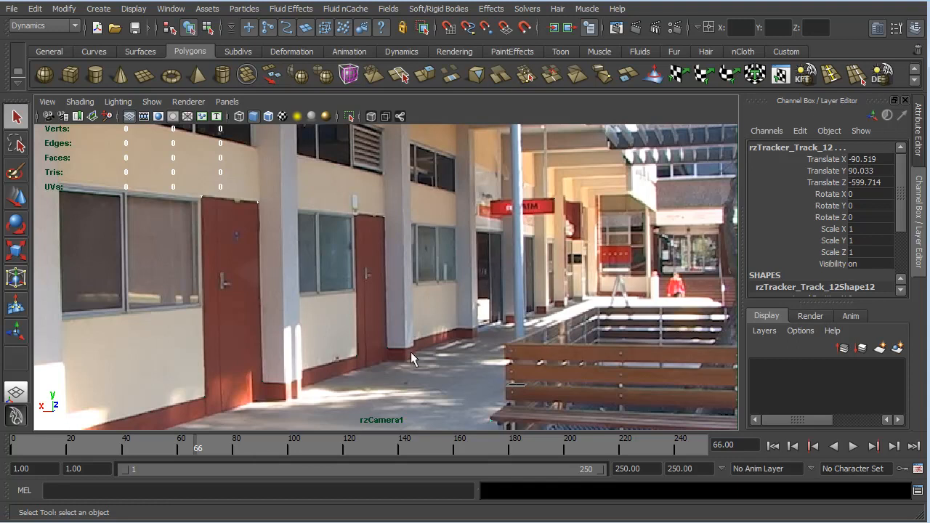
{"action": "mouse_move", "coordinate": [197, 451]}
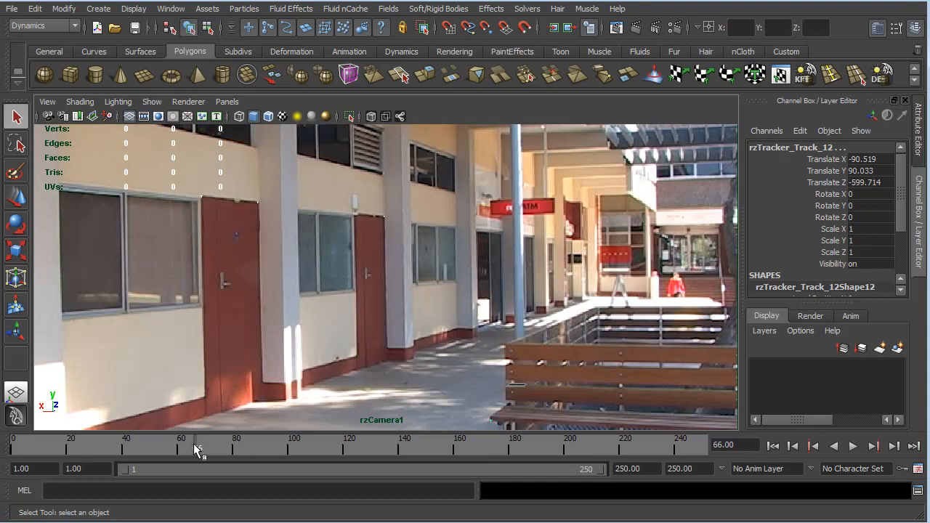
{"action": "left_click", "coordinate": [852, 446]}
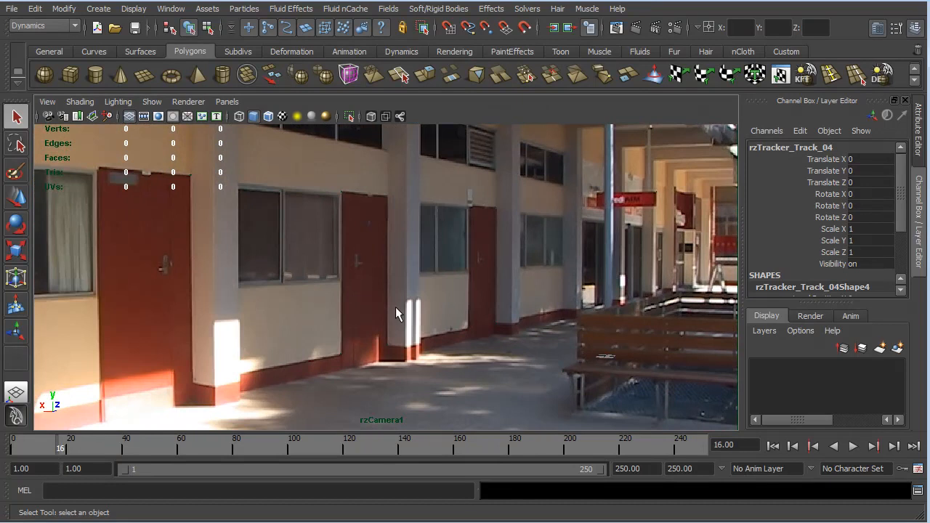
{"action": "mouse_move", "coordinate": [526, 171]}
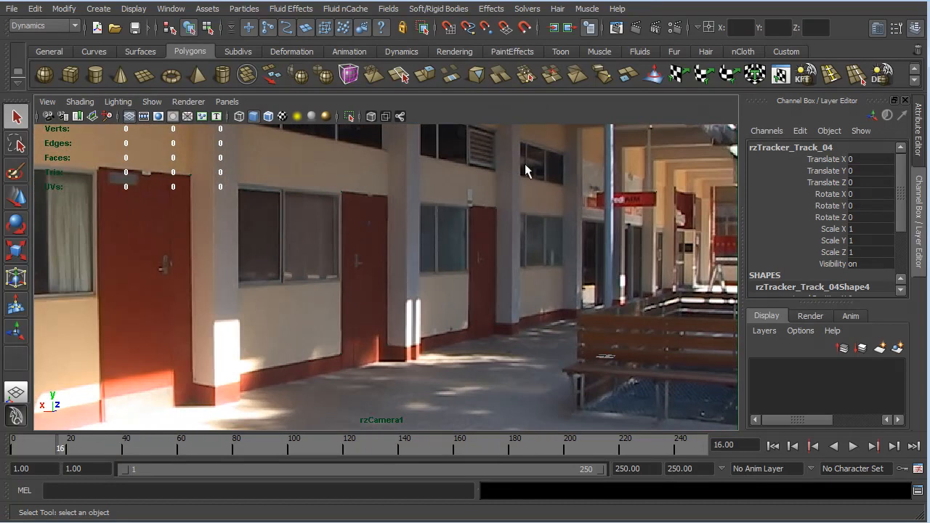
{"action": "mouse_move", "coordinate": [487, 189]}
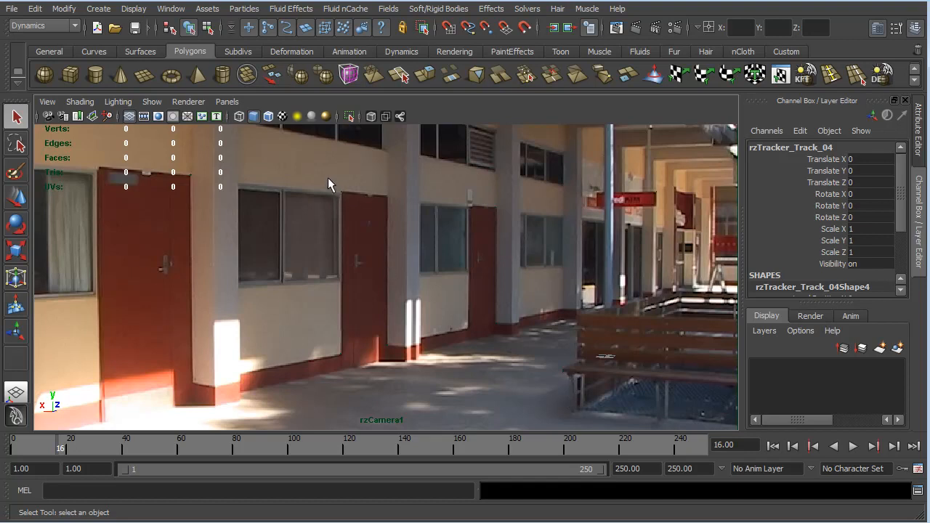
{"action": "mouse_move", "coordinate": [317, 182]}
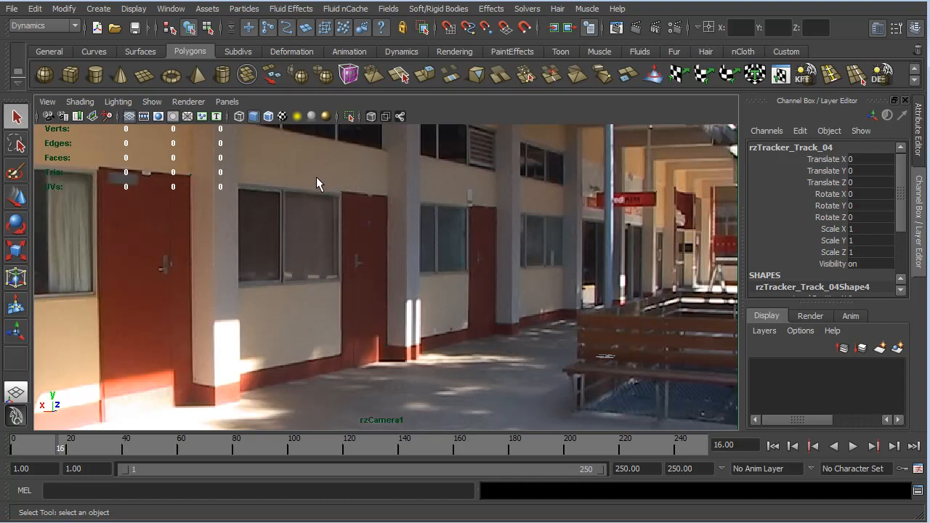
Step: Inspect rzTracker_Track_10, then select rzTracker_Track_09 to read its translate values
{"action": "left_click_drag", "start_coordinate": [318, 169], "coordinate": [419, 367]}
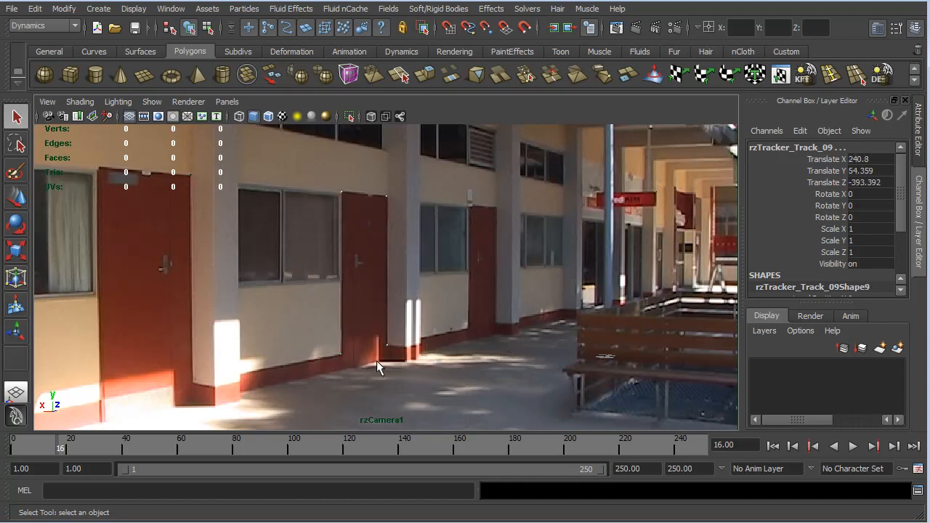
{"action": "mouse_move", "coordinate": [384, 329]}
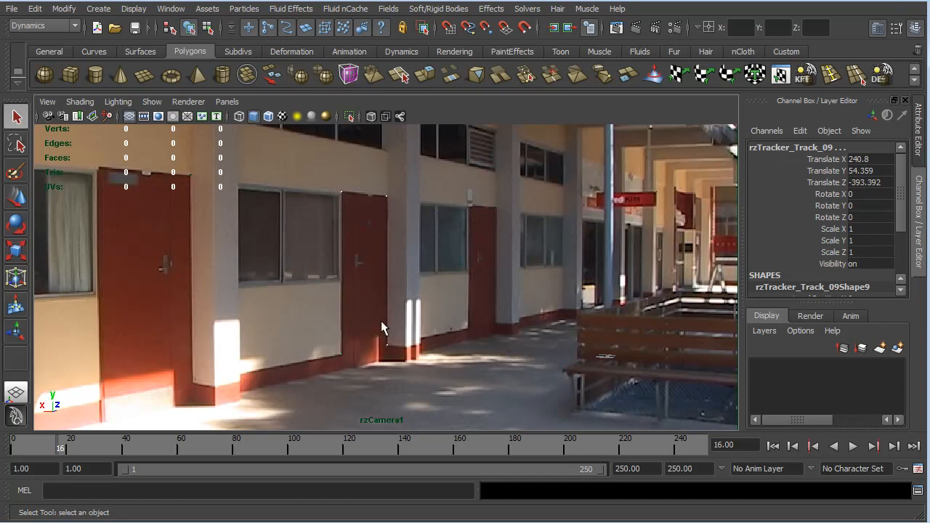
{"action": "mouse_move", "coordinate": [338, 360]}
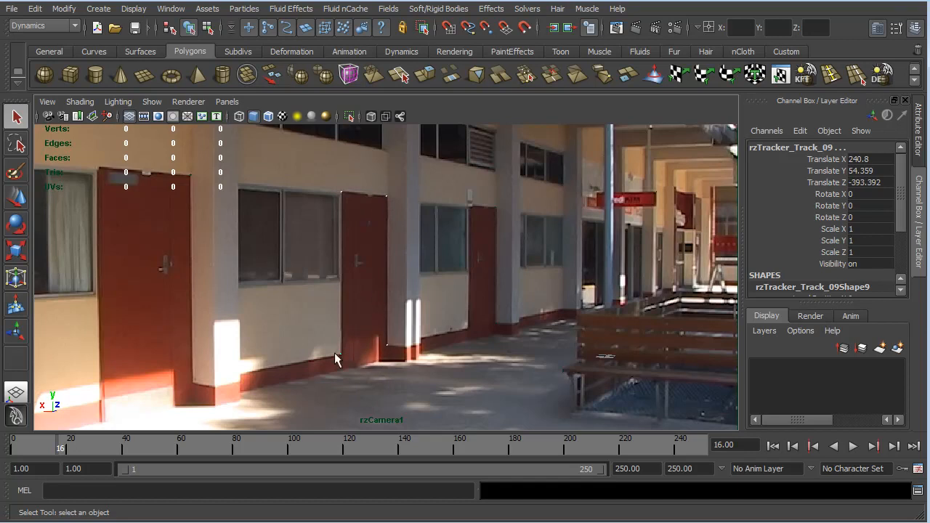
{"action": "mouse_move", "coordinate": [413, 336]}
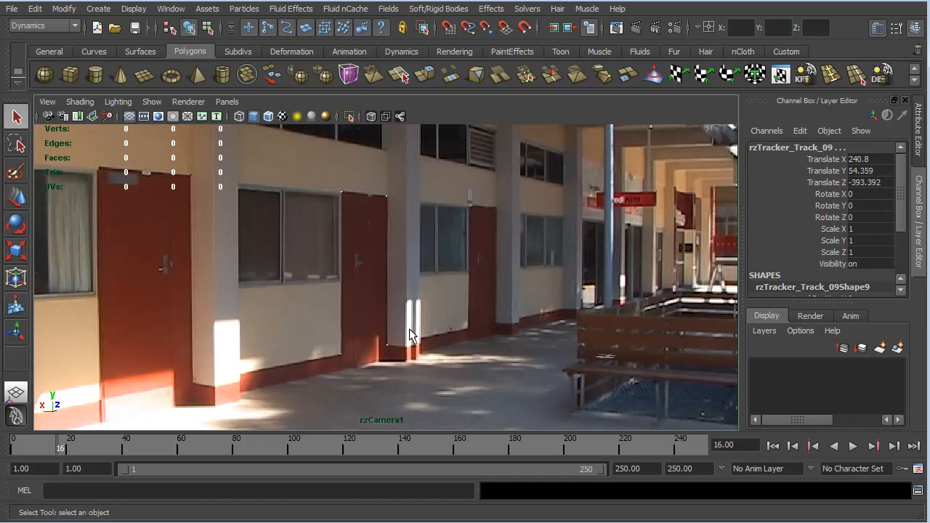
{"action": "mouse_move", "coordinate": [448, 183]}
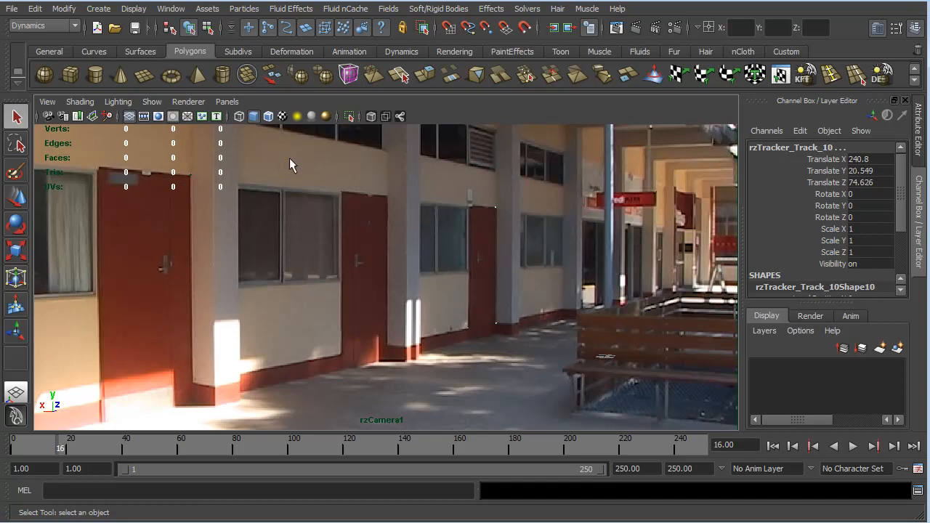
{"action": "left_click", "coordinate": [439, 364]}
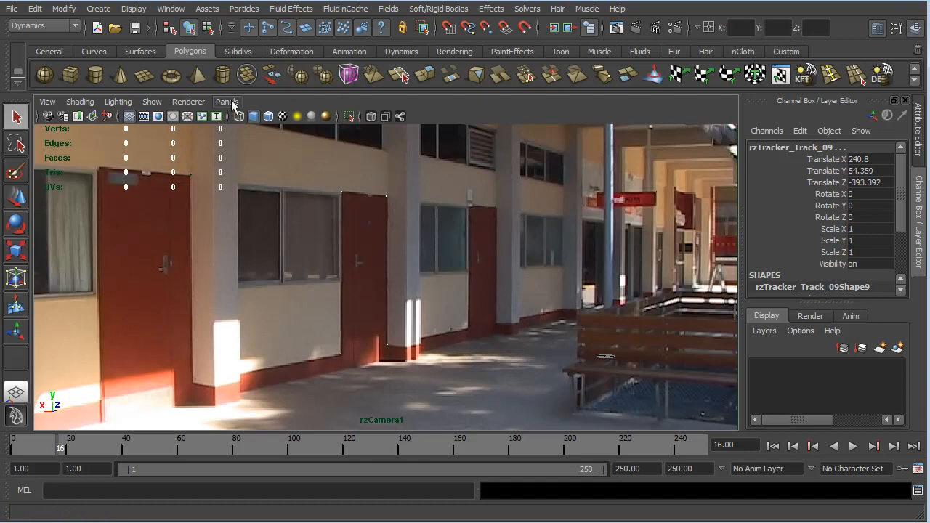
Step: Switch the viewport from rzCamera1 to the default persp camera
{"action": "left_click", "coordinate": [227, 101]}
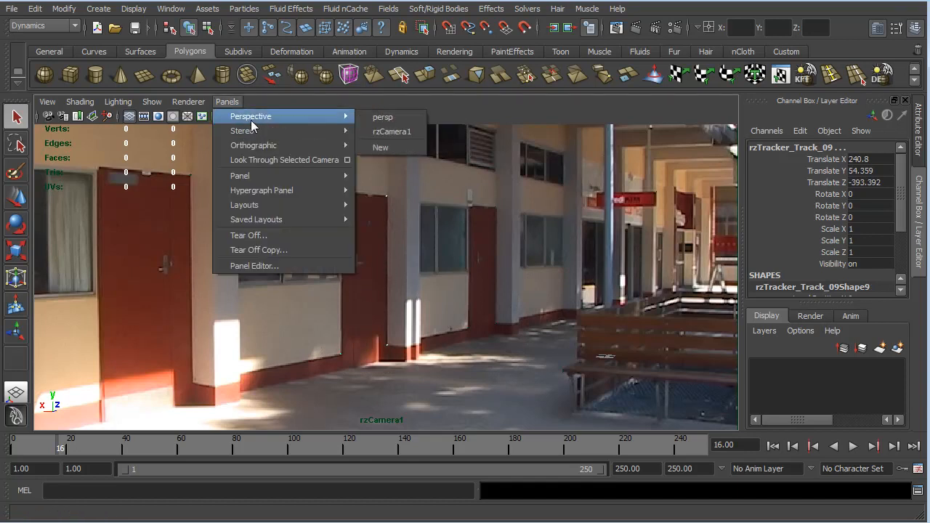
{"action": "left_click", "coordinate": [382, 116]}
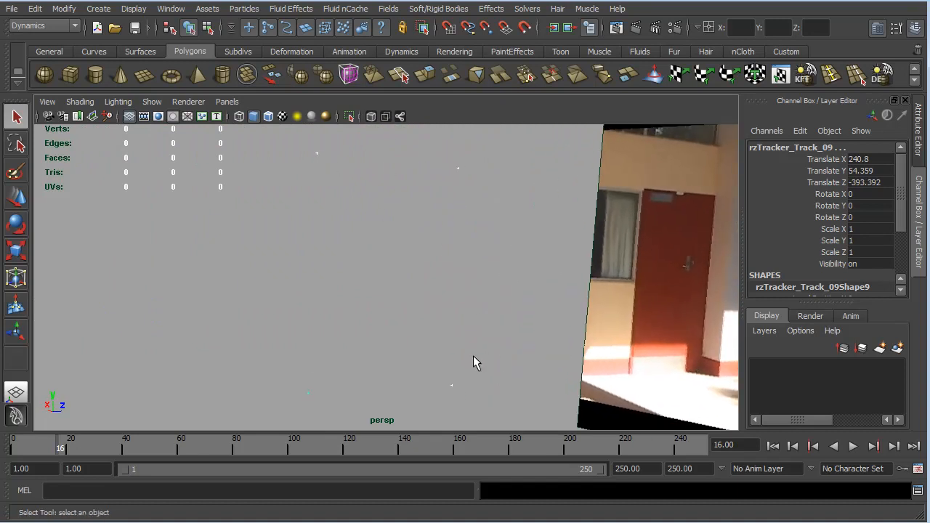
{"action": "mouse_move", "coordinate": [529, 232]}
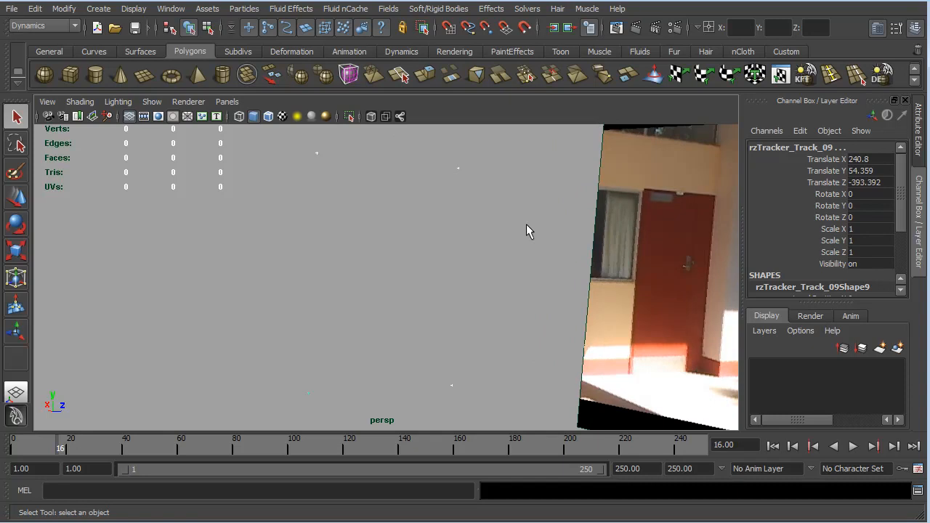
{"action": "mouse_move", "coordinate": [393, 132]}
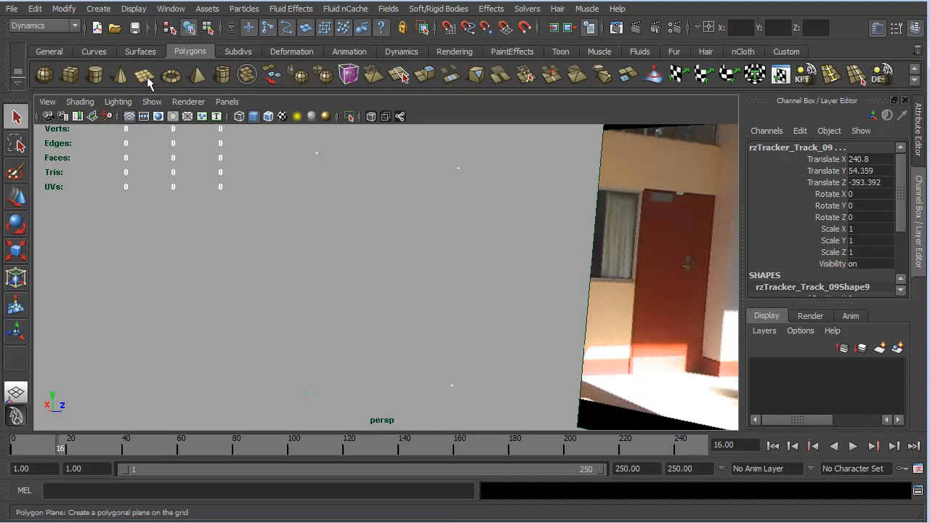
{"action": "mouse_move", "coordinate": [146, 78]}
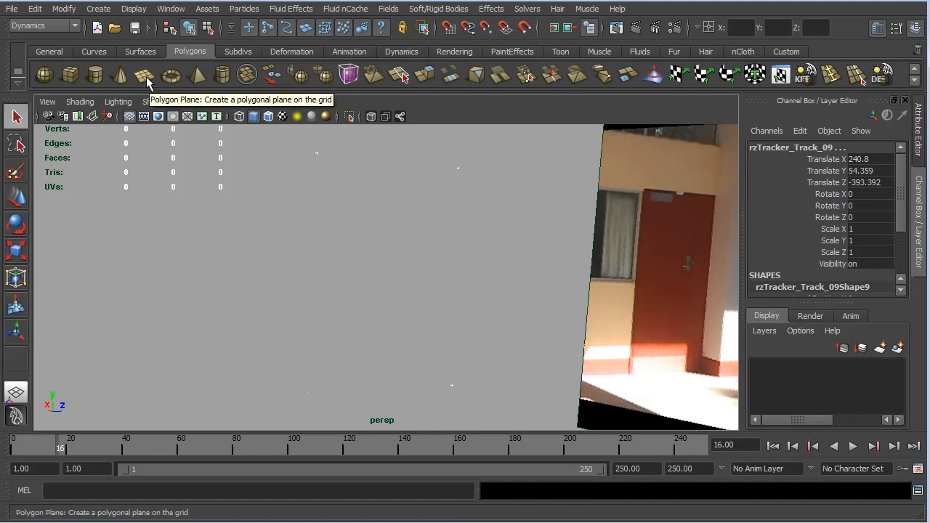
Step: Create polygon plane pPlane1 and scale it uniformly to about 69.9
{"action": "left_click", "coordinate": [143, 75]}
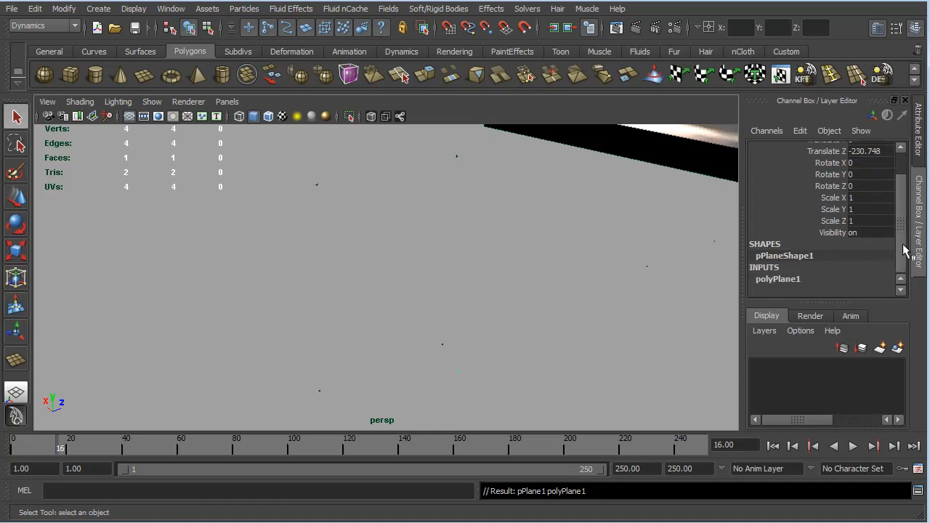
{"action": "mouse_move", "coordinate": [476, 318]}
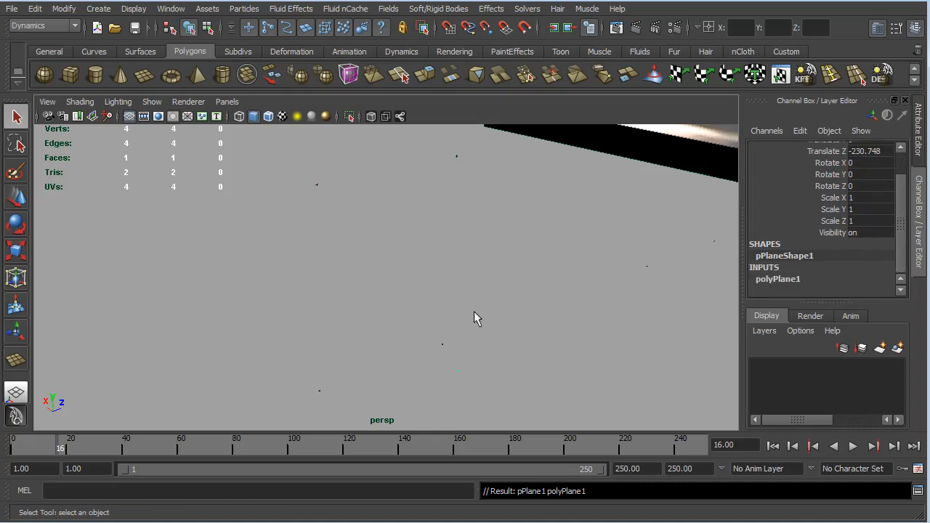
{"action": "left_click", "coordinate": [16, 250]}
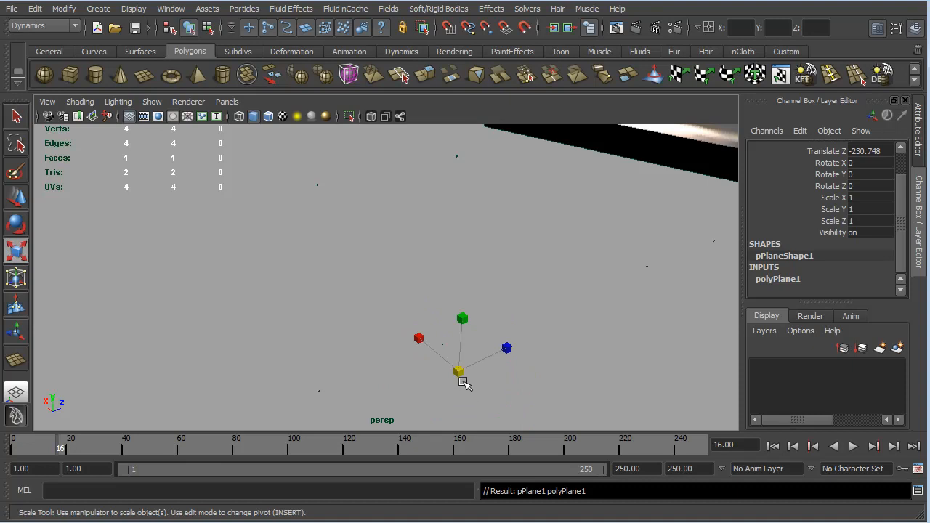
{"action": "left_click_drag", "start_coordinate": [459, 373], "coordinate": [506, 381]}
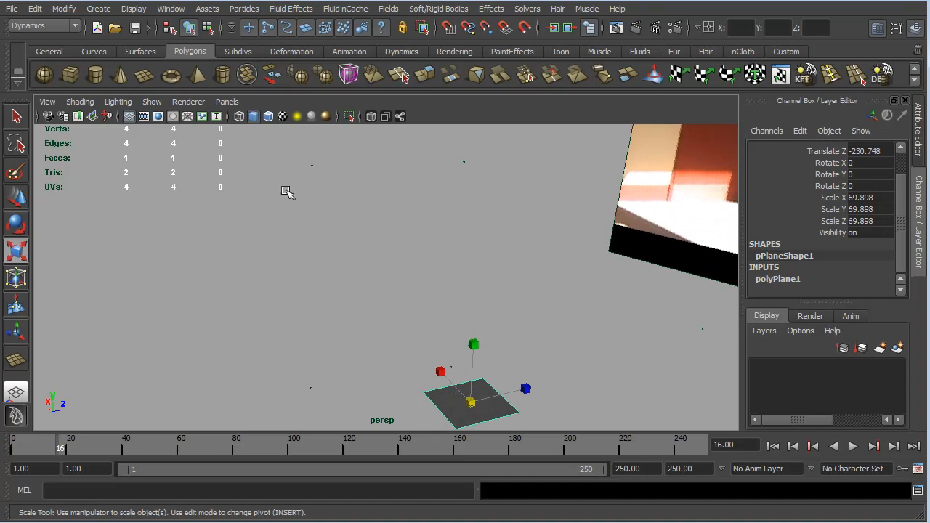
{"action": "mouse_move", "coordinate": [412, 226]}
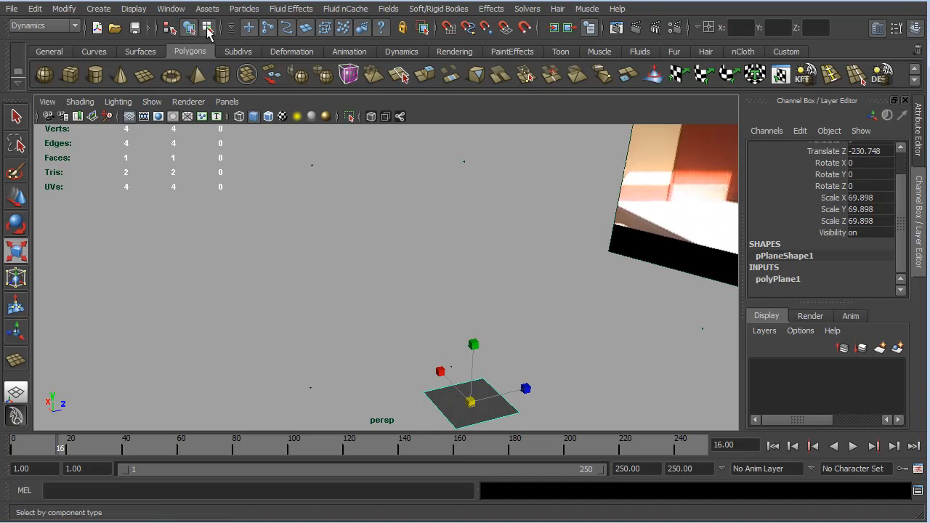
Step: In component mode, raise pPlane1's far edge so it stands as an upright wall panel
{"action": "left_click", "coordinate": [208, 27]}
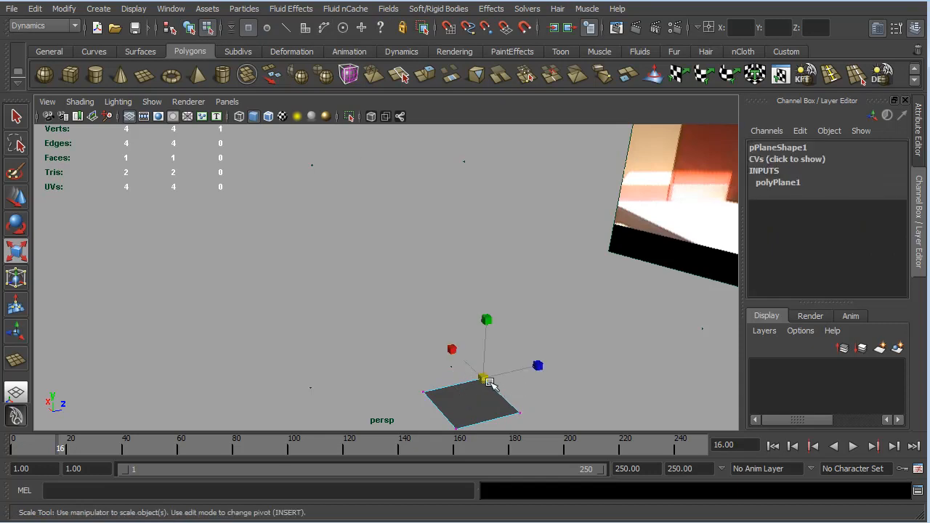
{"action": "mouse_move", "coordinate": [515, 378]}
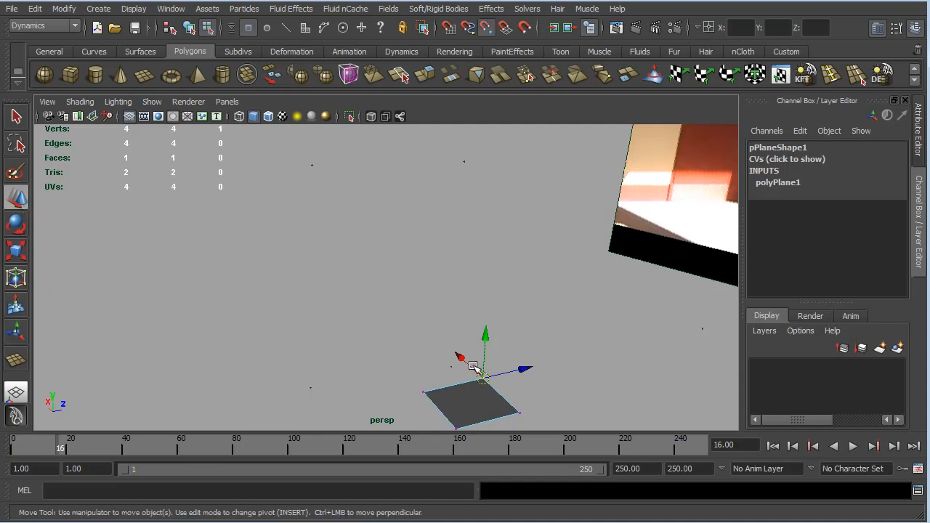
{"action": "mouse_move", "coordinate": [468, 163]}
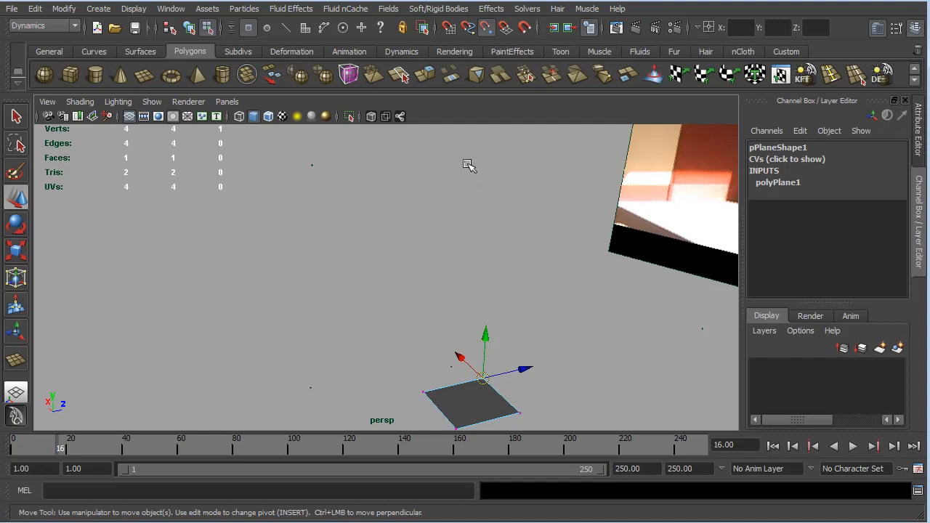
{"action": "mouse_move", "coordinate": [465, 159]}
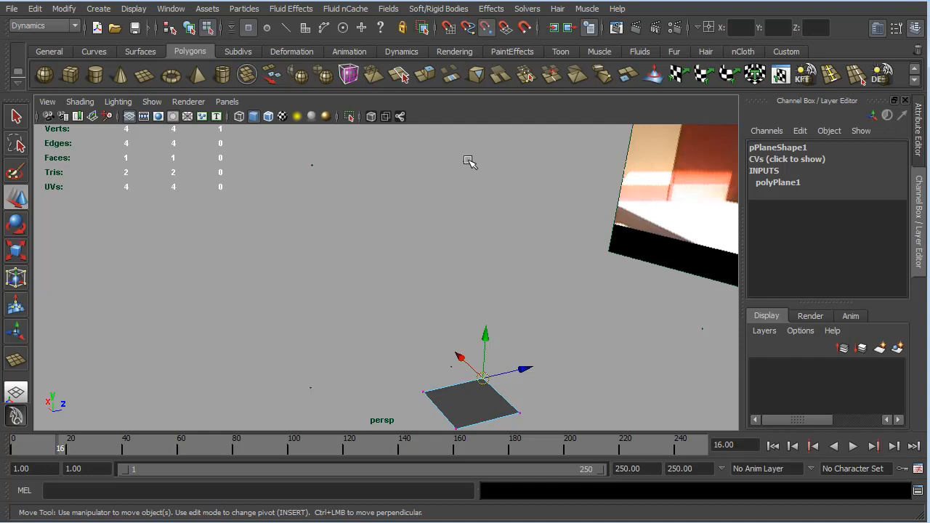
{"action": "left_click_drag", "start_coordinate": [486, 335], "coordinate": [465, 159]}
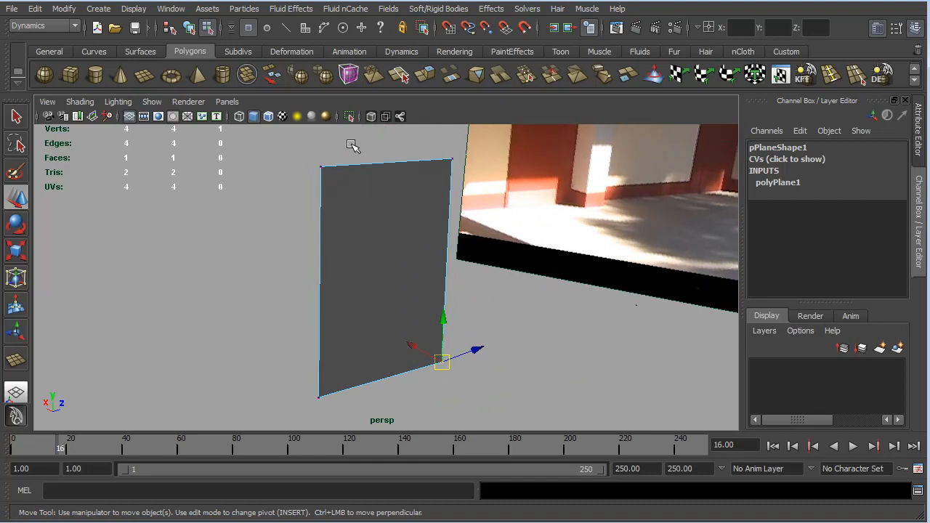
Step: Look through rzCamera1 and select pPlane1 in object mode
{"action": "left_click", "coordinate": [227, 102]}
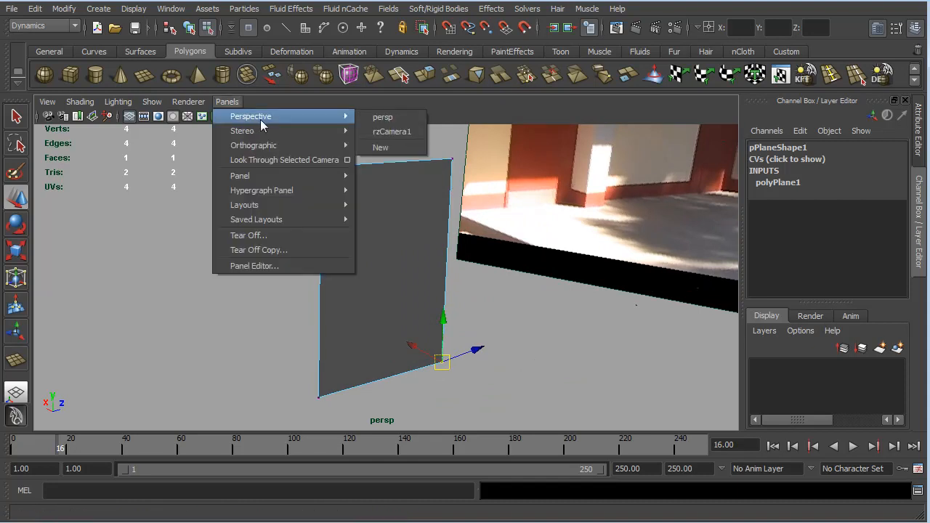
{"action": "left_click", "coordinate": [392, 131]}
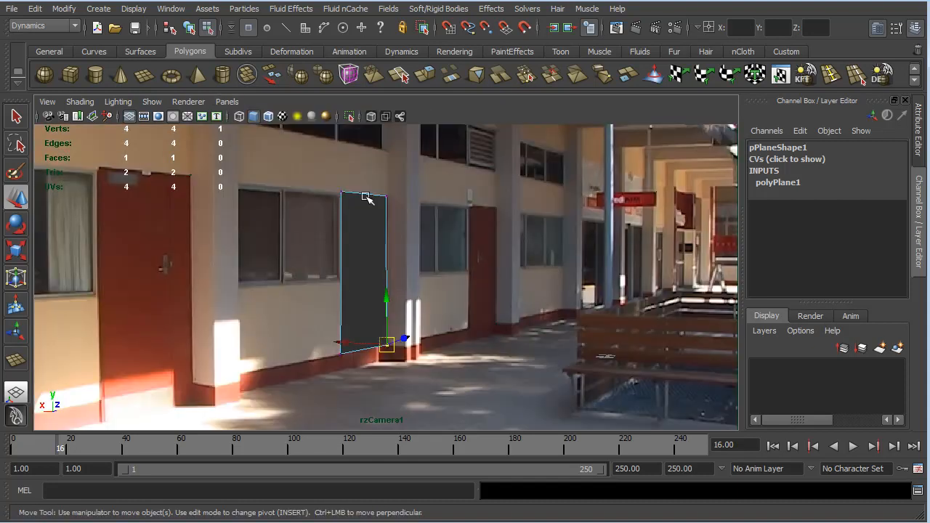
{"action": "mouse_move", "coordinate": [448, 370]}
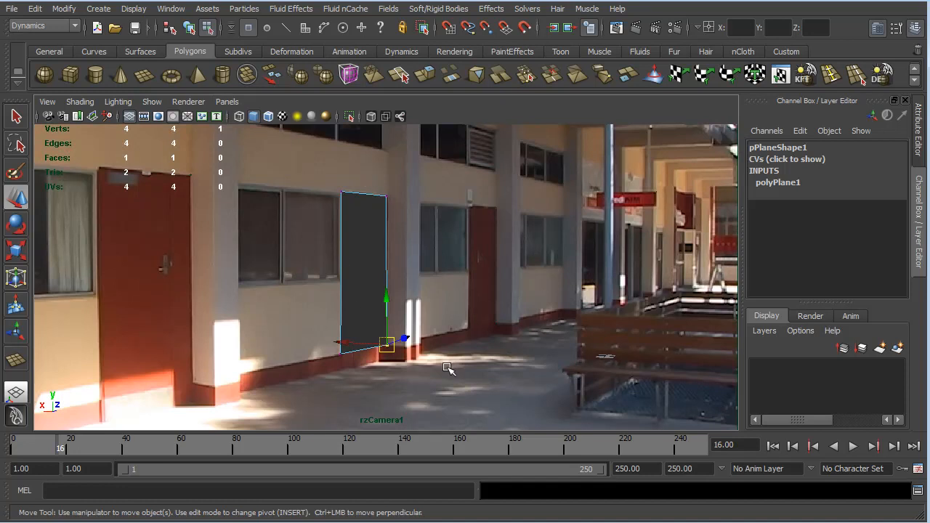
{"action": "left_click", "coordinate": [187, 27]}
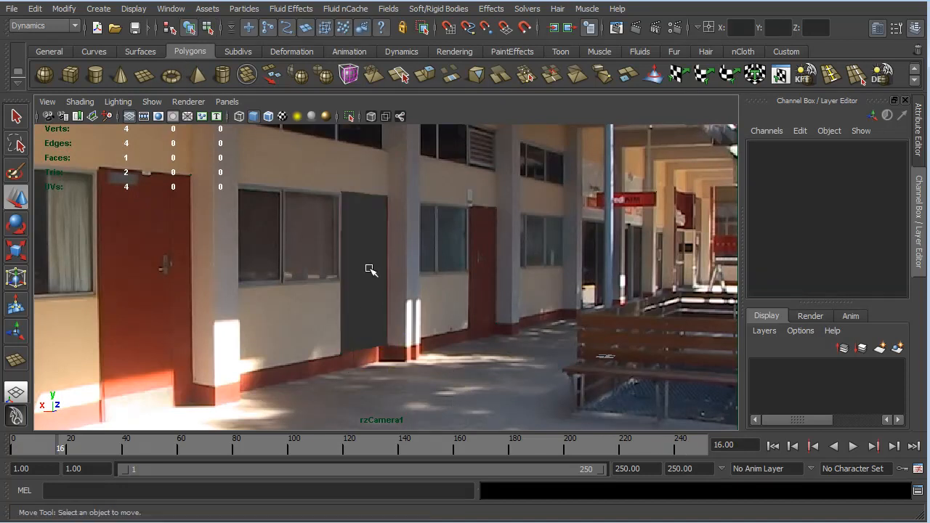
{"action": "left_click", "coordinate": [363, 273]}
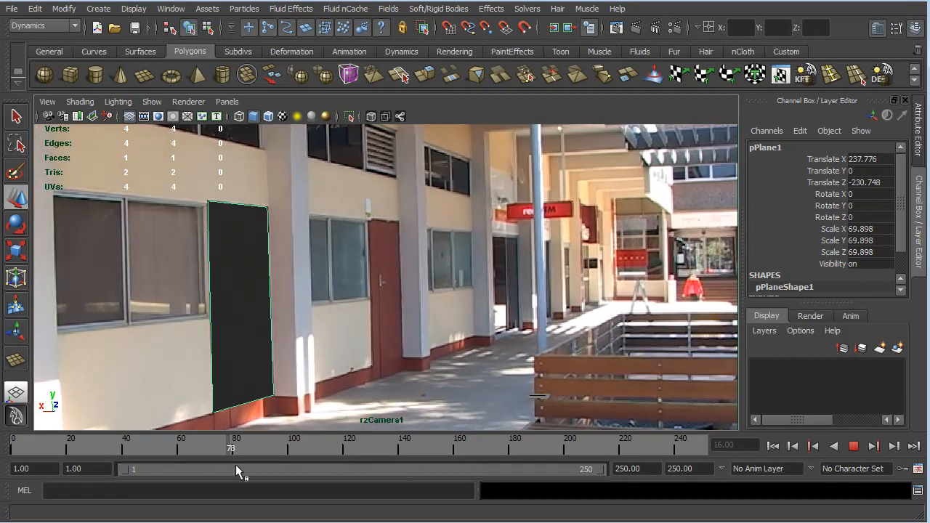
Step: Scrub forward and back through the shot to confirm the panel stays on the wall
{"action": "left_click_drag", "start_coordinate": [236, 448], "coordinate": [439, 448]}
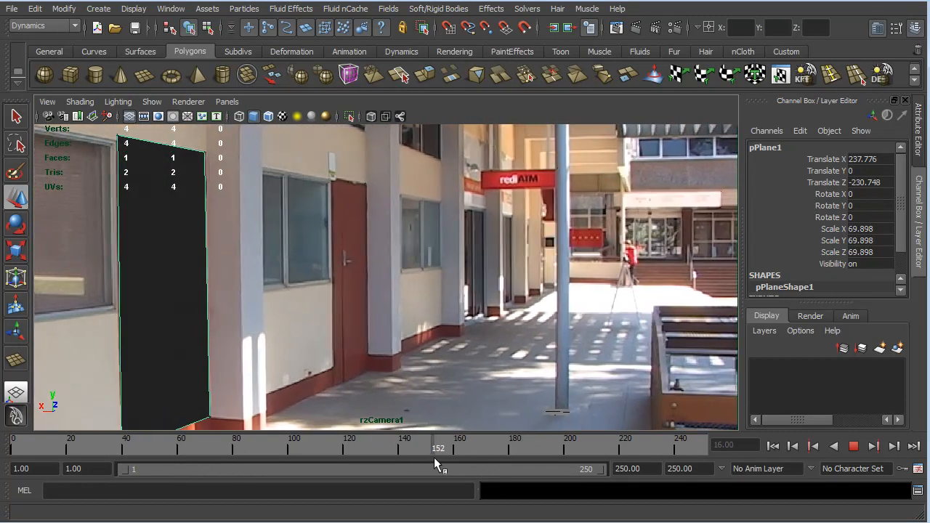
{"action": "left_click_drag", "start_coordinate": [439, 447], "coordinate": [131, 448]}
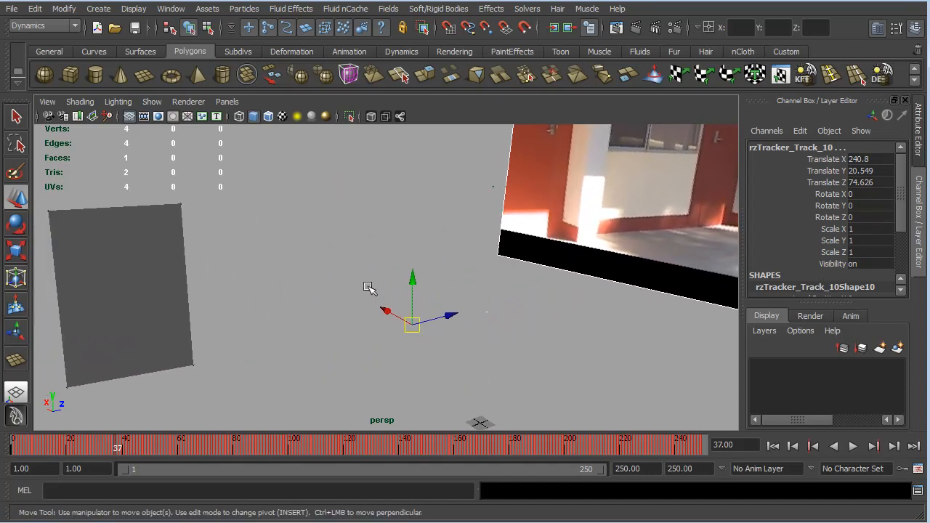
Step: Select the rzTracker_Track_10 locator as the anchor for a second panel
{"action": "left_click", "coordinate": [119, 290]}
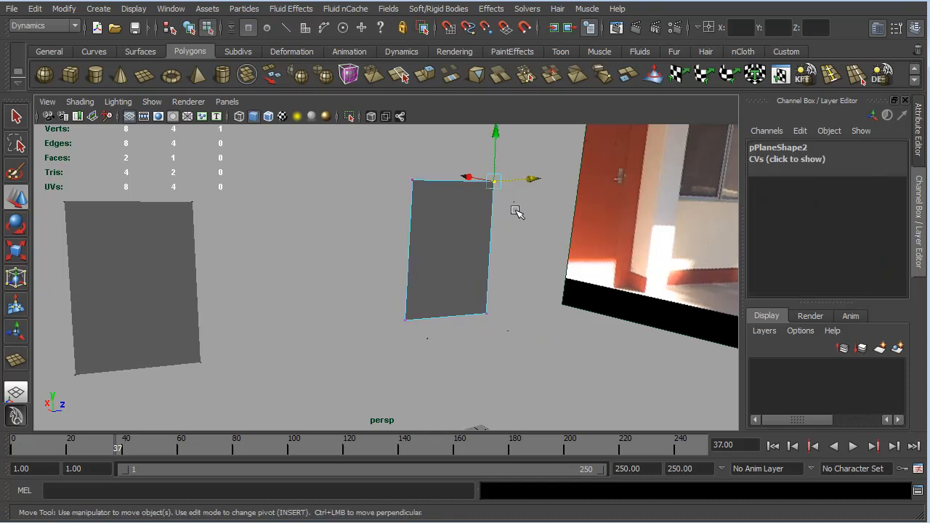
{"action": "mouse_move", "coordinate": [544, 218]}
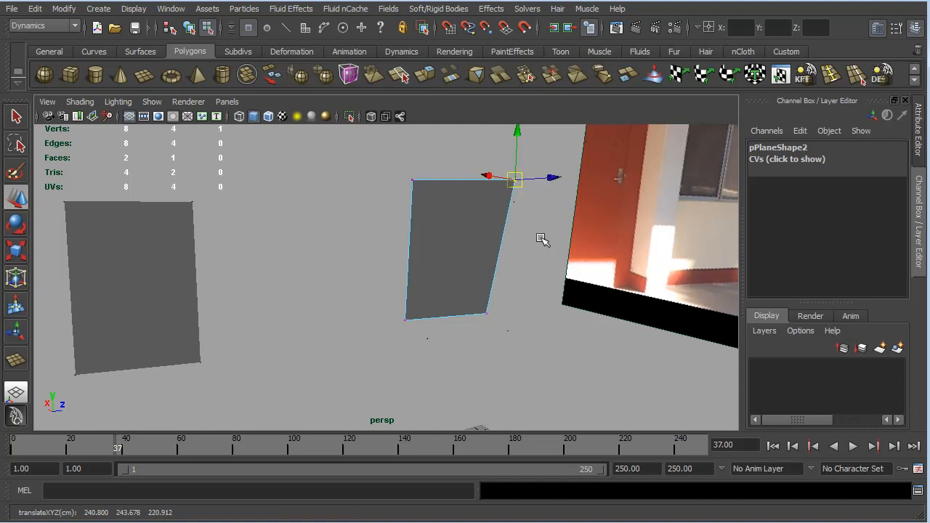
{"action": "mouse_move", "coordinate": [517, 191]}
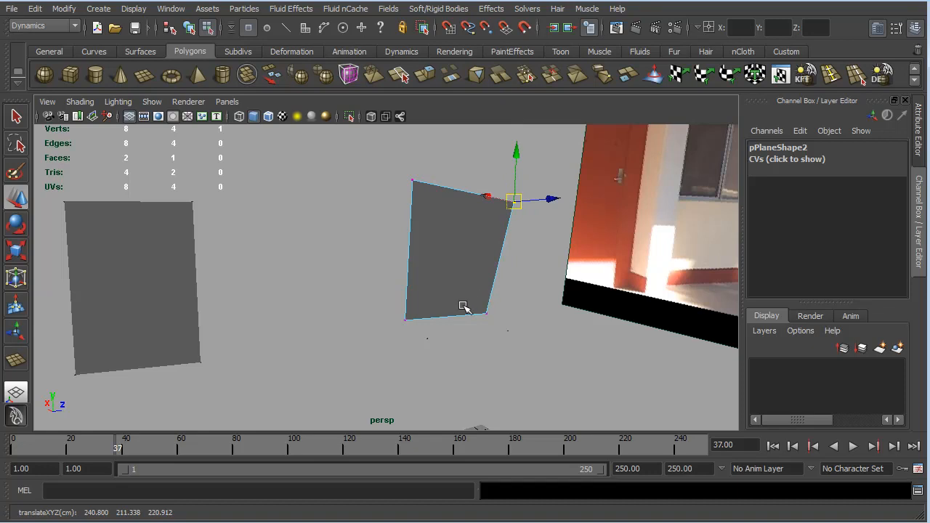
Step: Move pPlane2's corner vertices to square it into an upright rectangle beside pPlane1
{"action": "left_click_drag", "start_coordinate": [515, 201], "coordinate": [486, 312]}
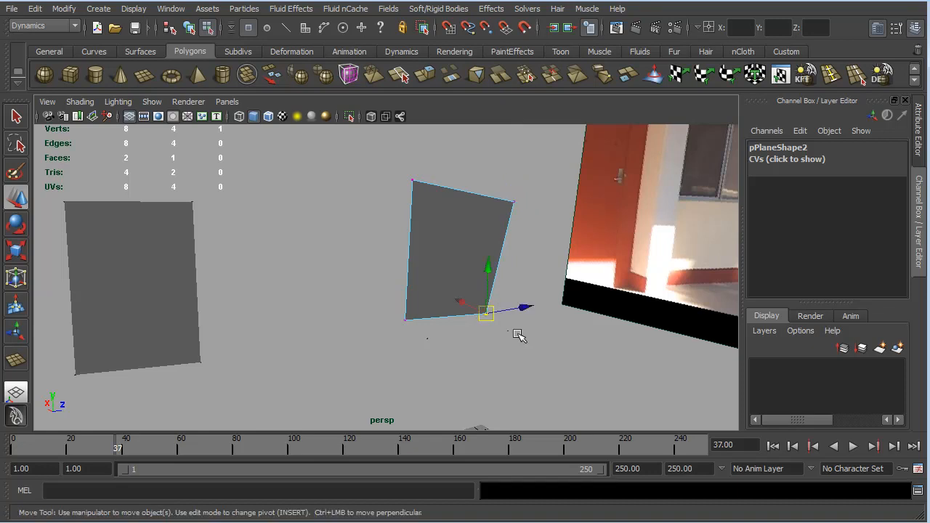
{"action": "left_click_drag", "start_coordinate": [486, 314], "coordinate": [508, 331]}
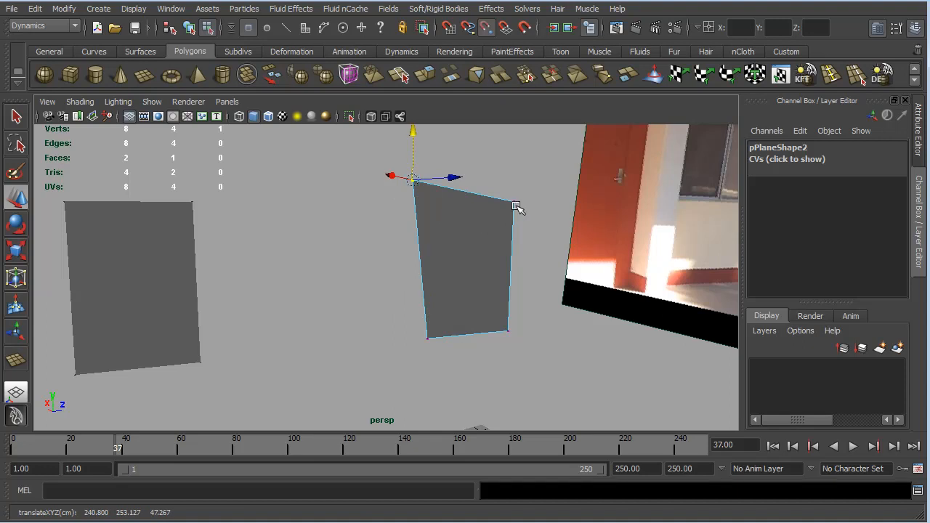
{"action": "left_click_drag", "start_coordinate": [516, 207], "coordinate": [521, 201]}
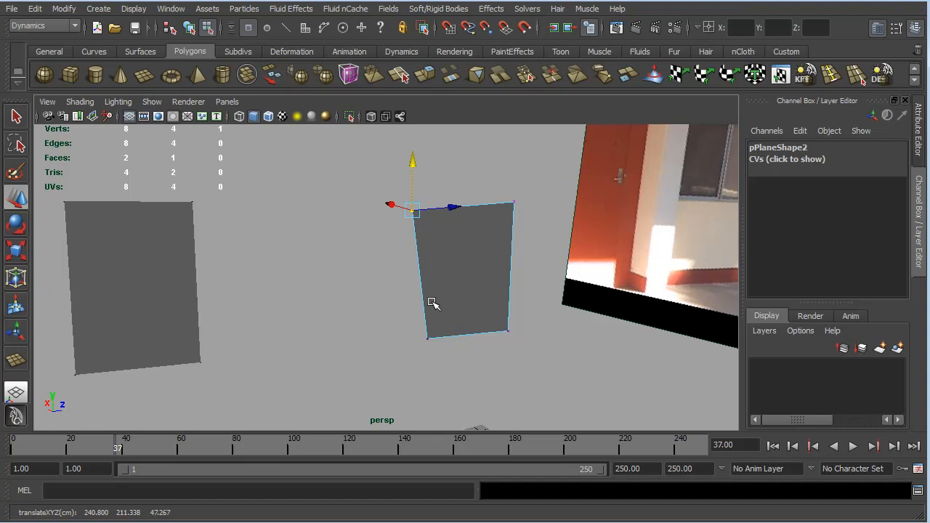
{"action": "mouse_move", "coordinate": [458, 222]}
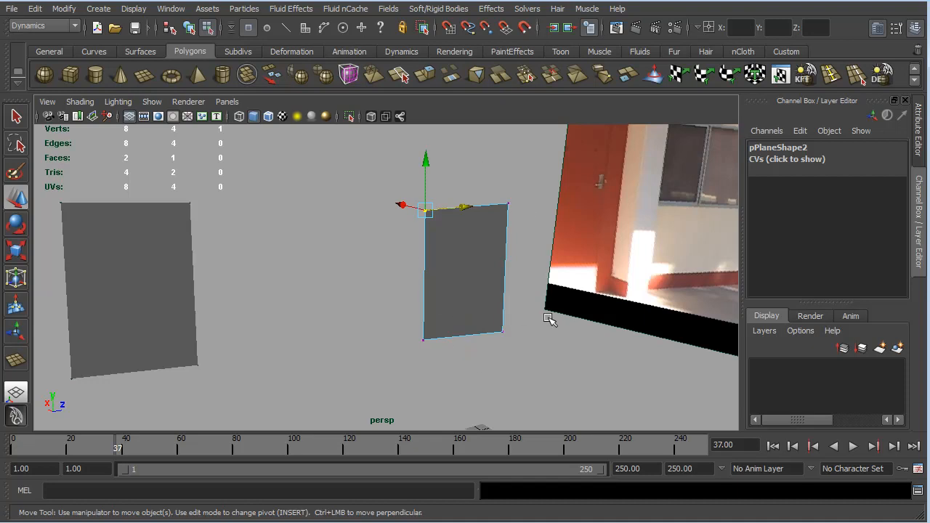
{"action": "mouse_move", "coordinate": [529, 320]}
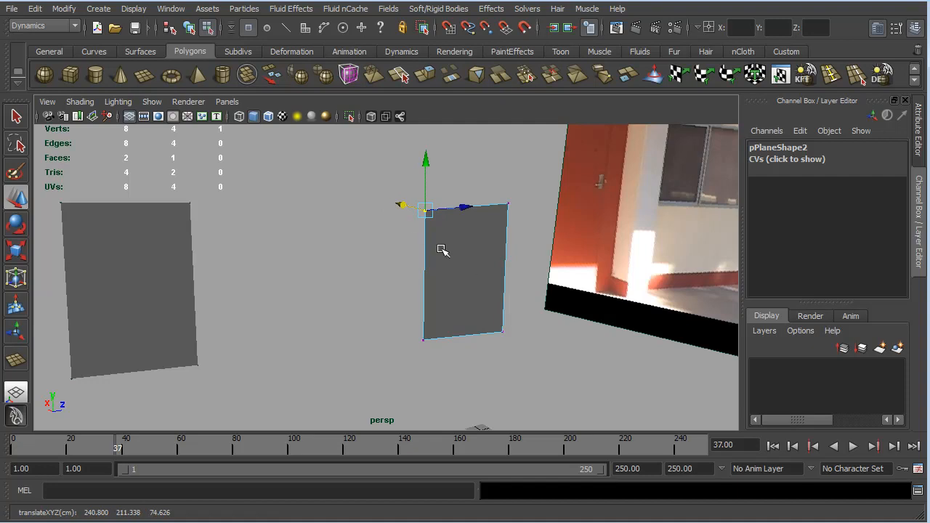
{"action": "mouse_move", "coordinate": [491, 261]}
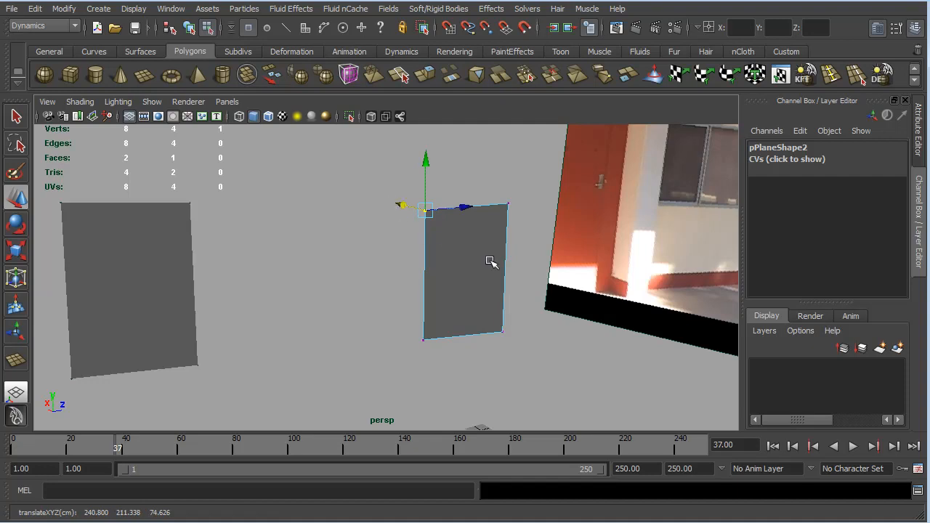
{"action": "mouse_move", "coordinate": [512, 207]}
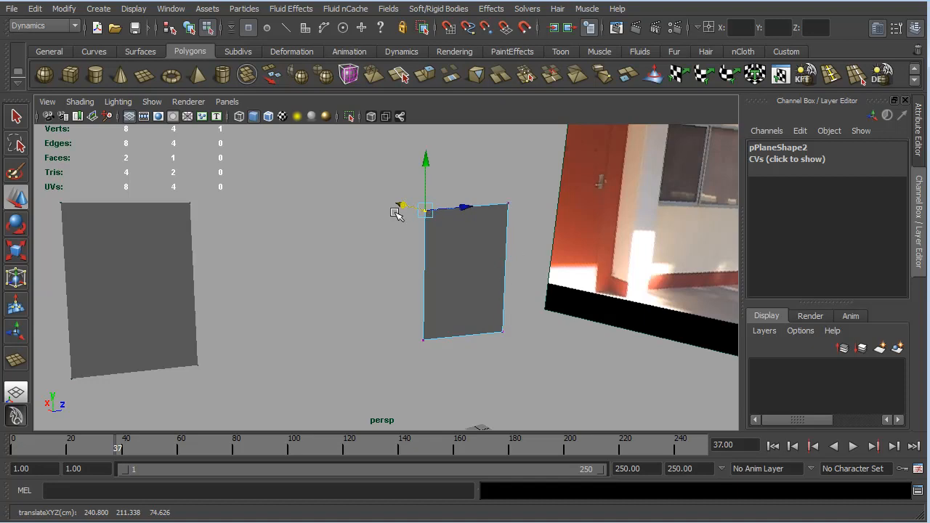
{"action": "mouse_move", "coordinate": [599, 262]}
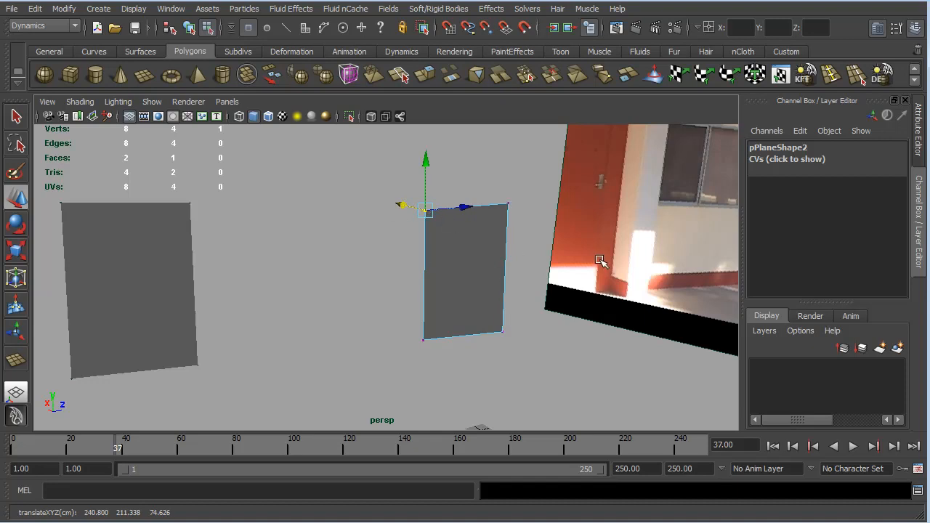
Step: Look through rzCamera1 and advance the footage to frame 109
{"action": "left_click", "coordinate": [227, 102]}
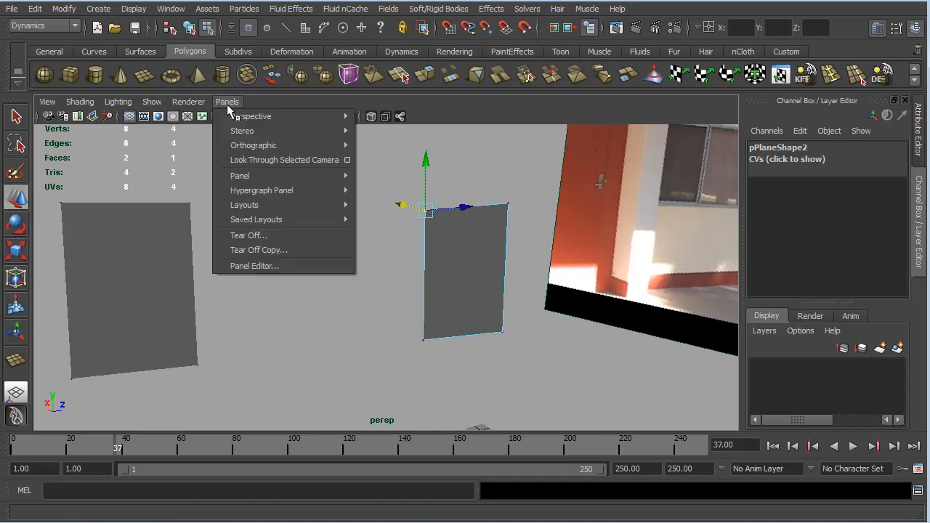
{"action": "mouse_move", "coordinate": [250, 117]}
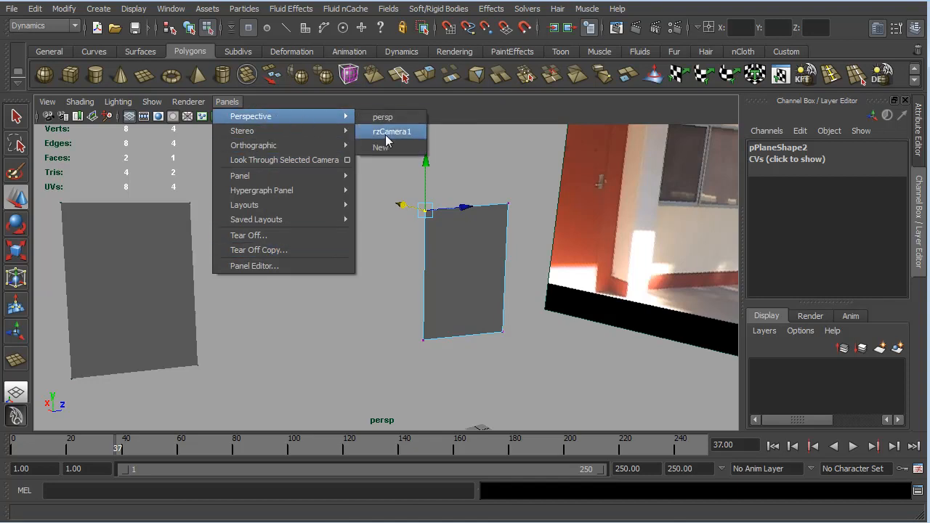
{"action": "left_click", "coordinate": [392, 131]}
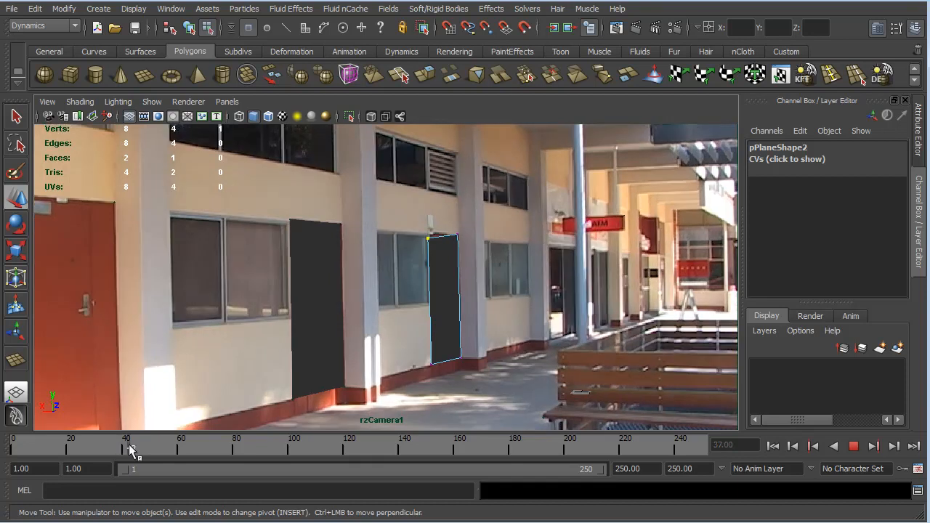
{"action": "left_click_drag", "start_coordinate": [130, 448], "coordinate": [436, 448]}
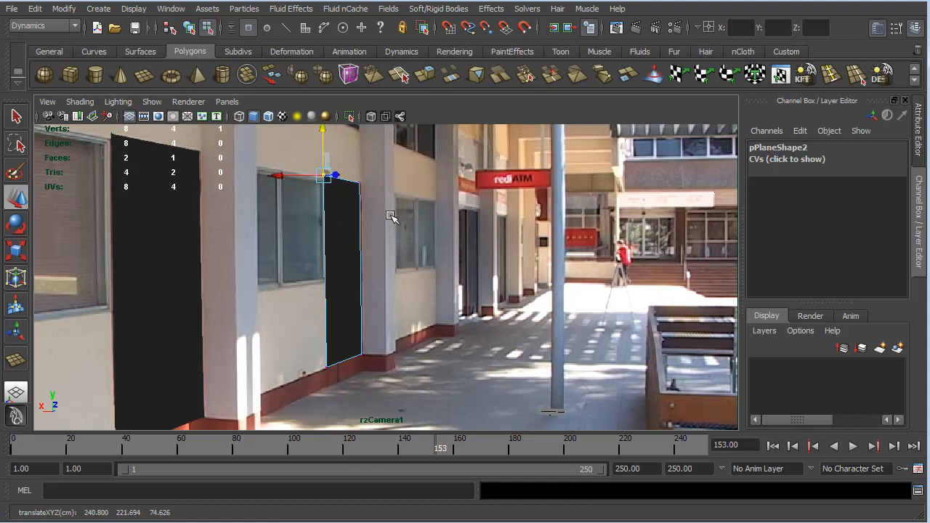
Step: Nudge pPlane2's top corner to line up with the dark door edge in the footage
{"action": "left_click_drag", "start_coordinate": [393, 218], "coordinate": [341, 177]}
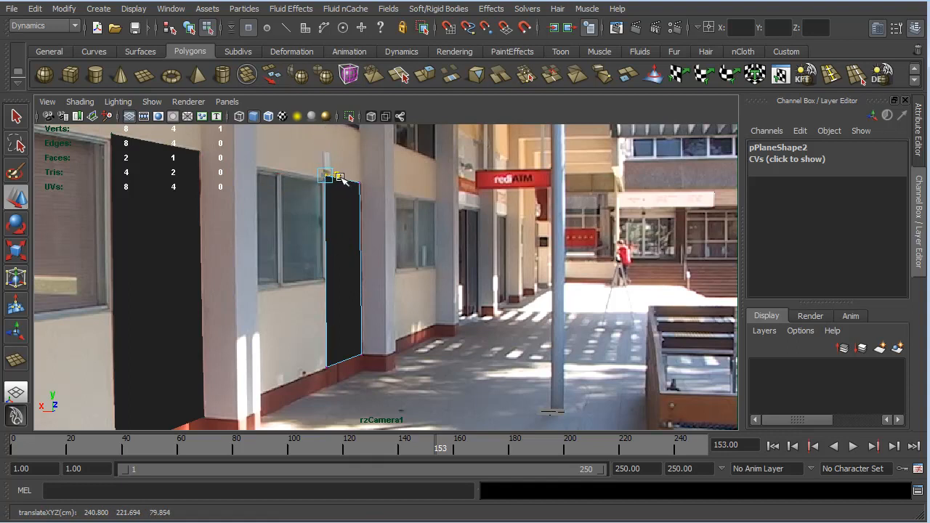
{"action": "left_click_drag", "start_coordinate": [340, 180], "coordinate": [328, 133]}
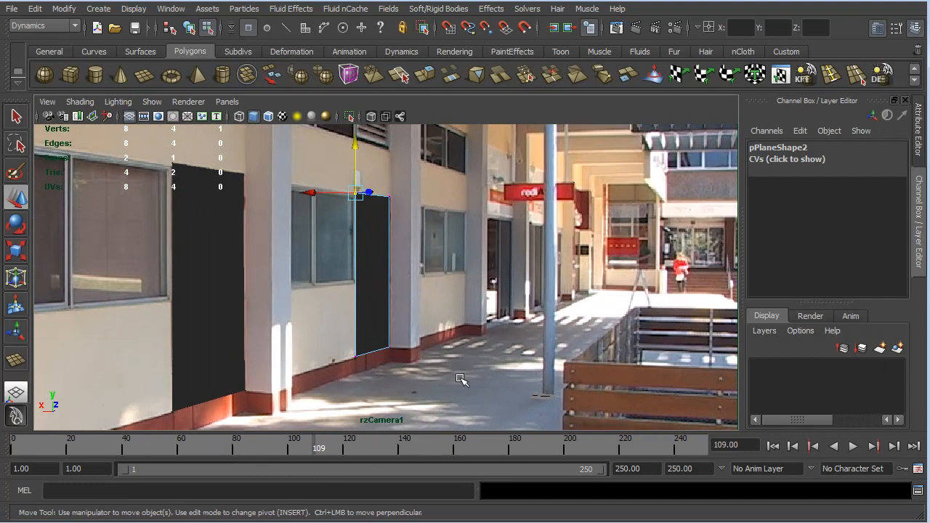
{"action": "mouse_move", "coordinate": [363, 375]}
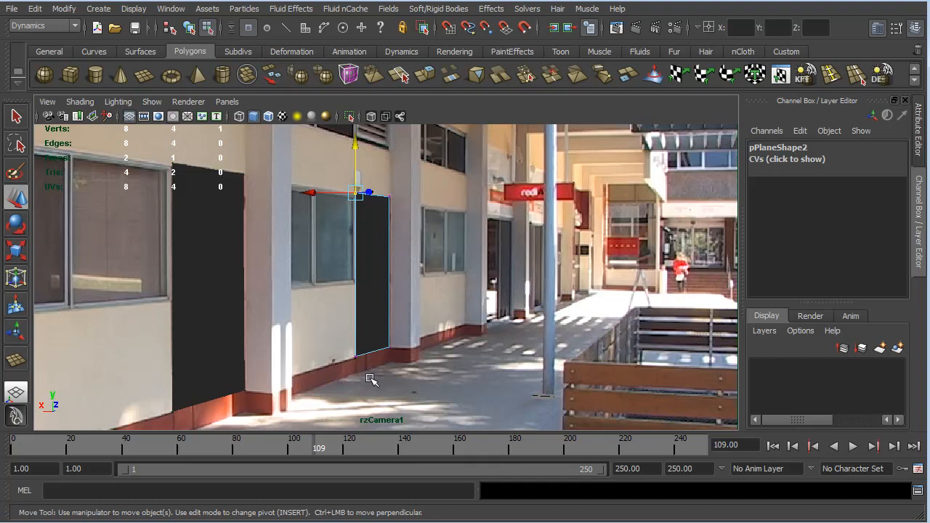
{"action": "mouse_move", "coordinate": [432, 360]}
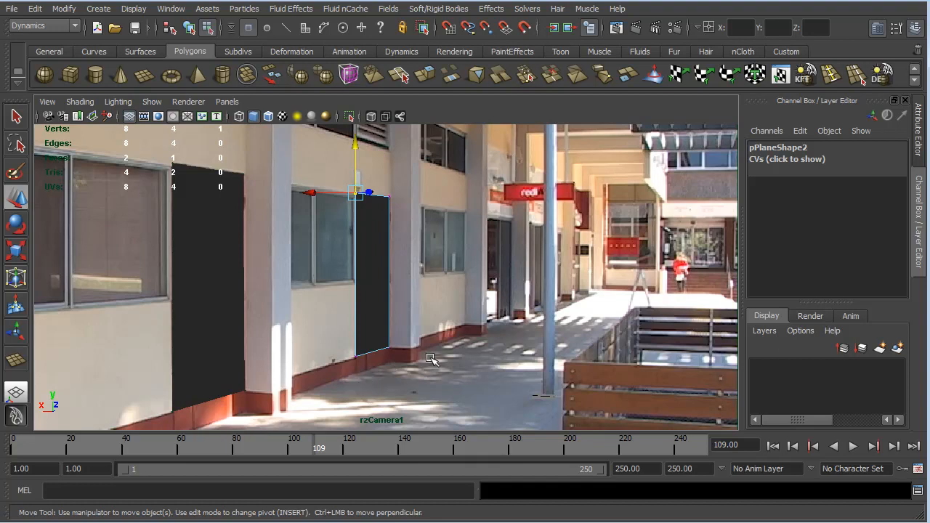
{"action": "mouse_move", "coordinate": [403, 371]}
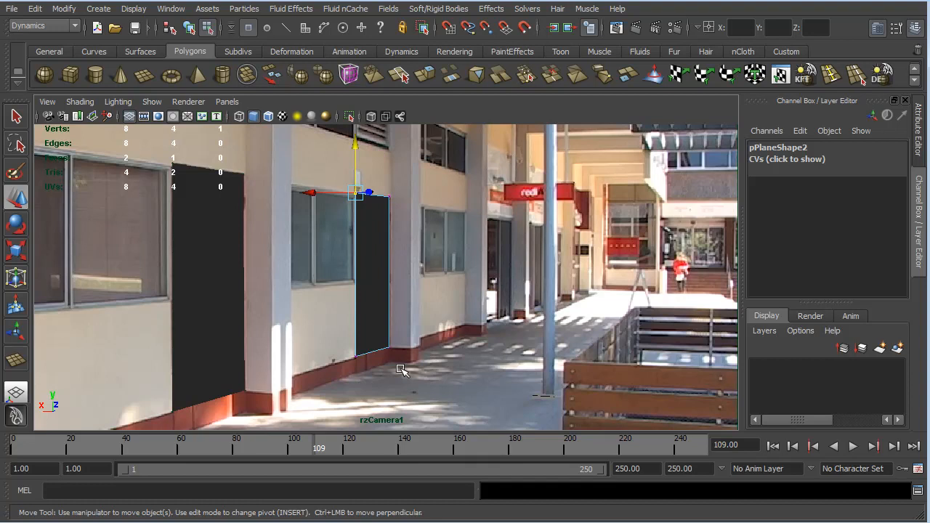
{"action": "mouse_move", "coordinate": [216, 233]}
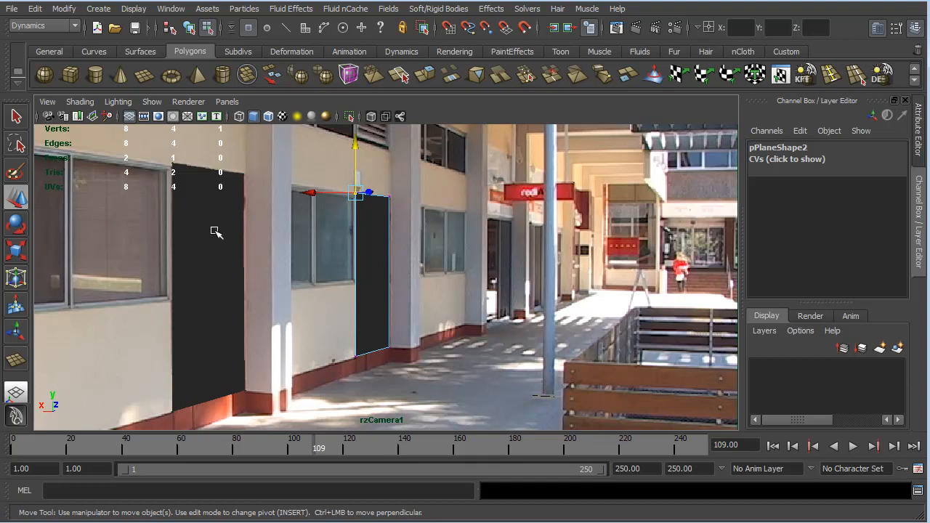
{"action": "mouse_move", "coordinate": [253, 355]}
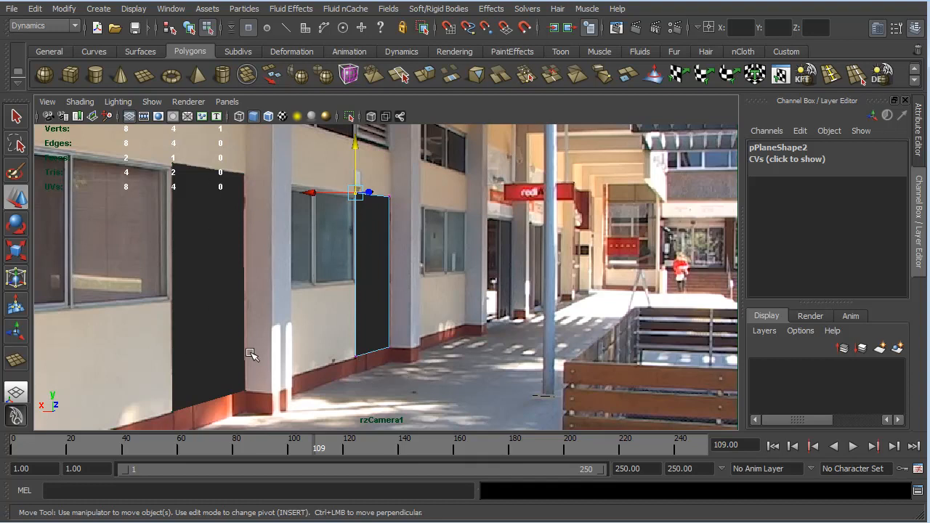
{"action": "mouse_move", "coordinate": [367, 224]}
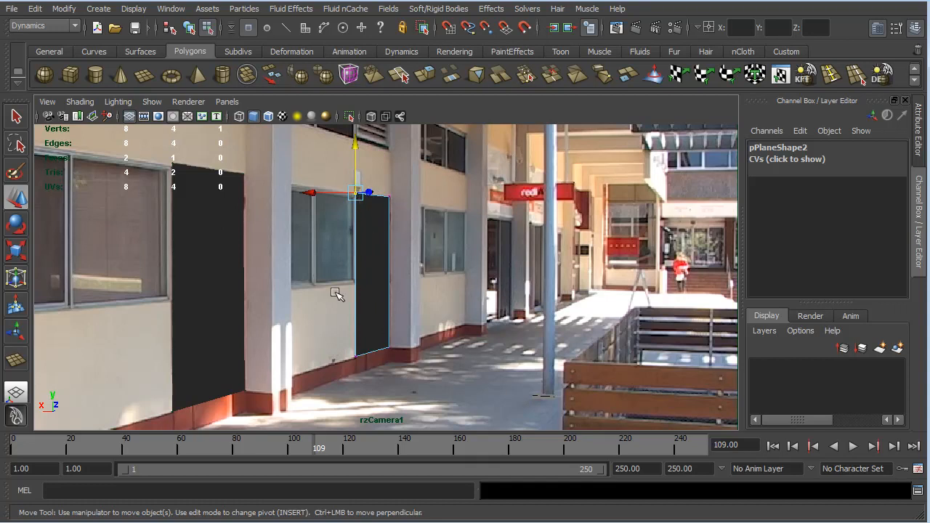
{"action": "mouse_move", "coordinate": [597, 262]}
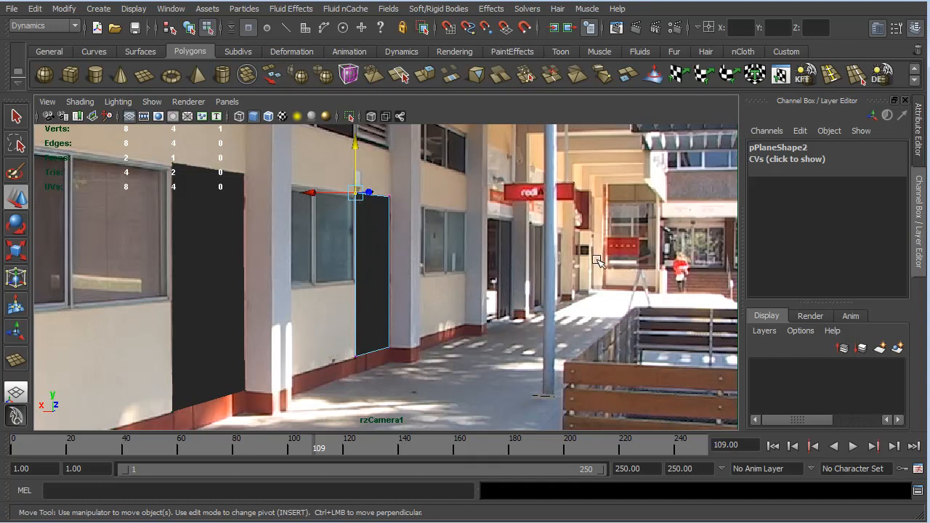
{"action": "mouse_move", "coordinate": [465, 343]}
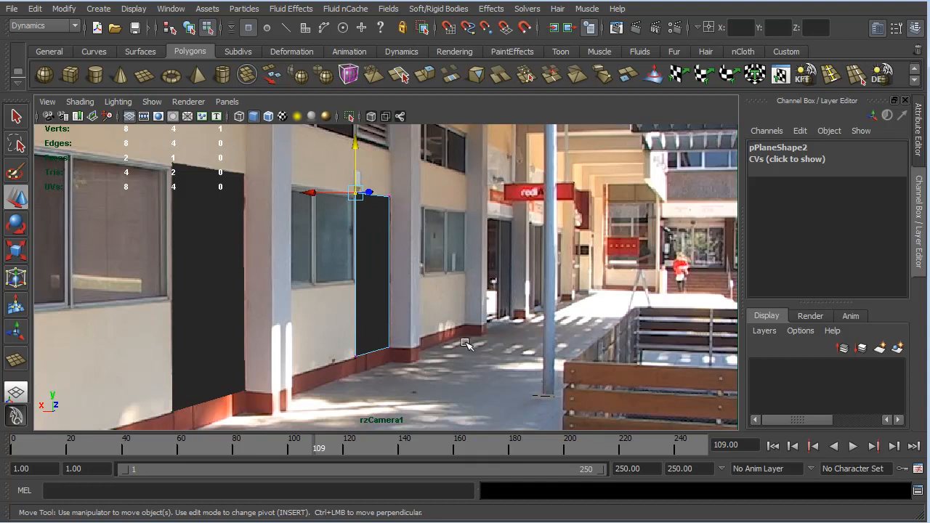
{"action": "mouse_move", "coordinate": [410, 253]}
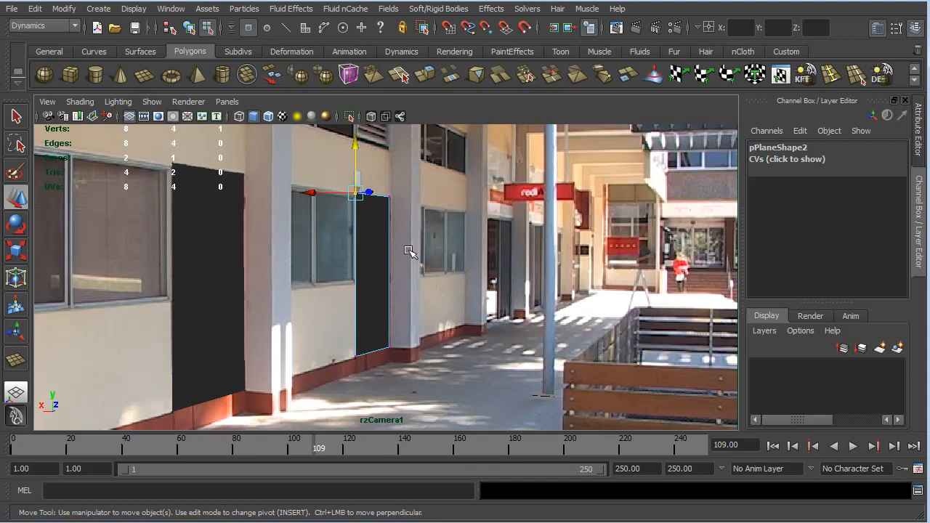
{"action": "mouse_move", "coordinate": [434, 399]}
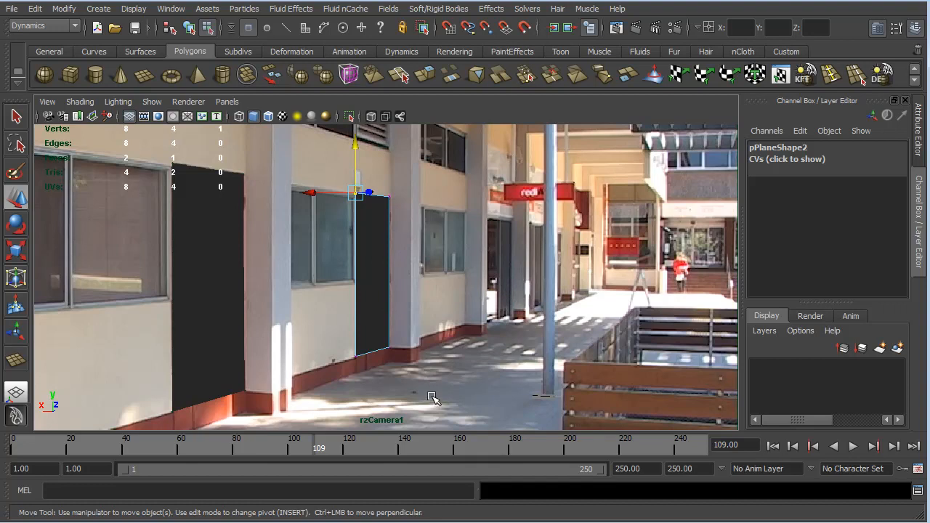
{"action": "mouse_move", "coordinate": [405, 329]}
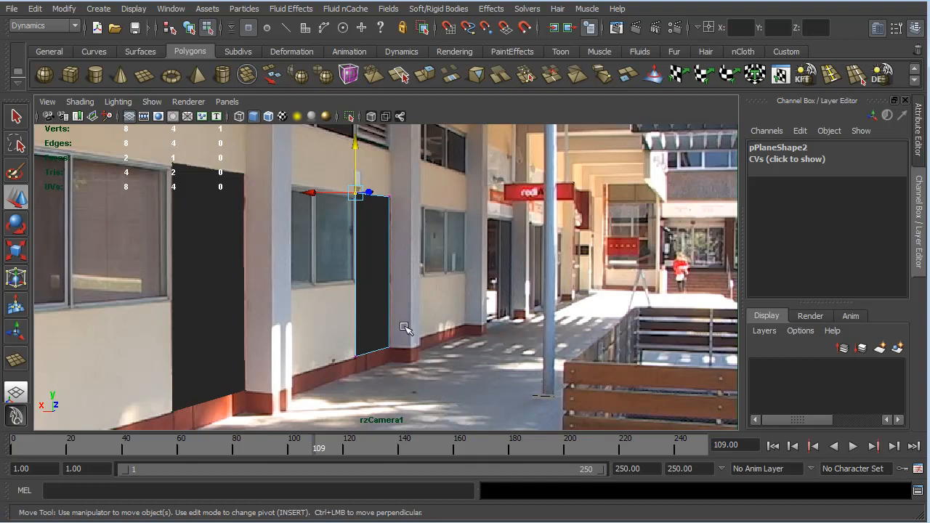
Step: Return to the persp camera and select the left panel pPlane1
{"action": "left_click", "coordinate": [227, 102]}
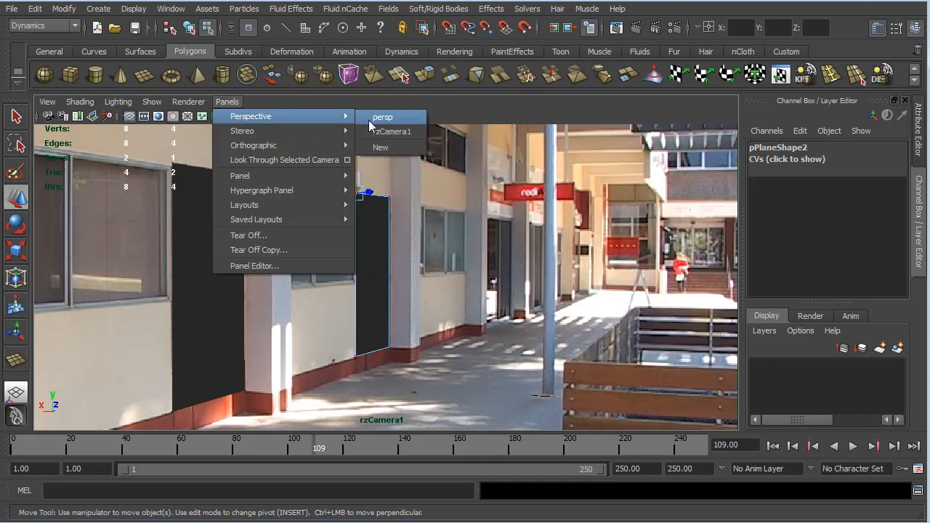
{"action": "left_click", "coordinate": [383, 117]}
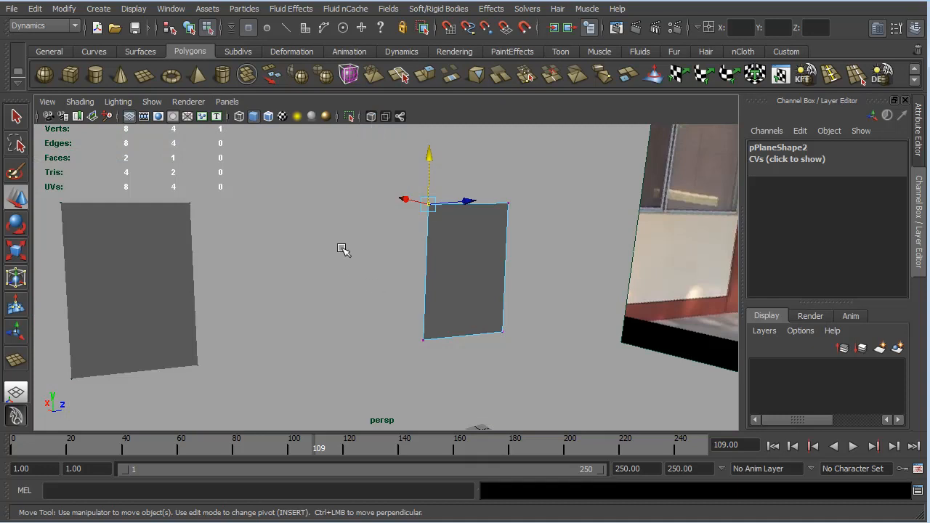
{"action": "mouse_move", "coordinate": [191, 231]}
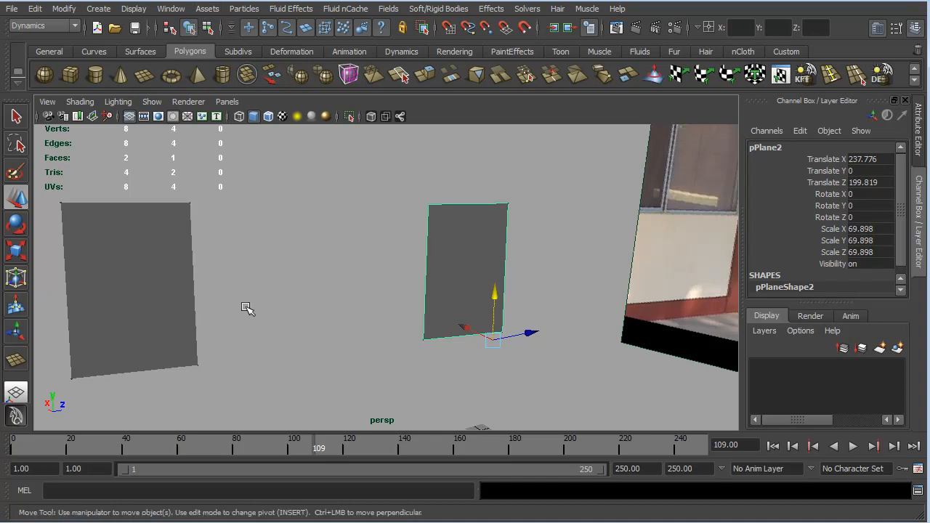
{"action": "left_click", "coordinate": [123, 291]}
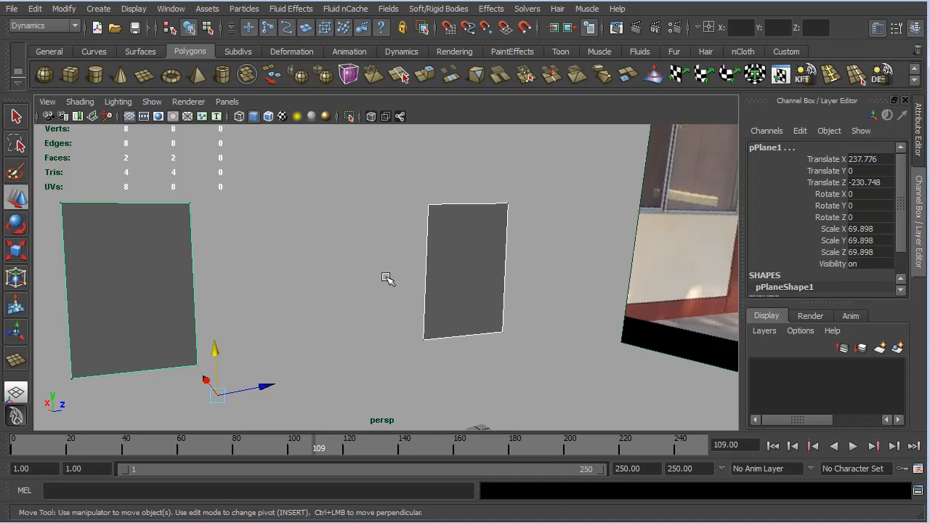
{"action": "mouse_move", "coordinate": [366, 250]}
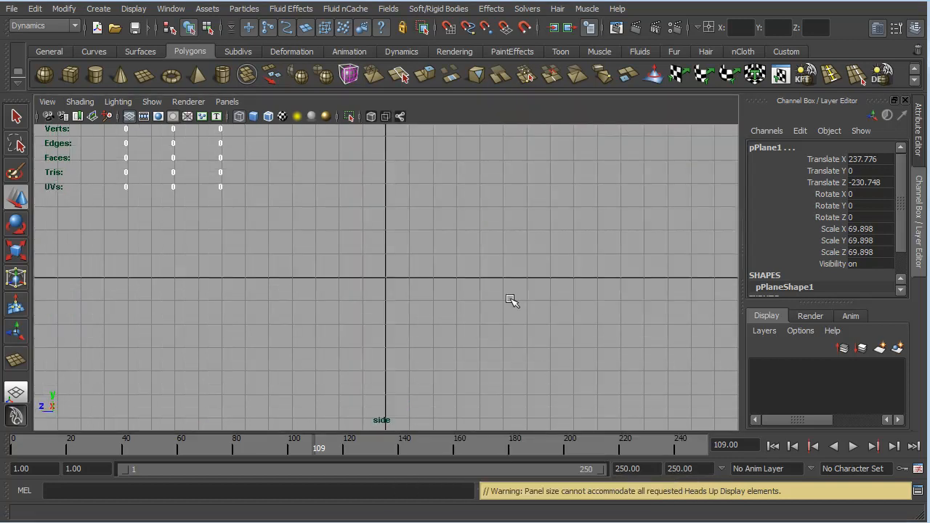
{"action": "mouse_move", "coordinate": [391, 298]}
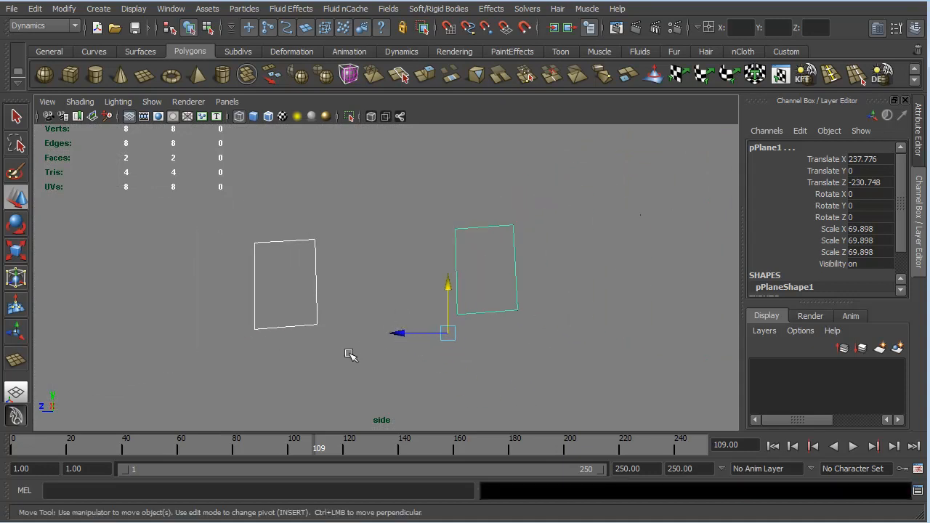
{"action": "mouse_move", "coordinate": [488, 369]}
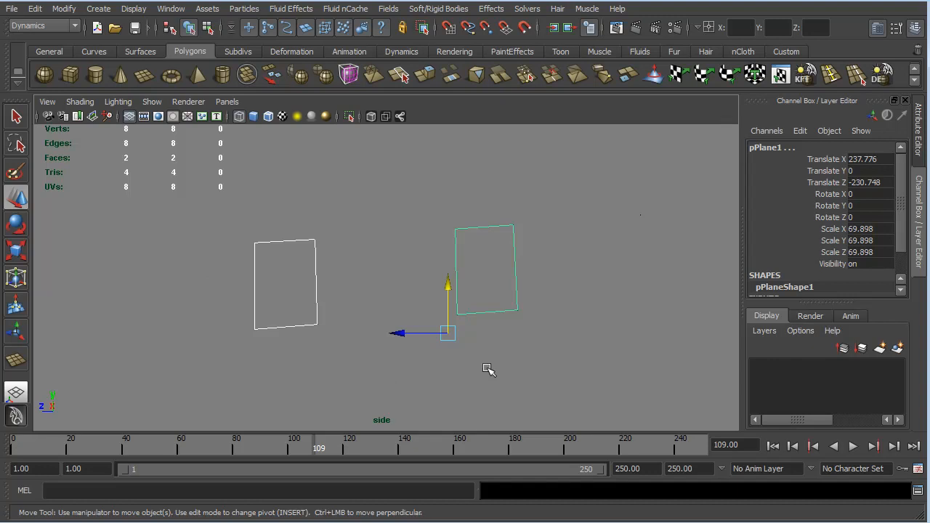
{"action": "mouse_move", "coordinate": [297, 239]}
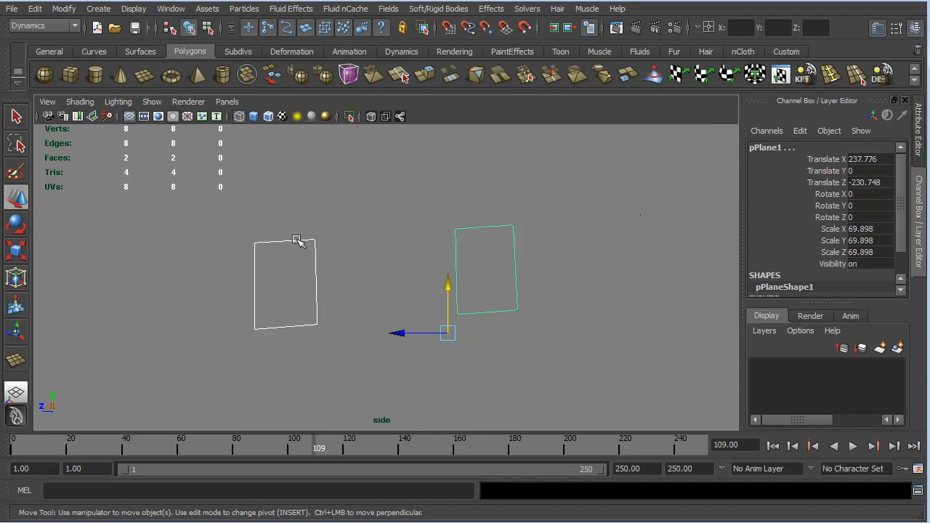
{"action": "mouse_move", "coordinate": [480, 355]}
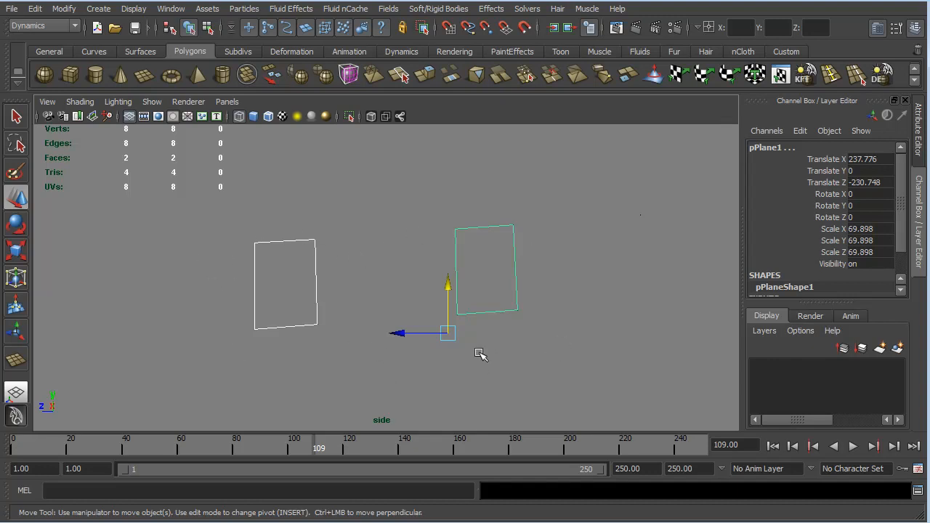
{"action": "mouse_move", "coordinate": [304, 337]}
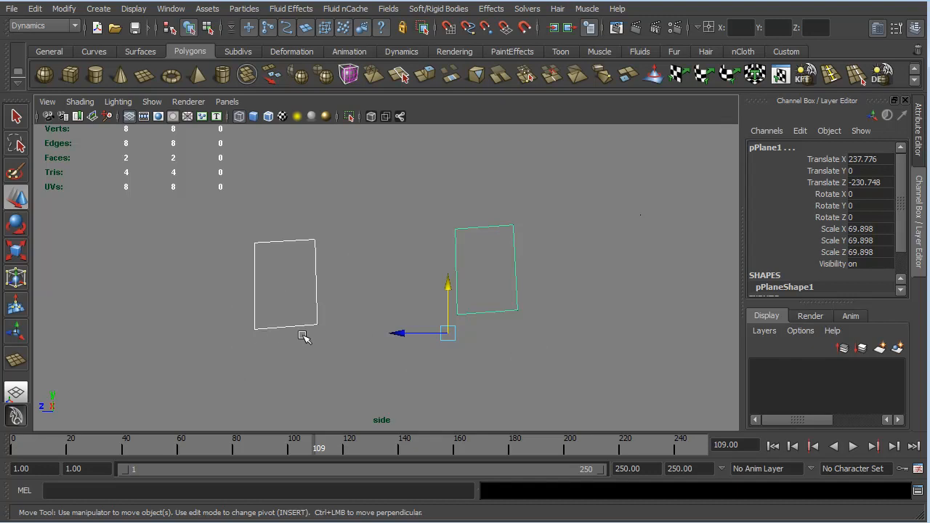
{"action": "mouse_move", "coordinate": [471, 316]}
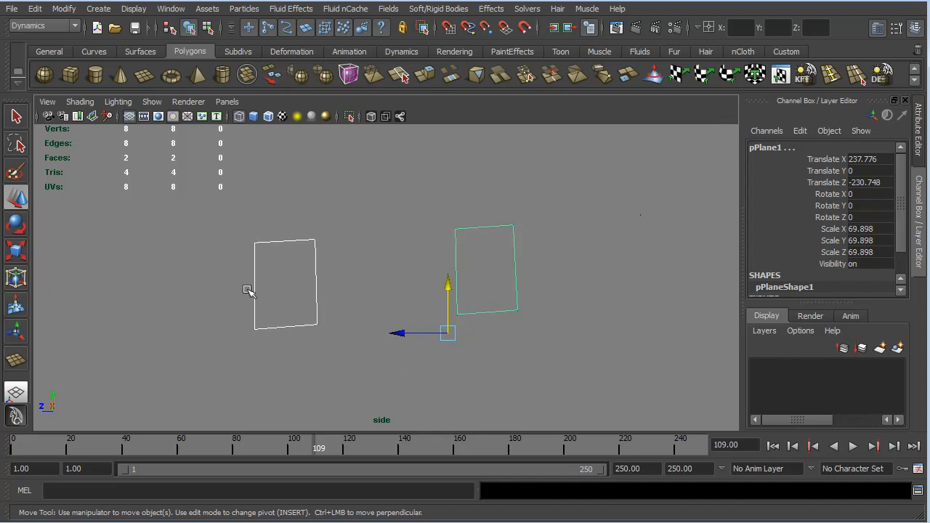
{"action": "mouse_move", "coordinate": [331, 300]}
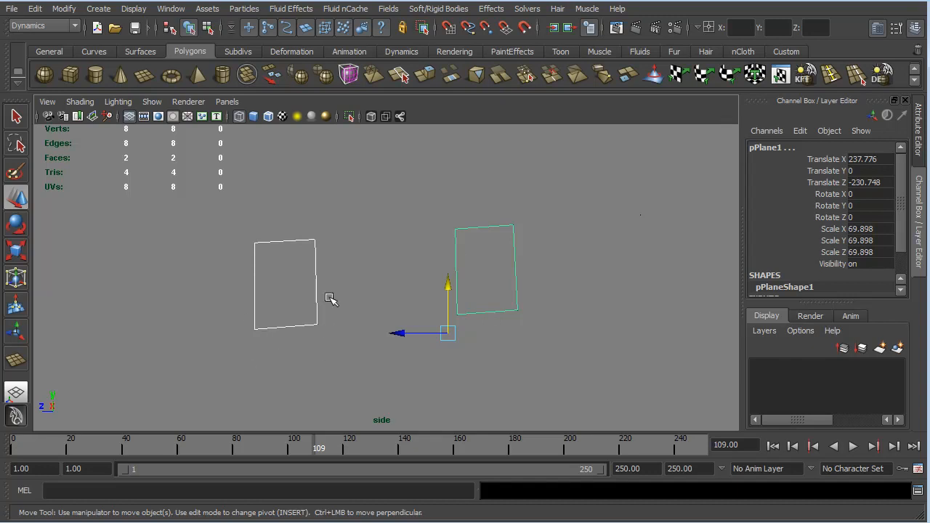
{"action": "mouse_move", "coordinate": [509, 234]}
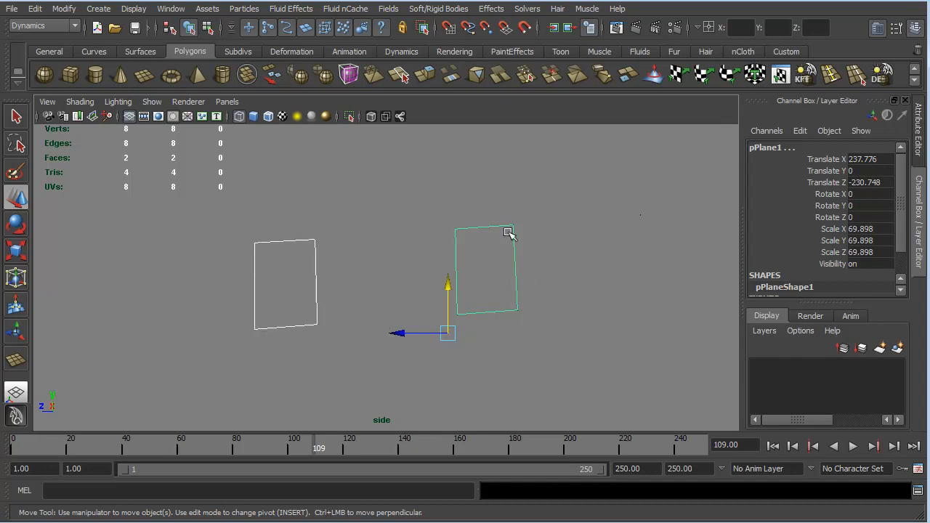
{"action": "mouse_move", "coordinate": [555, 293]}
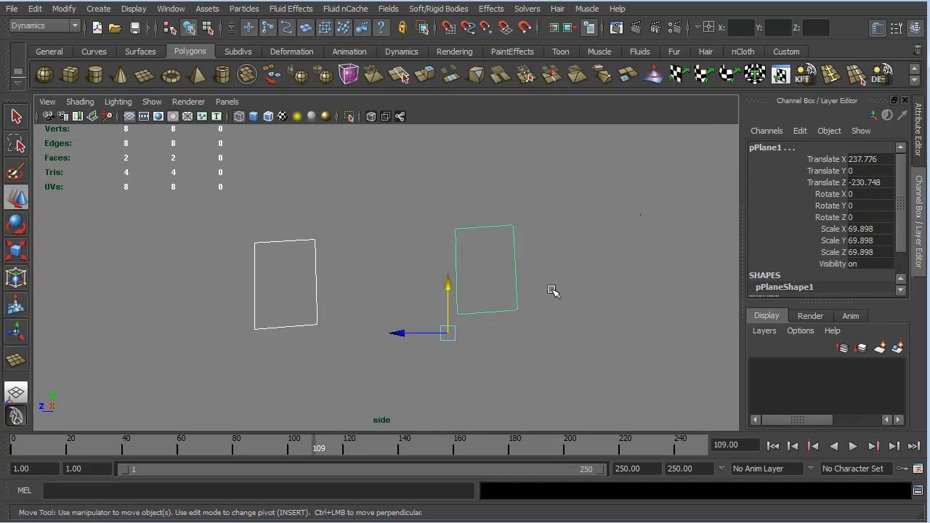
{"action": "mouse_move", "coordinate": [442, 212]}
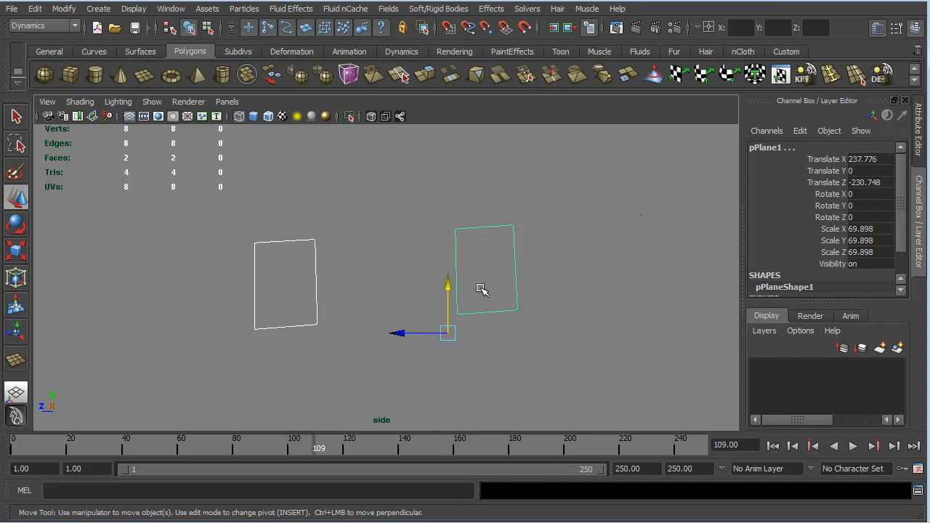
Step: Toggle the four-view layout to compare the planes, then maximize the perspective view again
{"action": "key", "text": "space"}
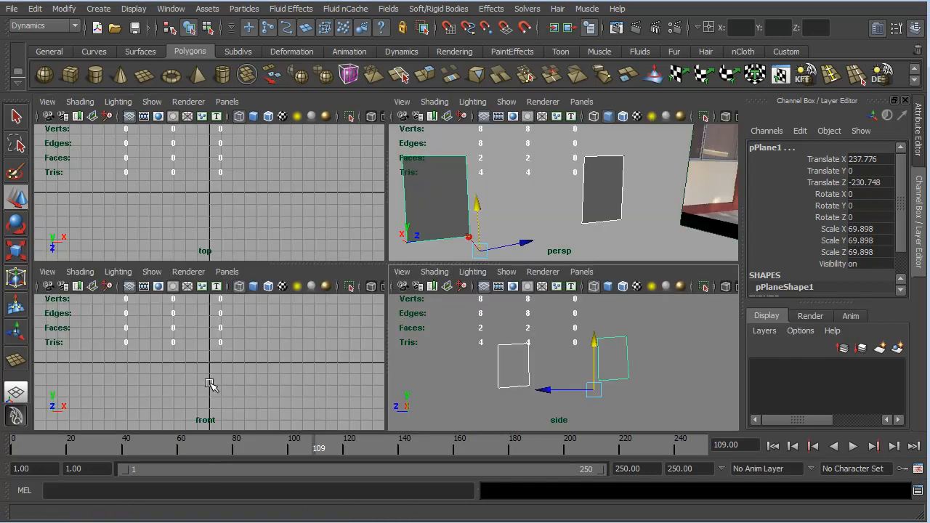
{"action": "mouse_move", "coordinate": [218, 364]}
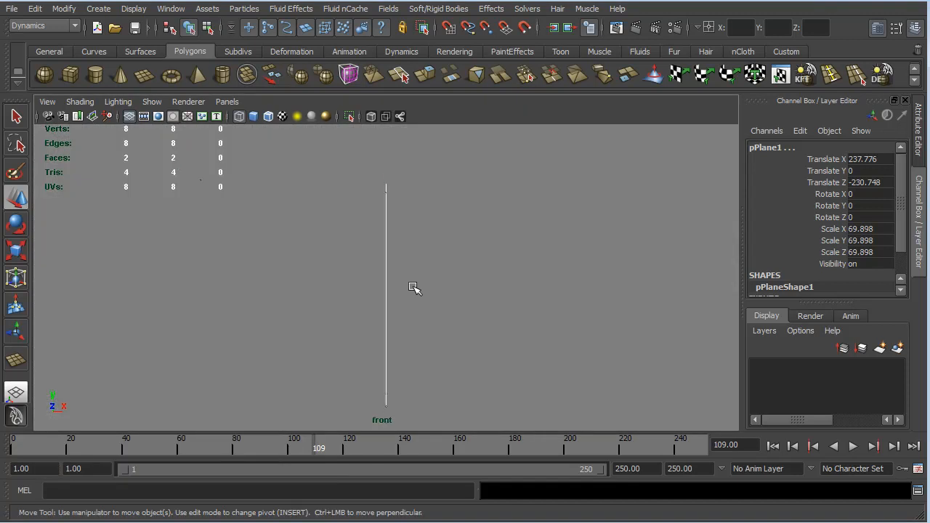
{"action": "mouse_move", "coordinate": [372, 308]}
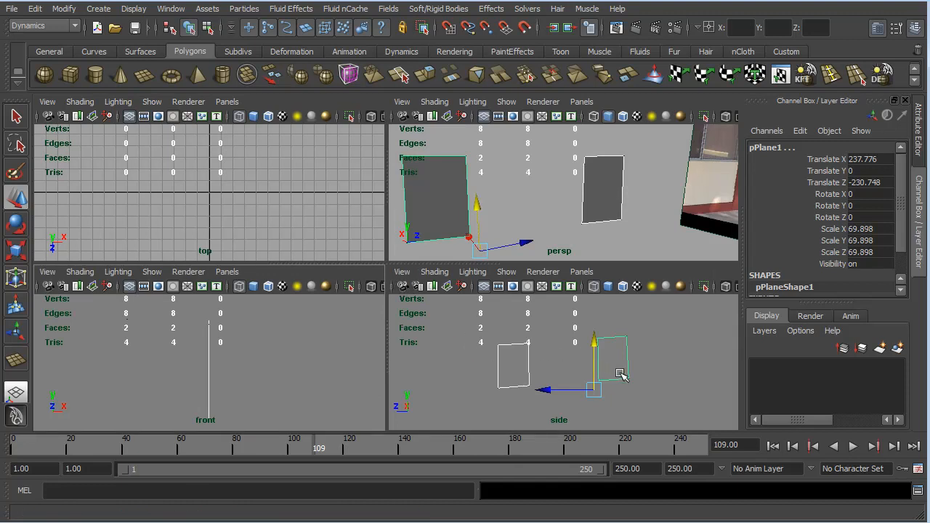
{"action": "mouse_move", "coordinate": [508, 212]}
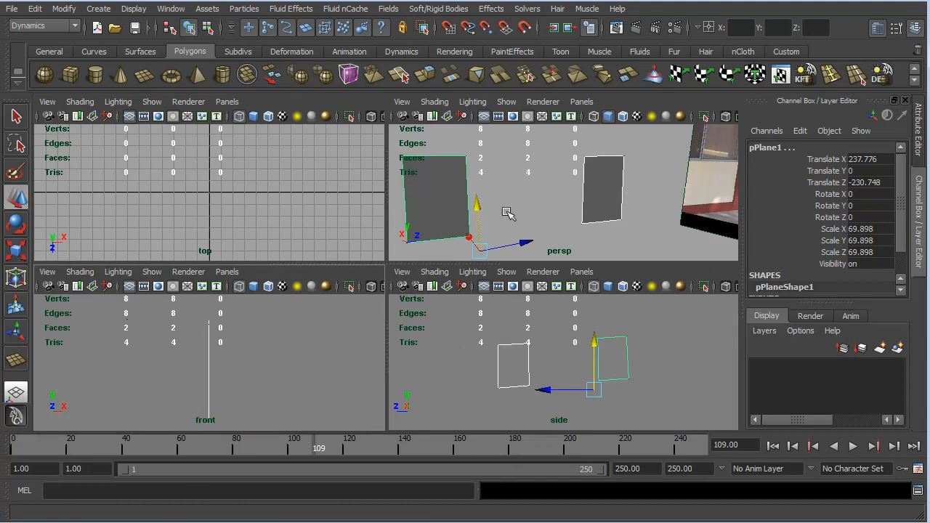
{"action": "mouse_move", "coordinate": [535, 210]}
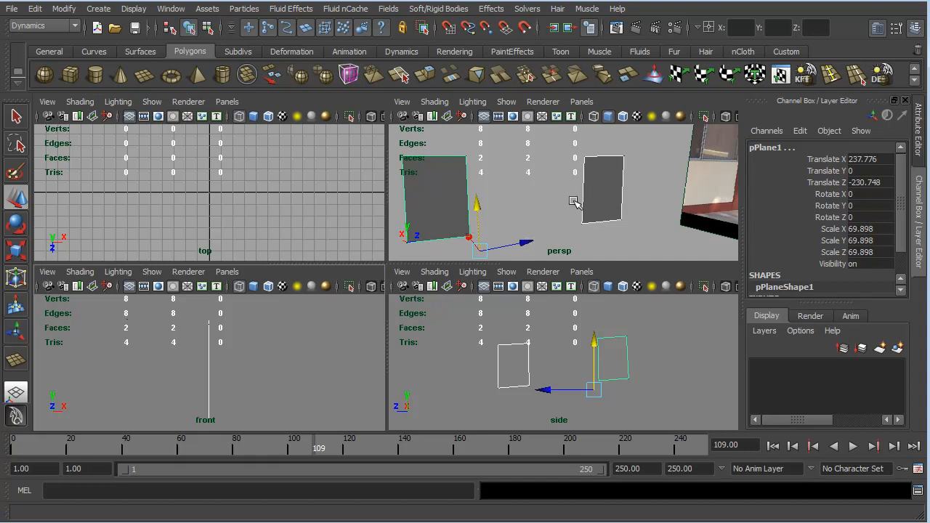
{"action": "mouse_move", "coordinate": [599, 198]}
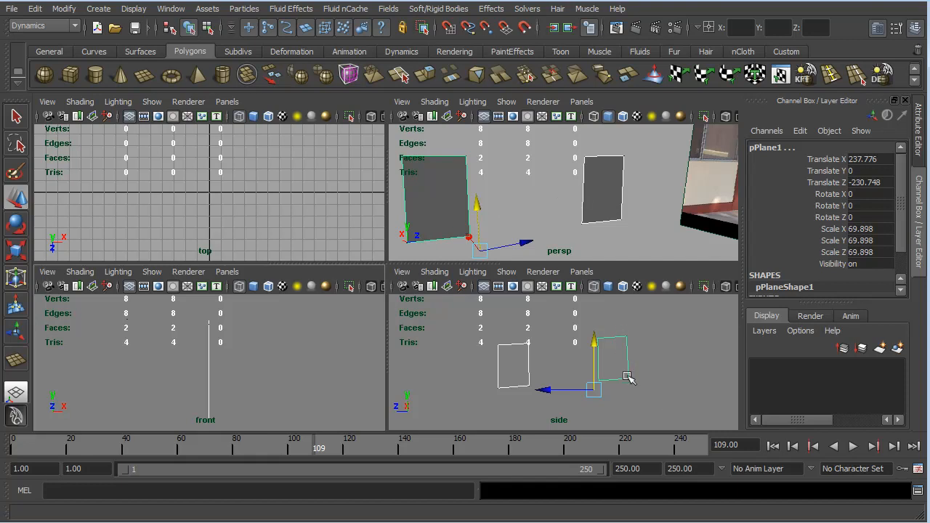
{"action": "mouse_move", "coordinate": [627, 329]}
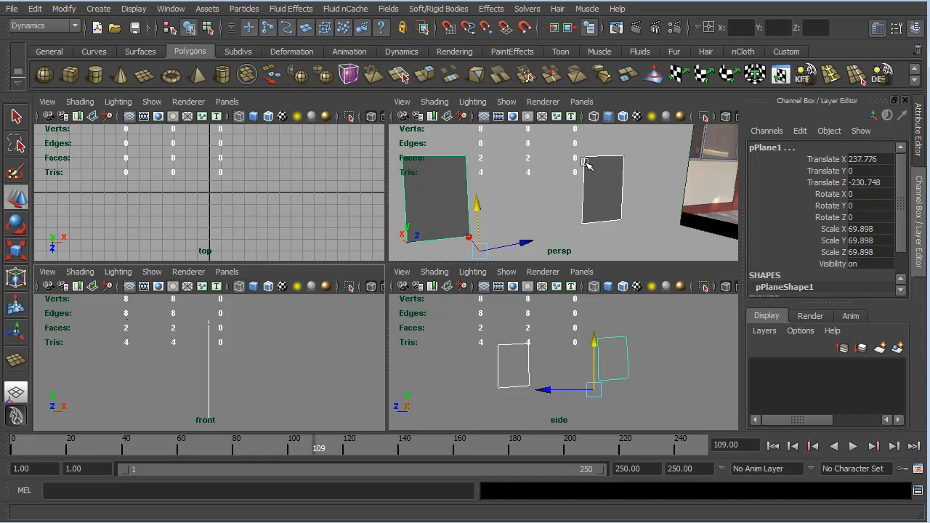
{"action": "key", "text": "space"}
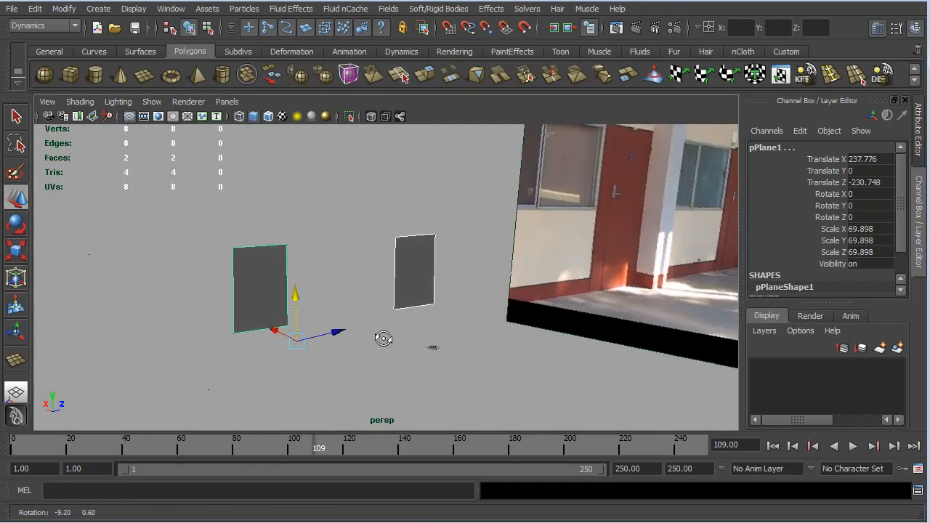
{"action": "left_click_drag", "start_coordinate": [384, 337], "coordinate": [448, 343]}
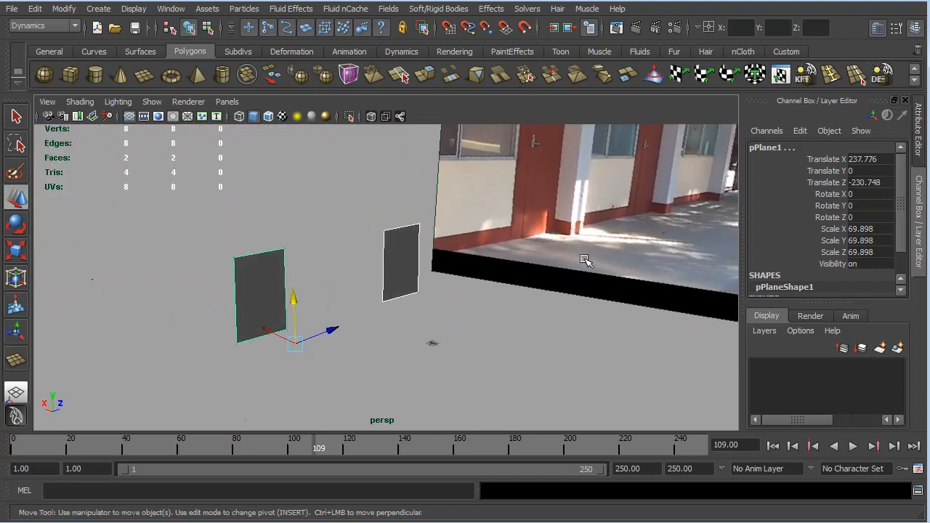
{"action": "mouse_move", "coordinate": [576, 277]}
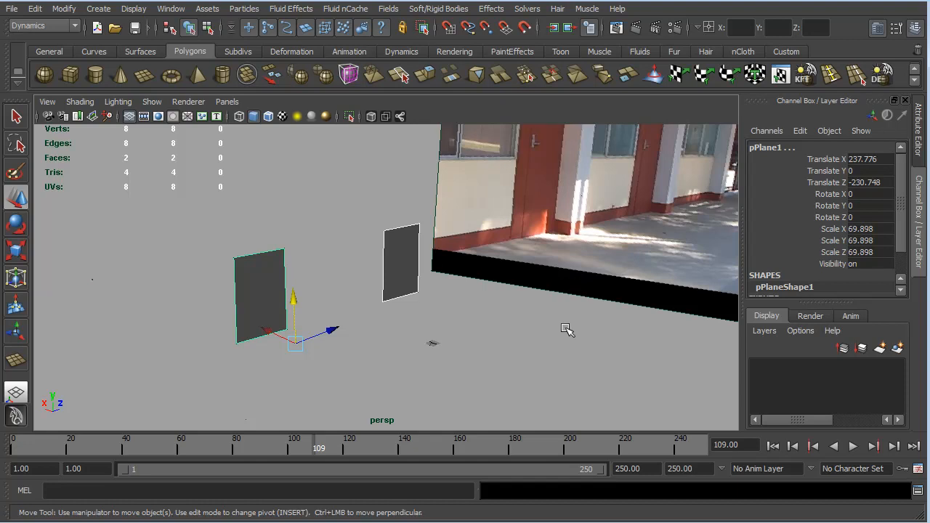
{"action": "mouse_move", "coordinate": [525, 244]}
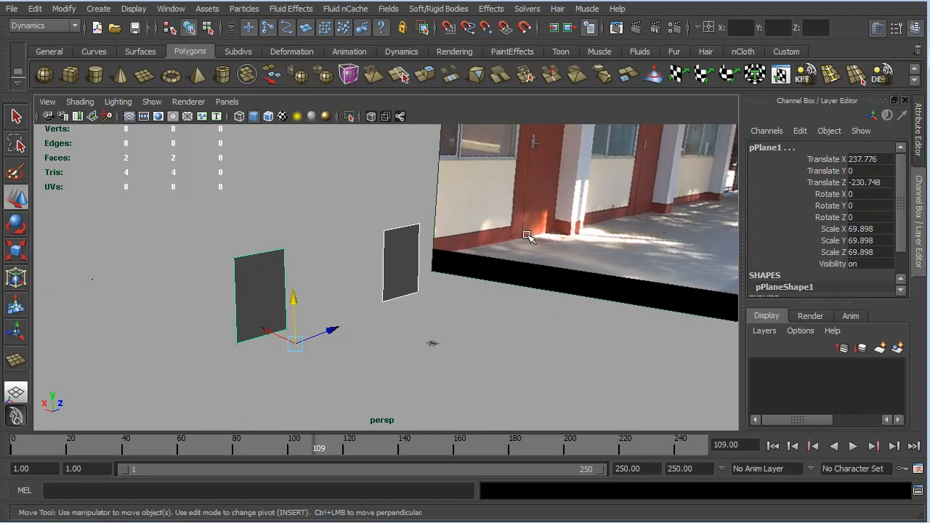
{"action": "mouse_move", "coordinate": [529, 348]}
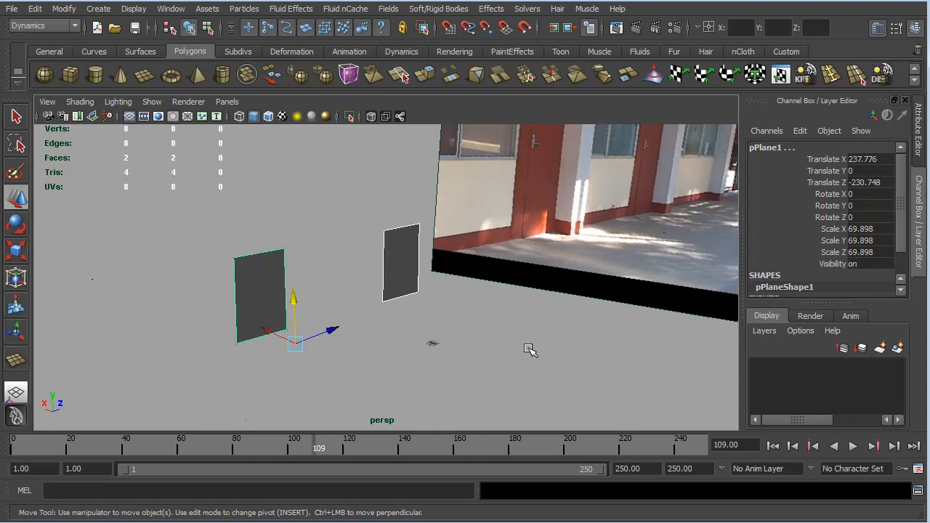
{"action": "mouse_move", "coordinate": [547, 265]}
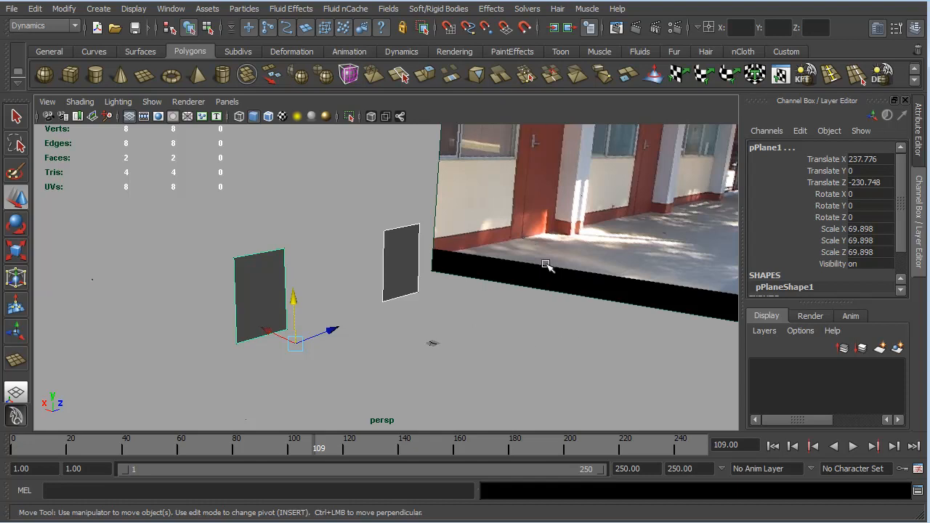
{"action": "mouse_move", "coordinate": [557, 294]}
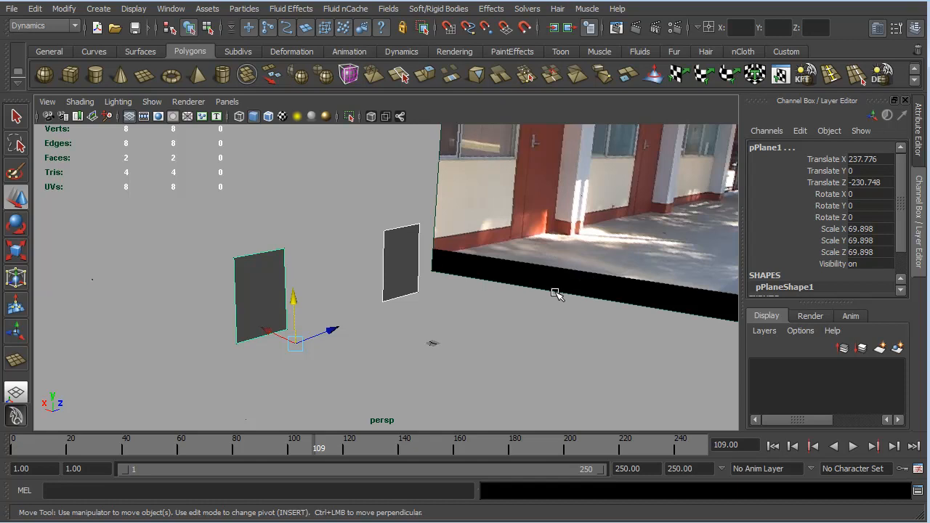
{"action": "mouse_move", "coordinate": [529, 282]}
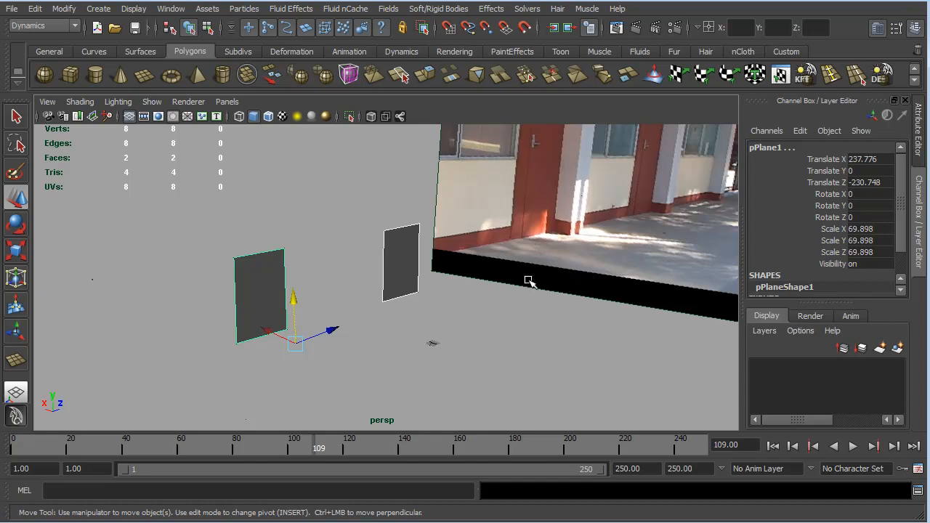
{"action": "mouse_move", "coordinate": [517, 305]}
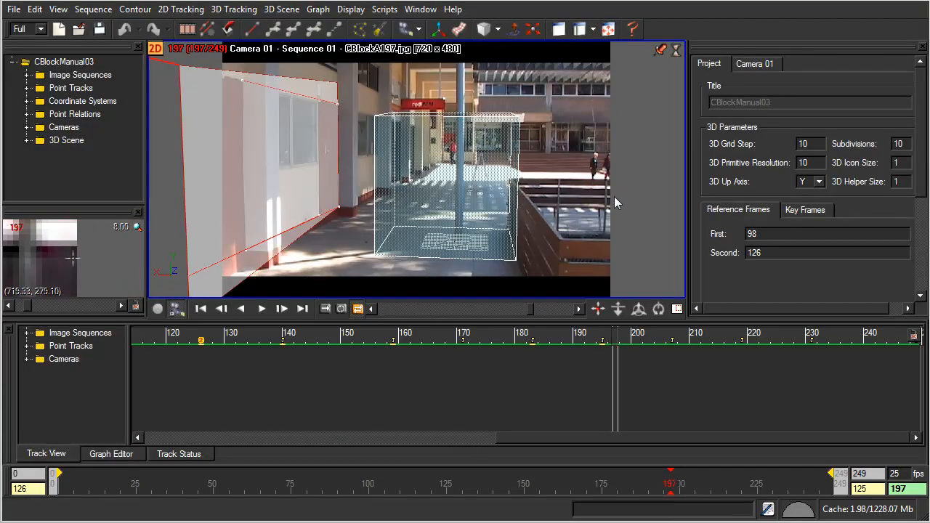
{"action": "mouse_move", "coordinate": [501, 227]}
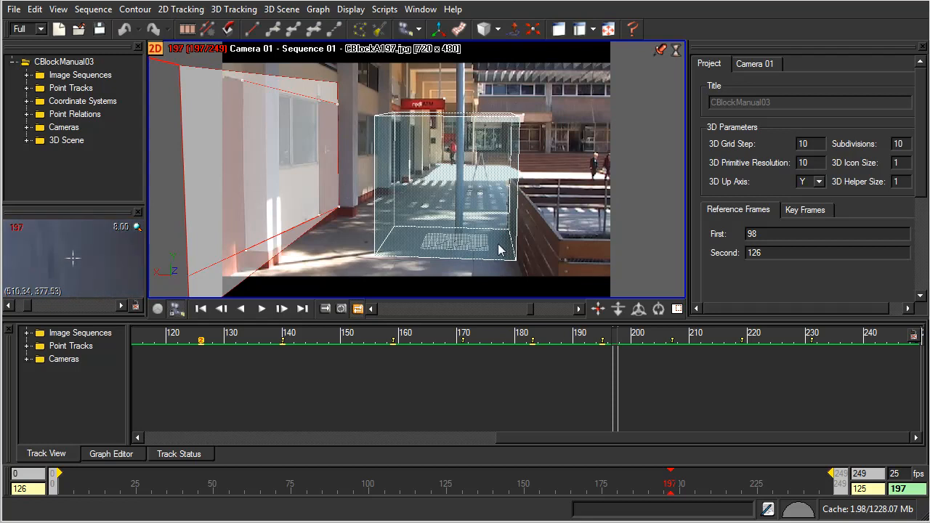
{"action": "mouse_move", "coordinate": [450, 211]}
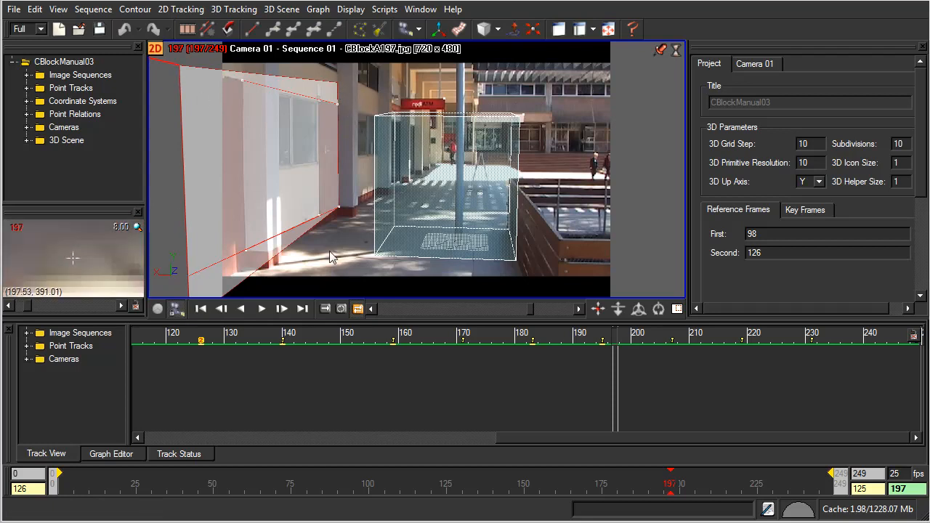
{"action": "mouse_move", "coordinate": [313, 88]}
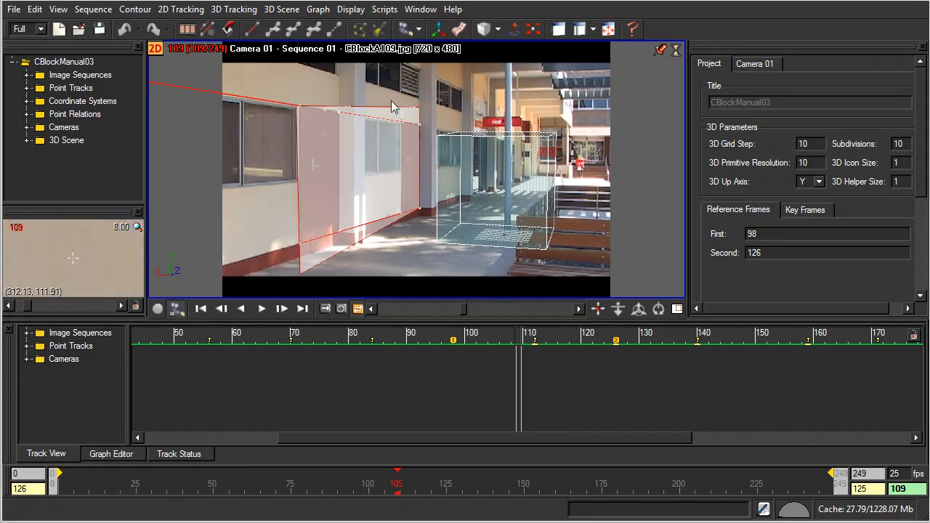
{"action": "mouse_move", "coordinate": [418, 231]}
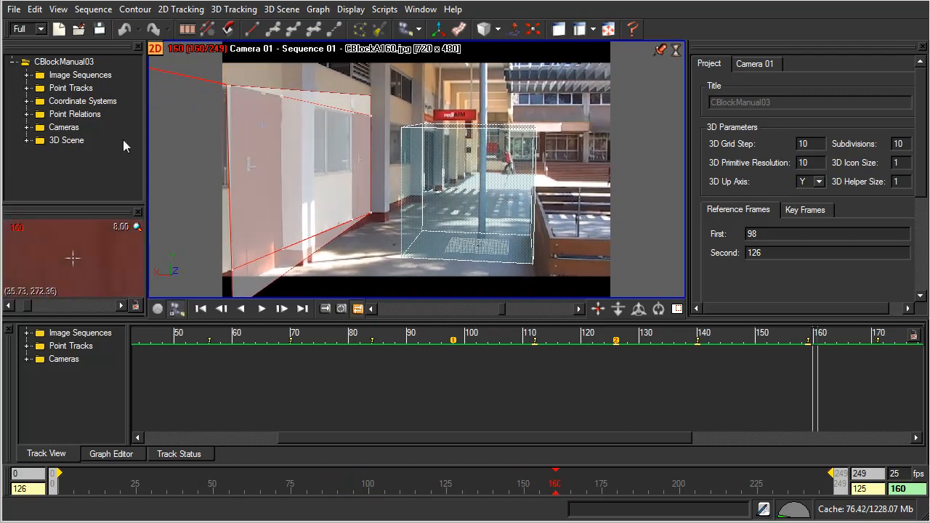
Step: Create a Share Y point relation with Track 01, Track 03 and Track 08 moved Inside
{"action": "left_click", "coordinate": [29, 114]}
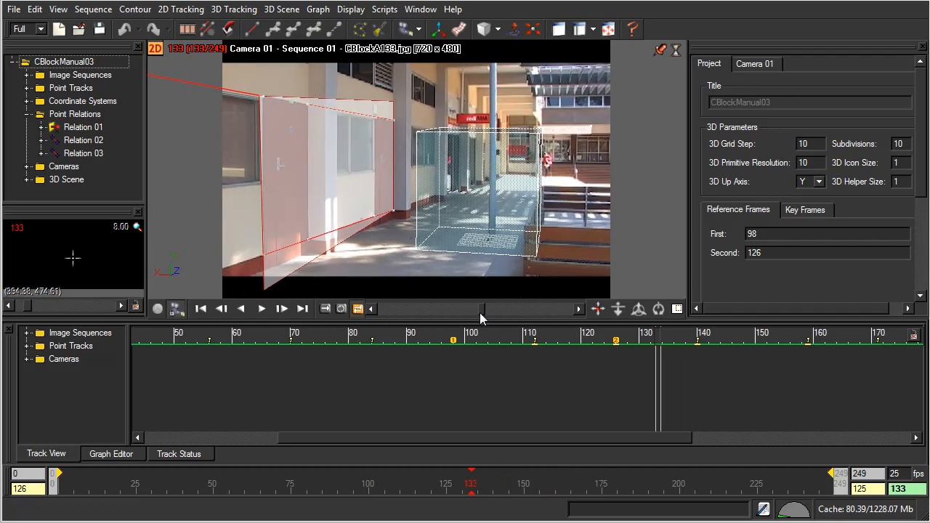
{"action": "mouse_move", "coordinate": [493, 297]}
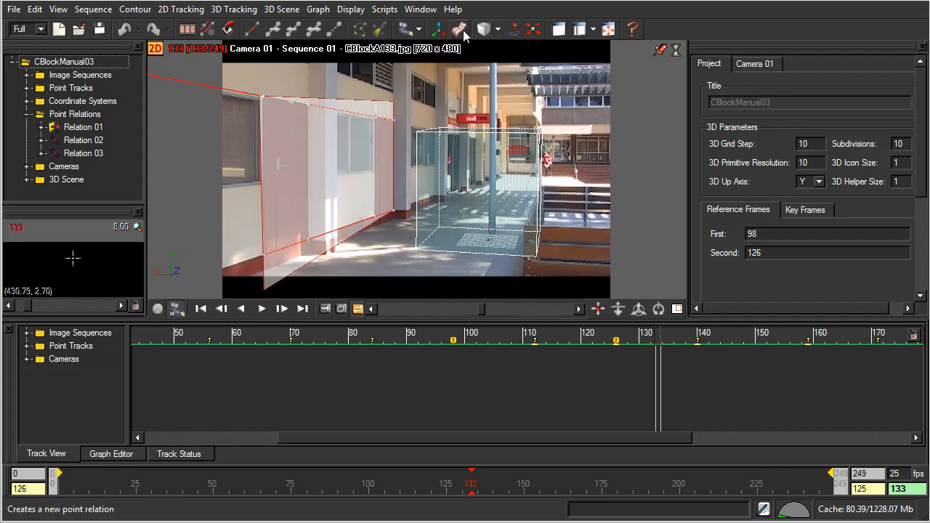
{"action": "left_click", "coordinate": [459, 29]}
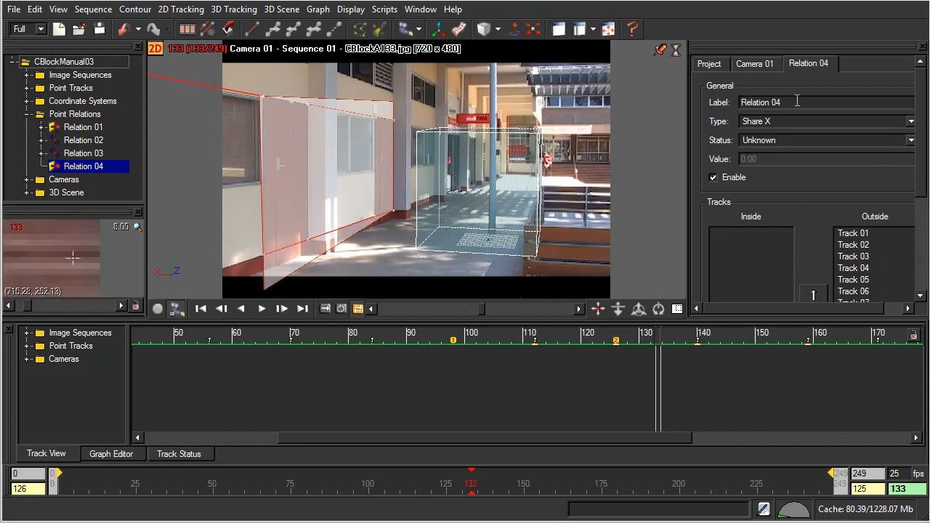
{"action": "mouse_move", "coordinate": [320, 239]}
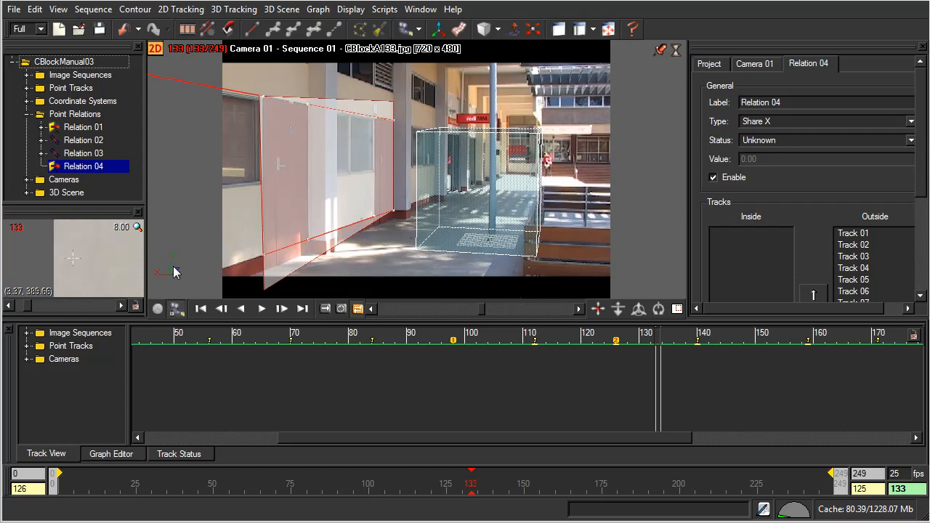
{"action": "mouse_move", "coordinate": [174, 259]}
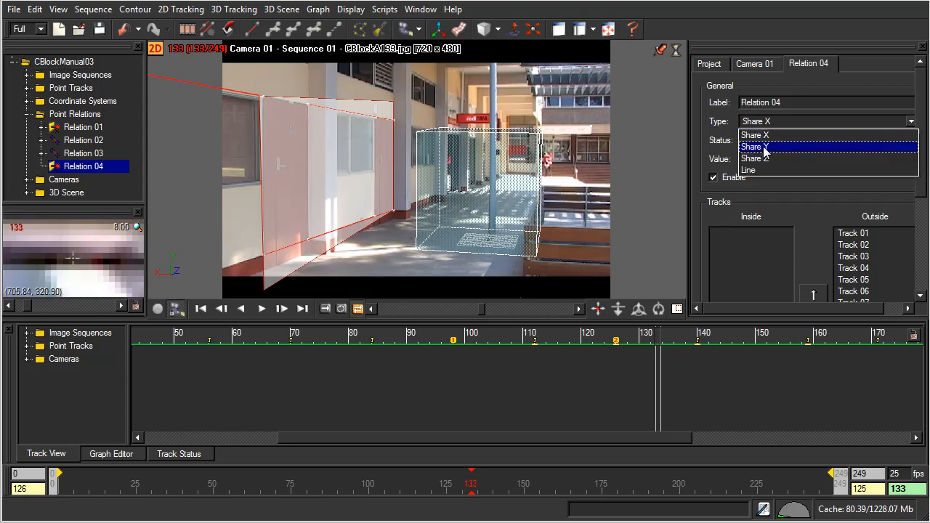
{"action": "left_click", "coordinate": [754, 147]}
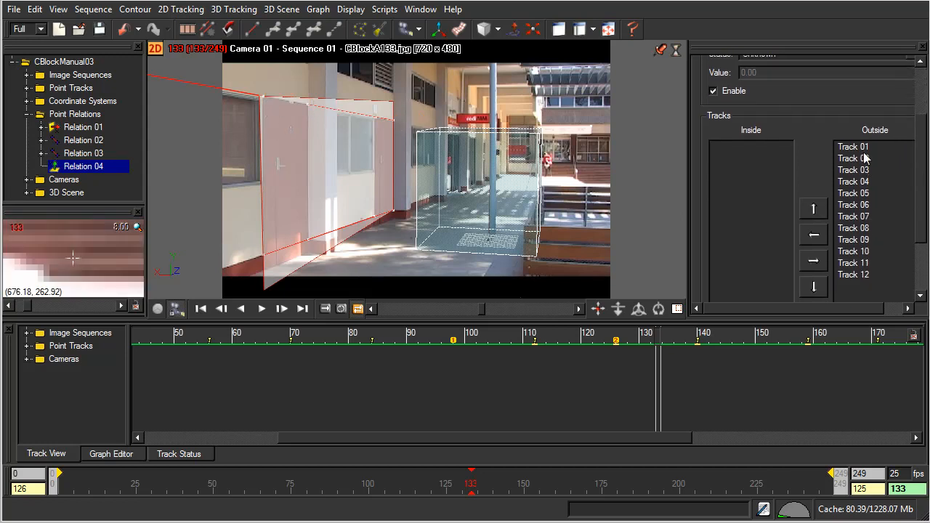
{"action": "left_click", "coordinate": [854, 169]}
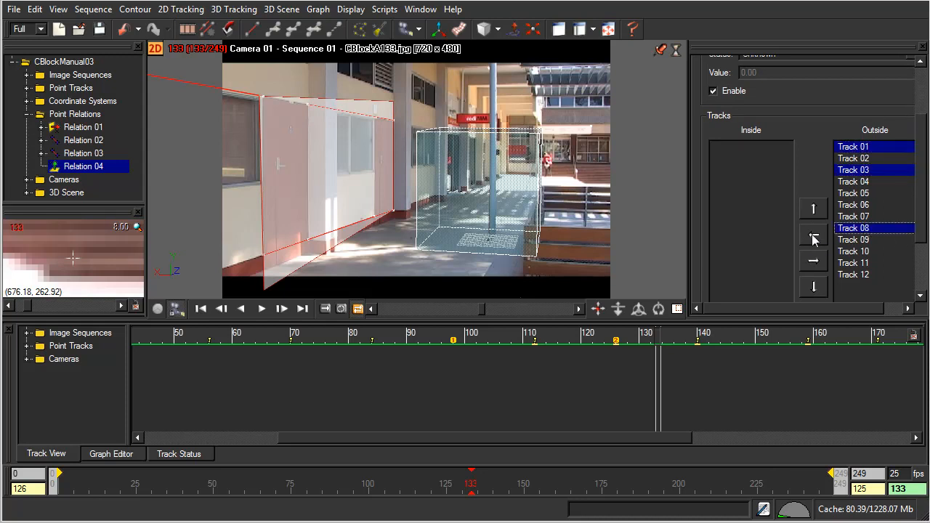
{"action": "left_click", "coordinate": [815, 238]}
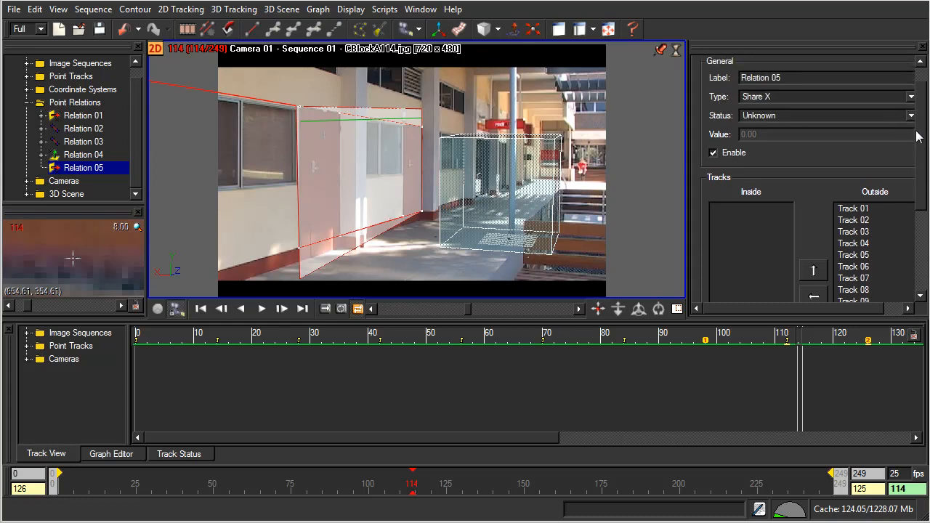
Step: Set Relation 05 to Share Y and move Tracks 02, 05, 09 and 10 Inside
{"action": "left_click", "coordinate": [826, 96]}
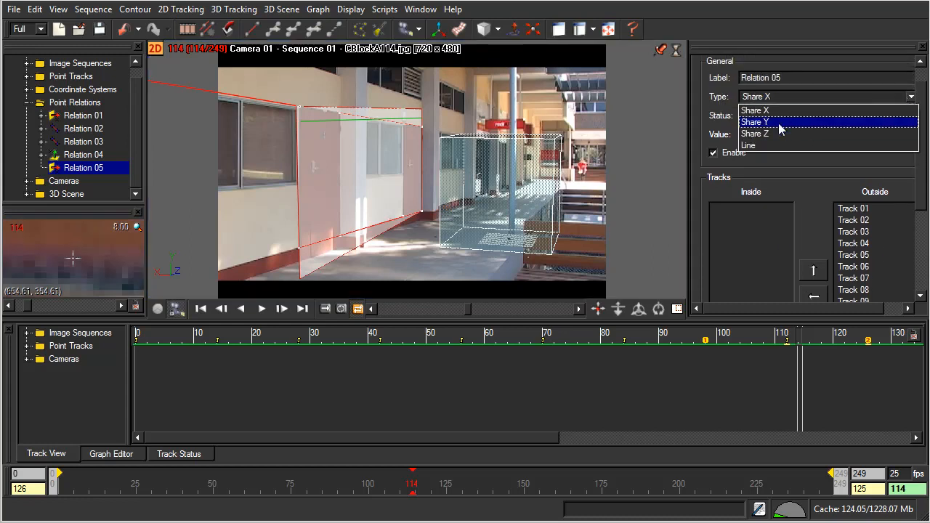
{"action": "left_click", "coordinate": [756, 122]}
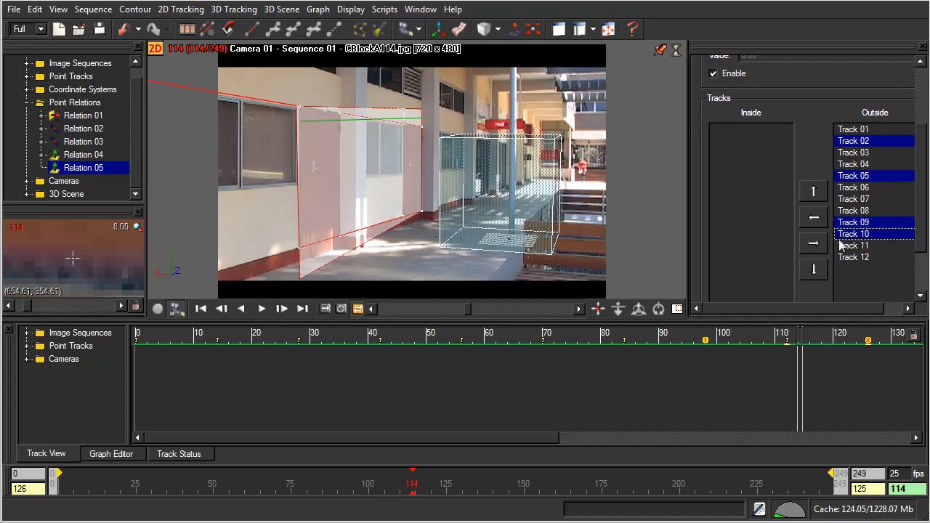
{"action": "left_click", "coordinate": [814, 215]}
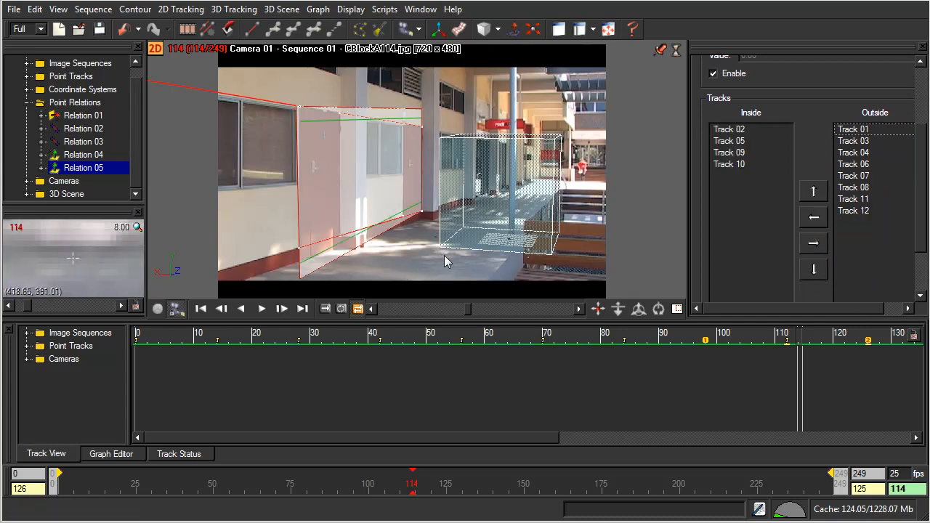
{"action": "mouse_move", "coordinate": [414, 250]}
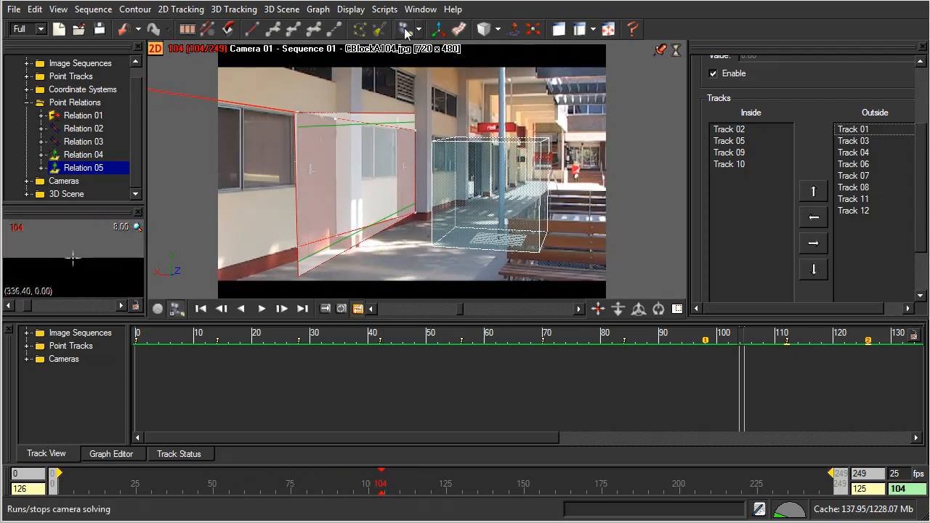
Step: Rerun the camera solve so Relation 05 is taken into account
{"action": "left_click", "coordinate": [407, 29]}
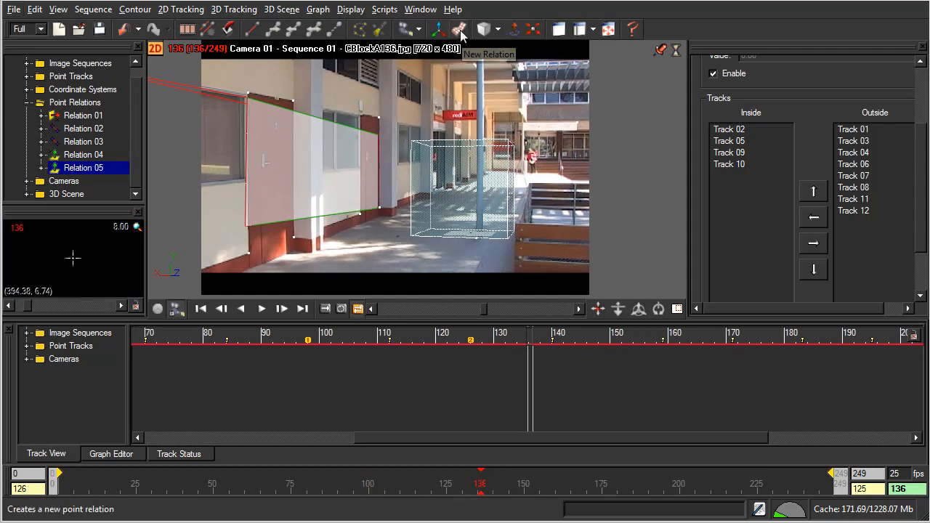
Step: Create a new Share Z point relation and move the chosen tracks, including Track 01, Inside
{"action": "left_click", "coordinate": [459, 29]}
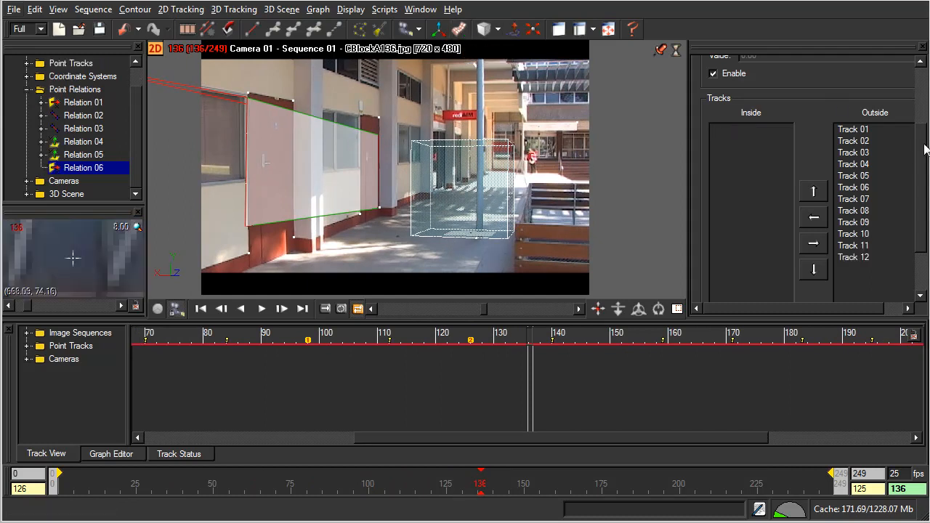
{"action": "left_click", "coordinate": [825, 121]}
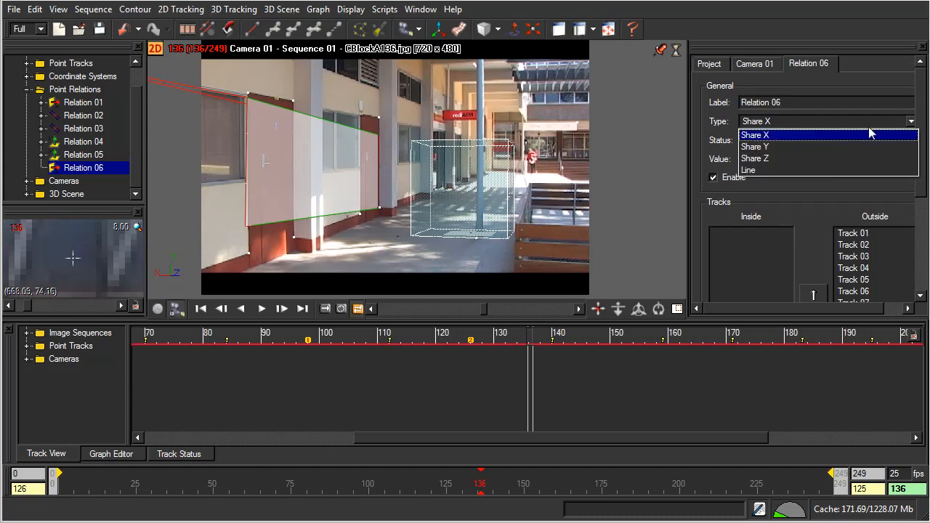
{"action": "left_click", "coordinate": [756, 158]}
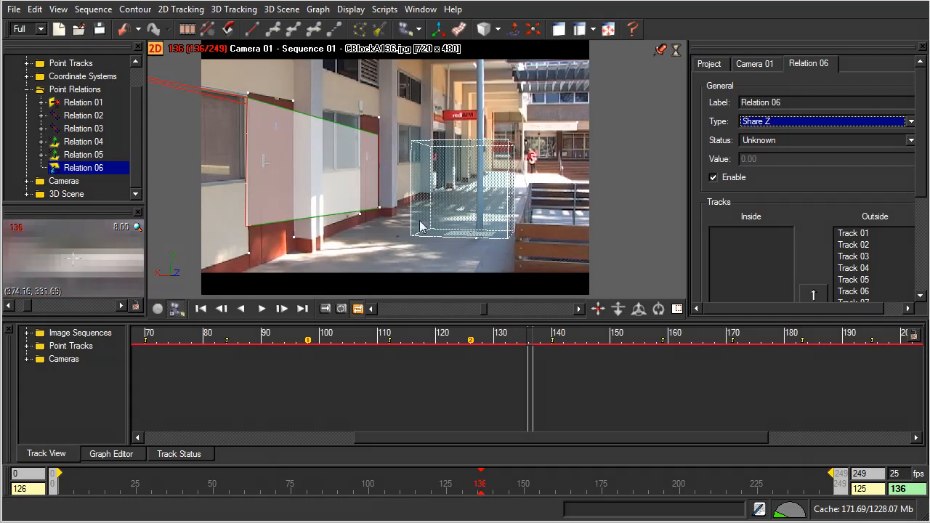
{"action": "left_click", "coordinate": [854, 256]}
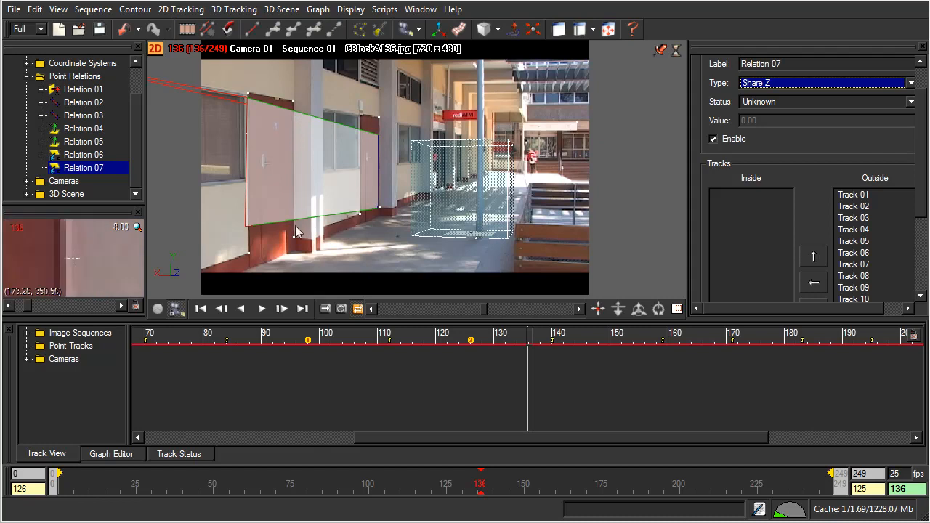
{"action": "left_click", "coordinate": [855, 195]}
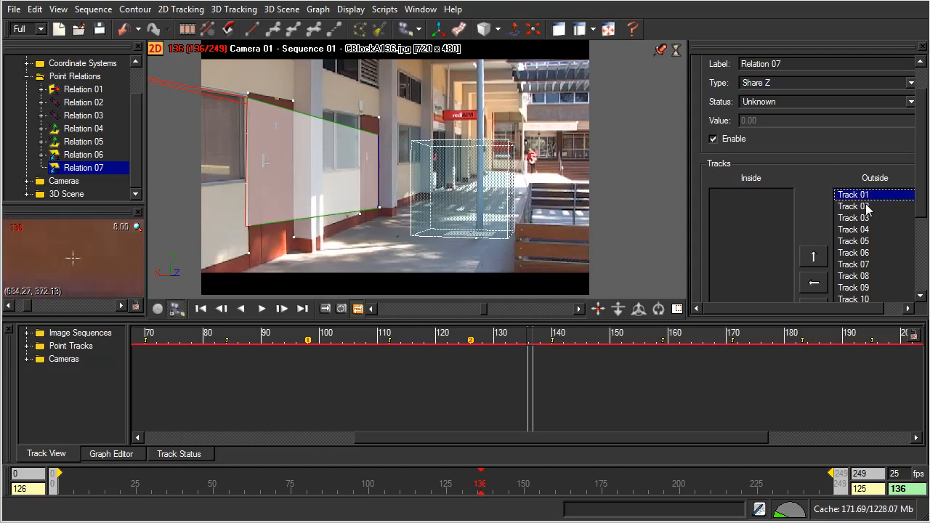
{"action": "left_click", "coordinate": [814, 282]}
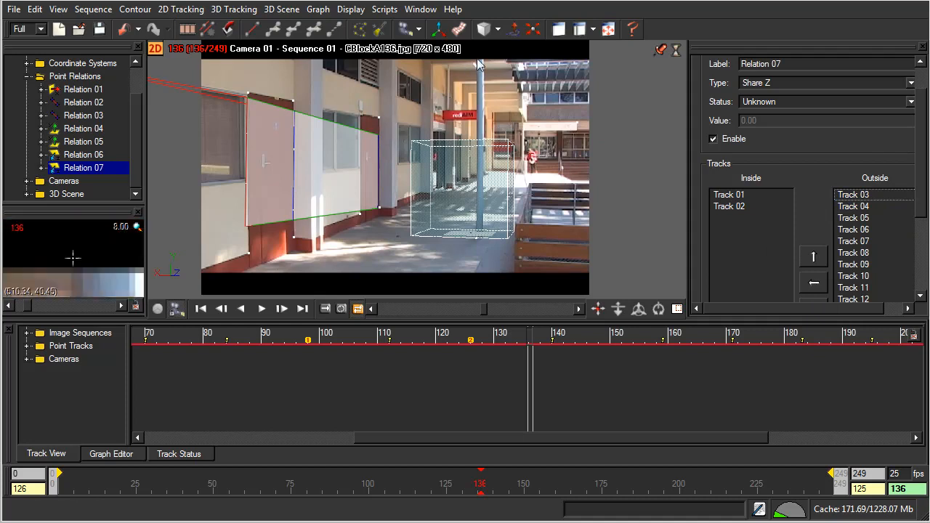
Step: Create Relation 08 as Share Z holding Track 08 and Track 09
{"action": "left_click", "coordinate": [460, 29]}
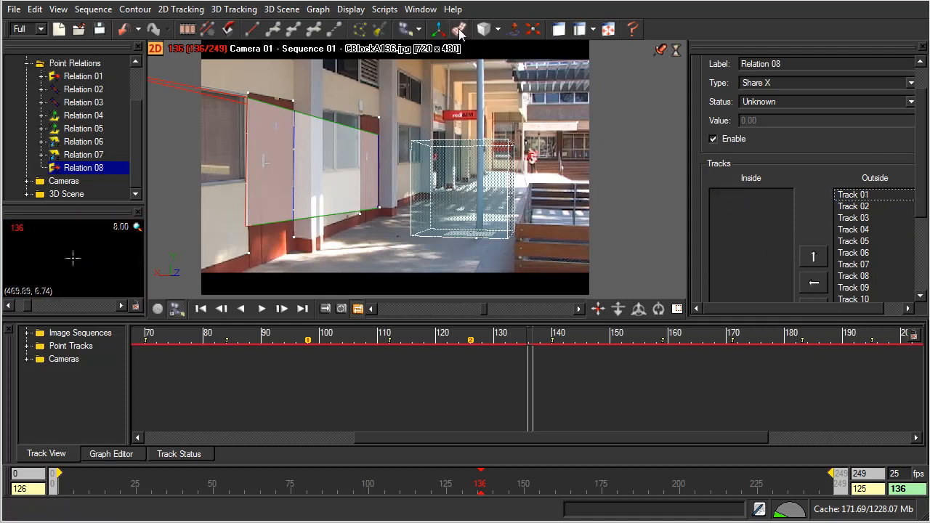
{"action": "left_click", "coordinate": [910, 82]}
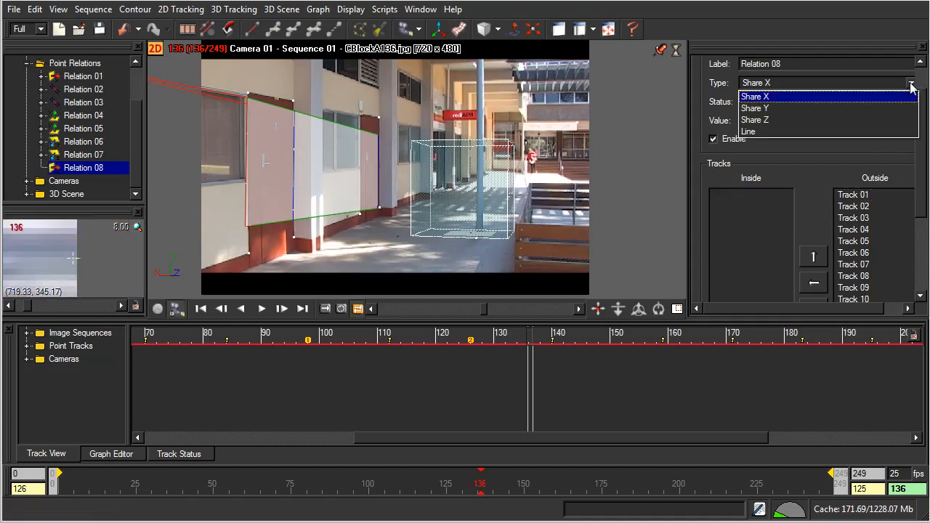
{"action": "left_click", "coordinate": [756, 119]}
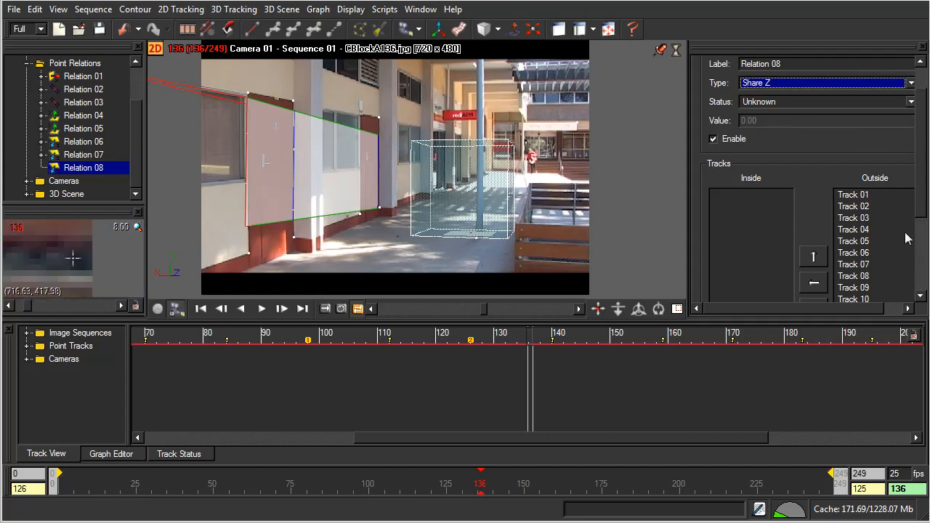
{"action": "left_click", "coordinate": [853, 193]}
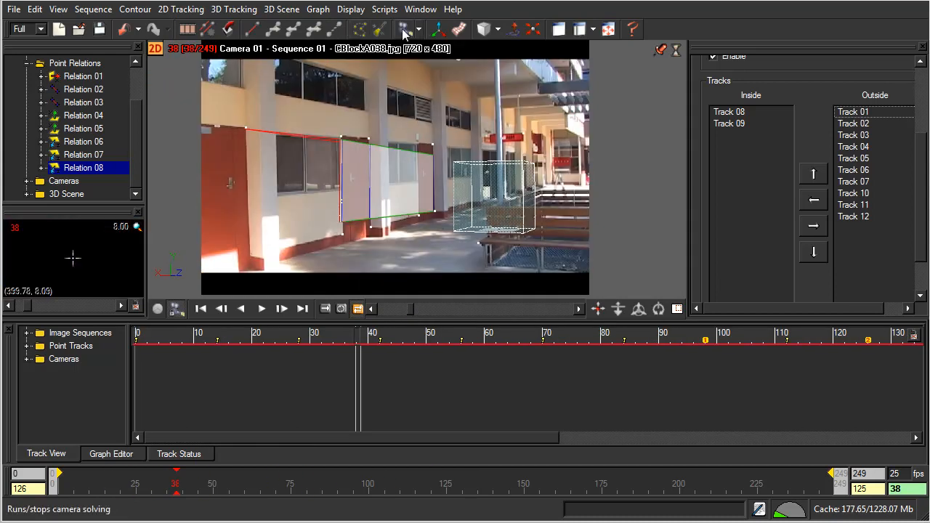
Step: Re-solve the camera with Relation 08 included and jump ahead in the footage to check it
{"action": "left_click", "coordinate": [405, 29]}
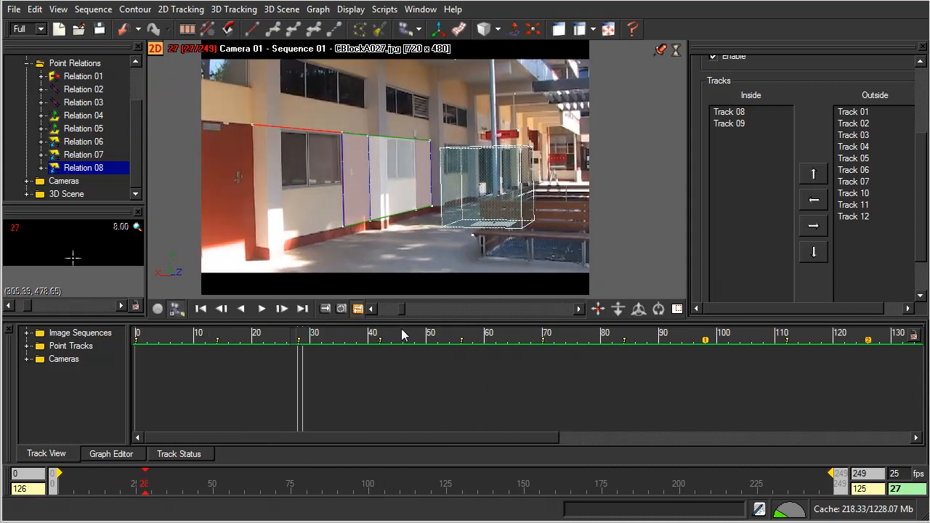
{"action": "left_click", "coordinate": [390, 340]}
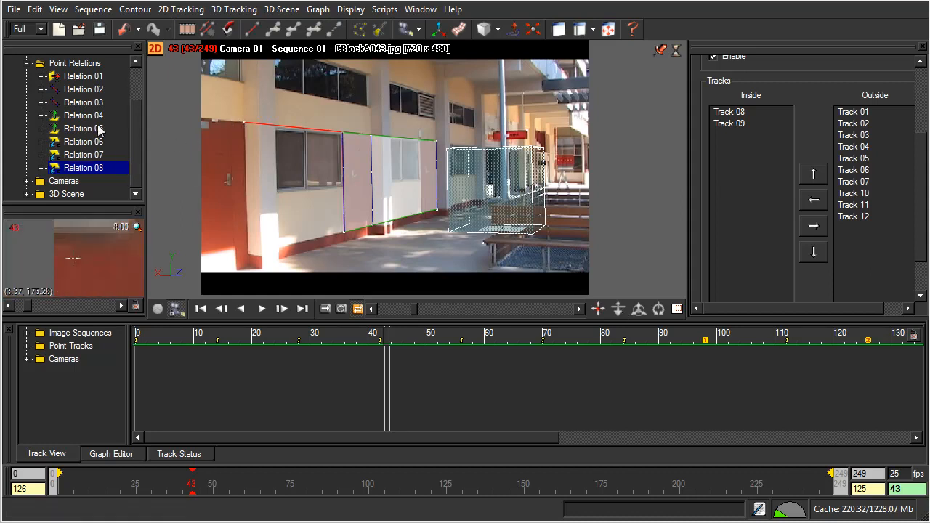
Step: Inspect the tracks grouped in Relations 05 and 04, then solve the camera once more
{"action": "left_click", "coordinate": [83, 128]}
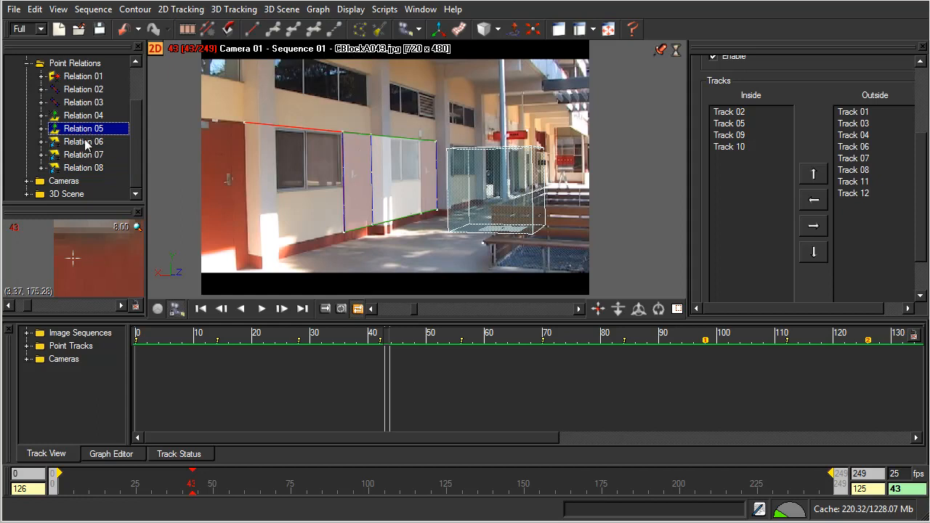
{"action": "left_click", "coordinate": [84, 117]}
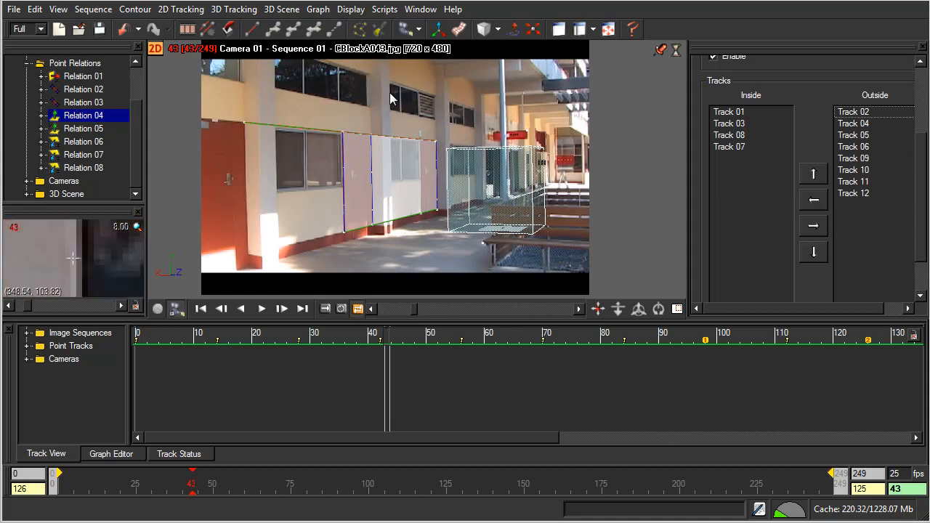
{"action": "left_click", "coordinate": [407, 29]}
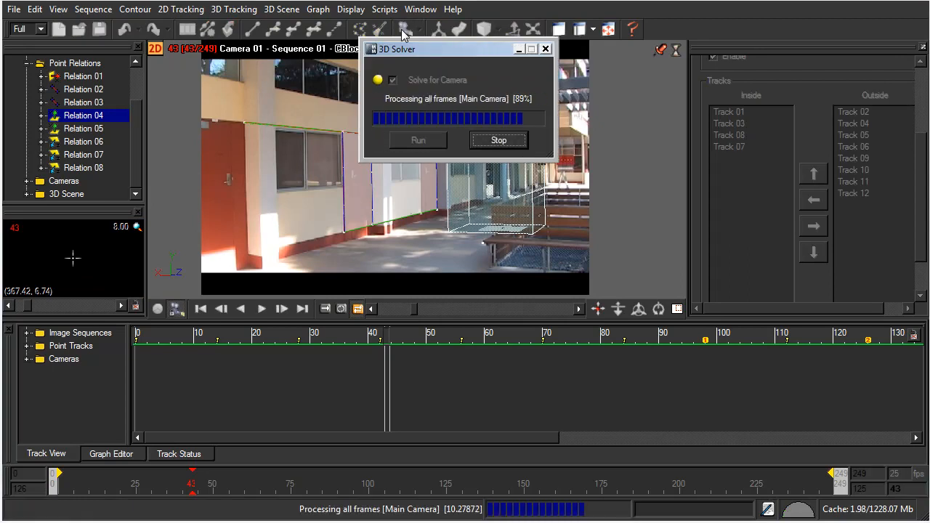
{"action": "left_click", "coordinate": [498, 139]}
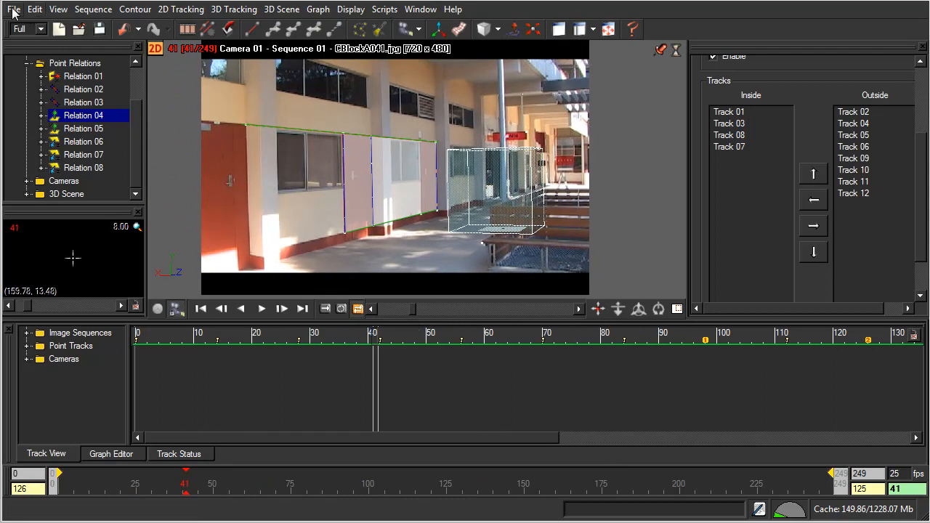
Step: Save the MatchMover project as CBlockManual04.mmf
{"action": "left_click", "coordinate": [13, 9]}
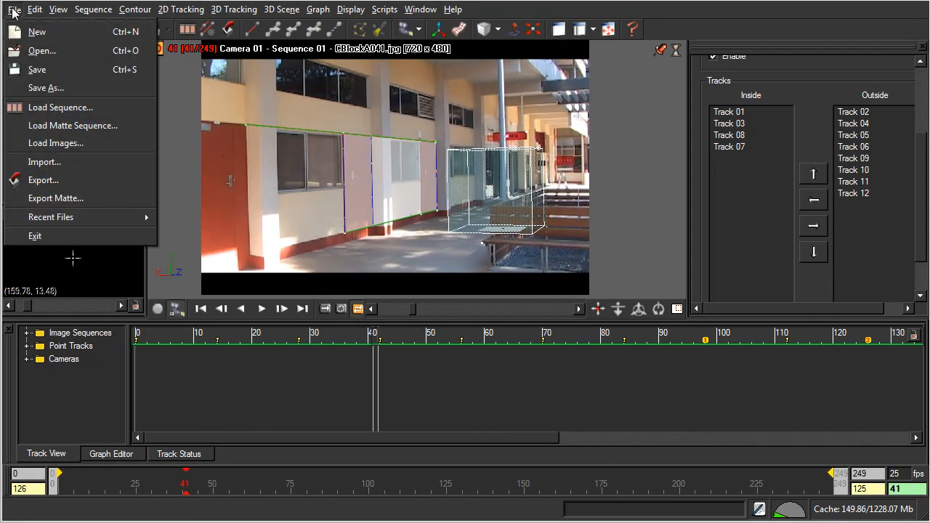
{"action": "mouse_move", "coordinate": [46, 88]}
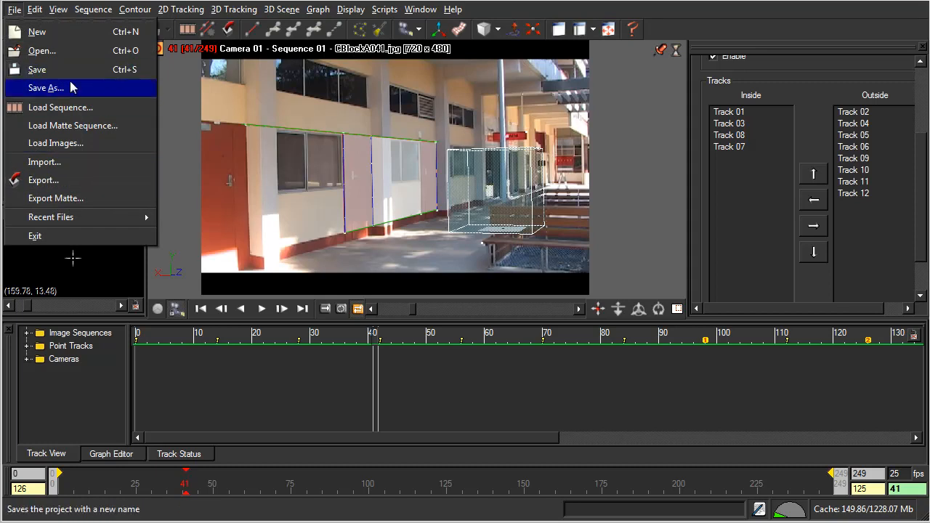
{"action": "left_click", "coordinate": [46, 87]}
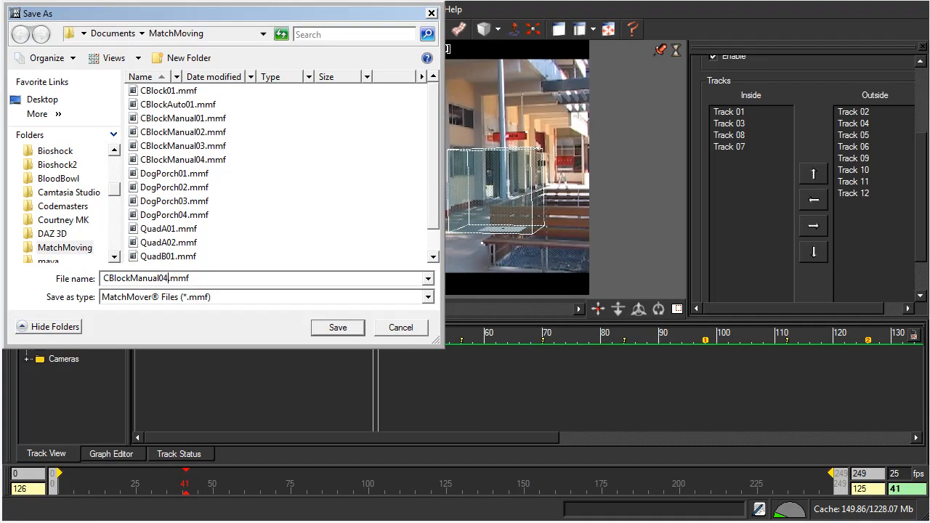
{"action": "left_click", "coordinate": [337, 327]}
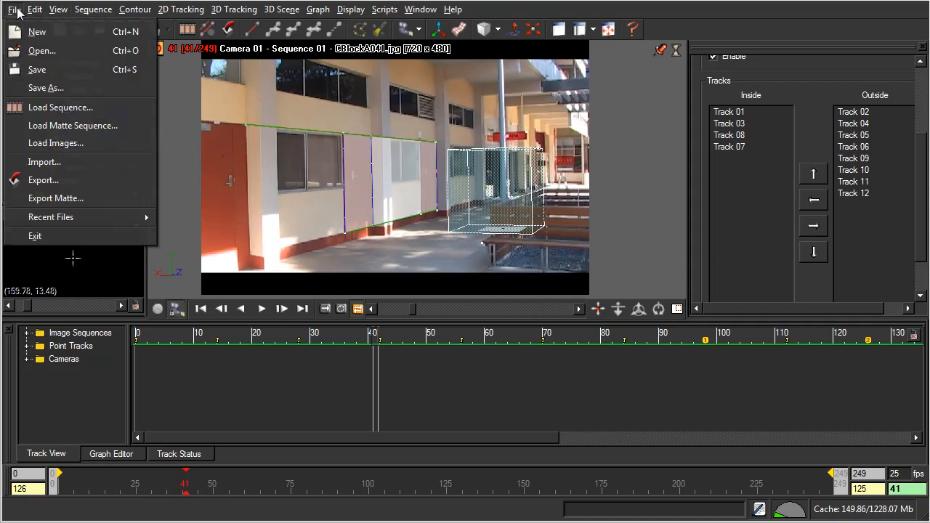
Step: Export the solved camera and 3D points as the Maya scene CBlockManual03.ma
{"action": "left_click", "coordinate": [43, 181]}
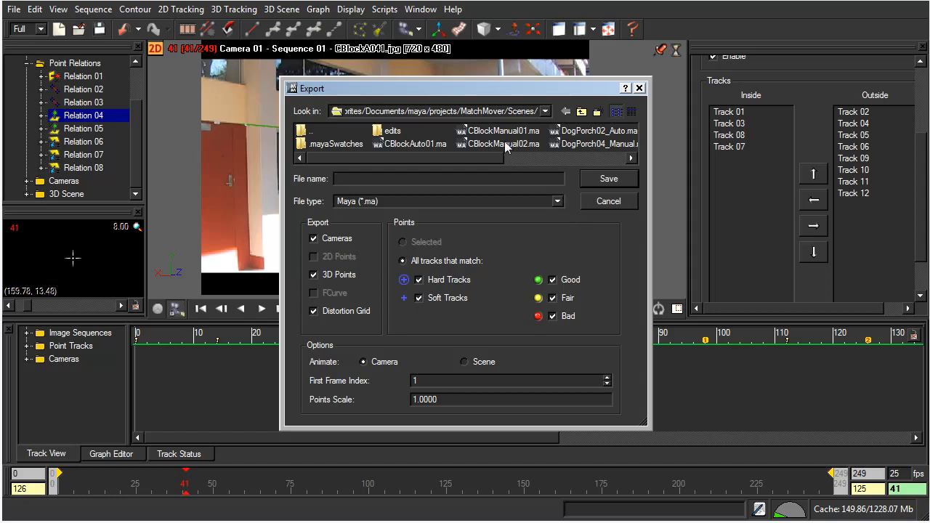
{"action": "mouse_move", "coordinate": [502, 149]}
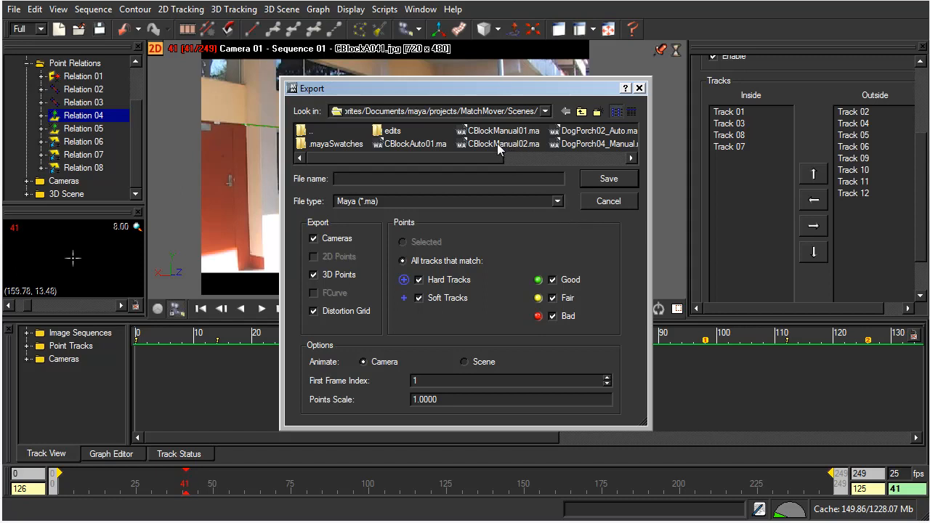
{"action": "left_click", "coordinate": [503, 144]}
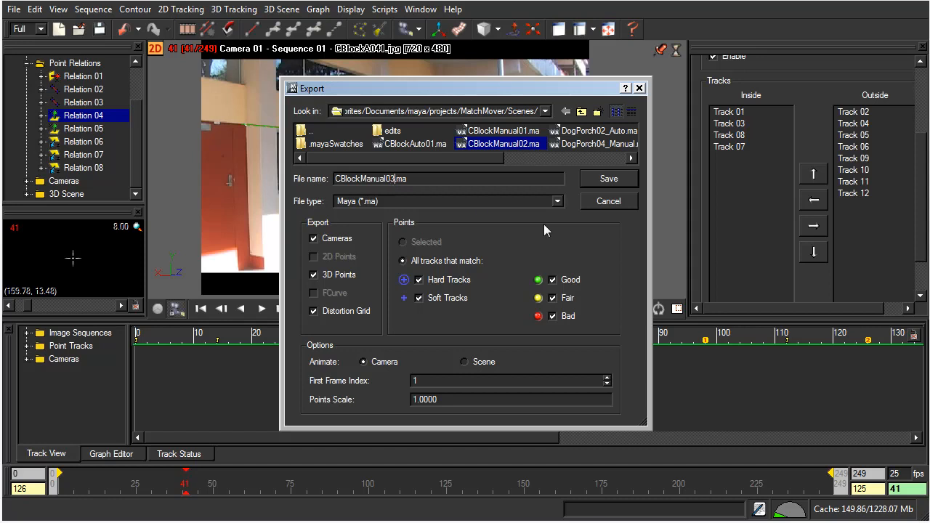
{"action": "mouse_move", "coordinate": [535, 294]}
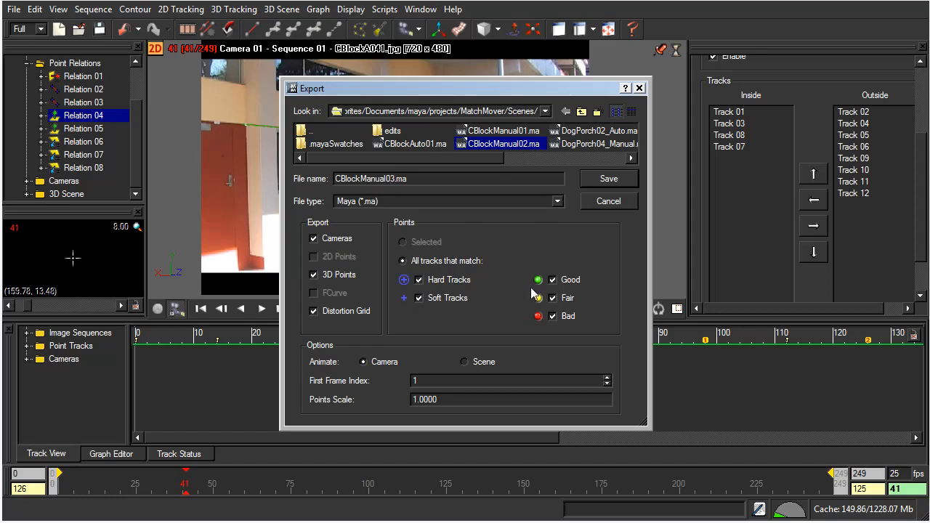
{"action": "mouse_move", "coordinate": [593, 256]}
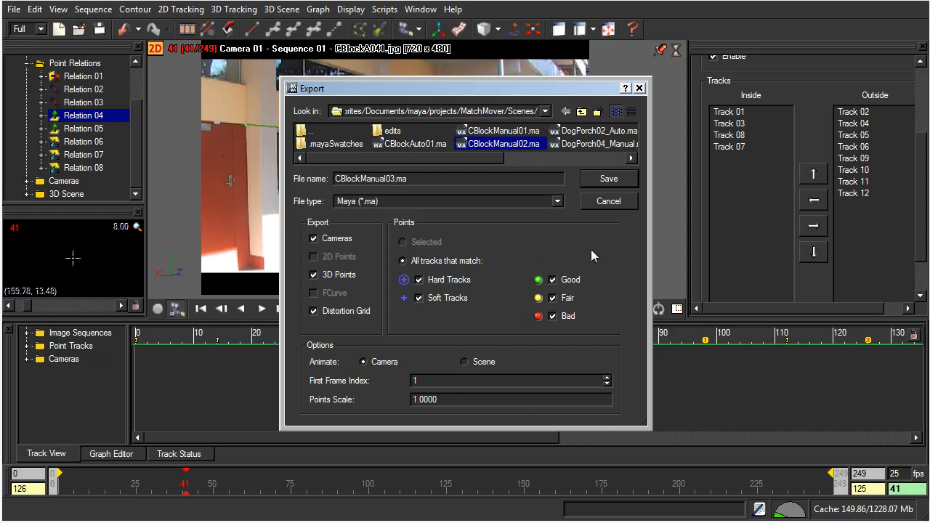
{"action": "left_click", "coordinate": [608, 178]}
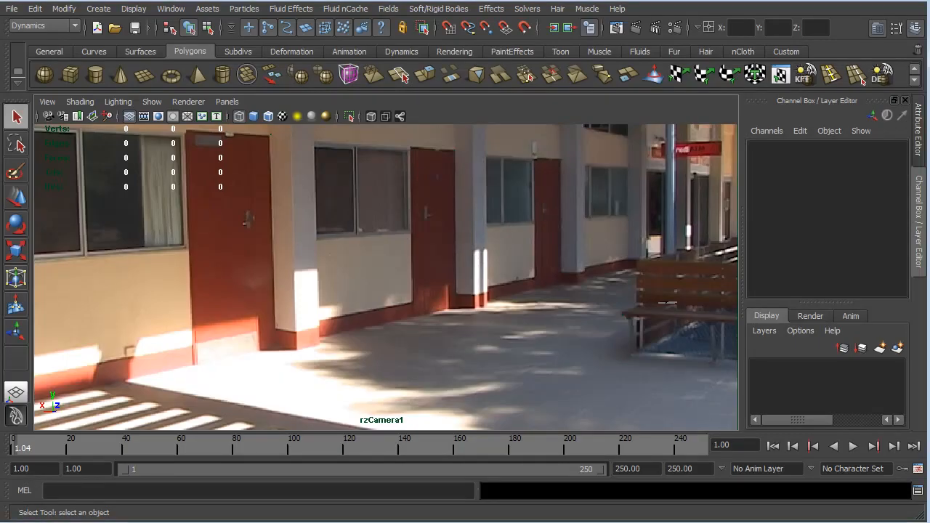
{"action": "mouse_move", "coordinate": [550, 343]}
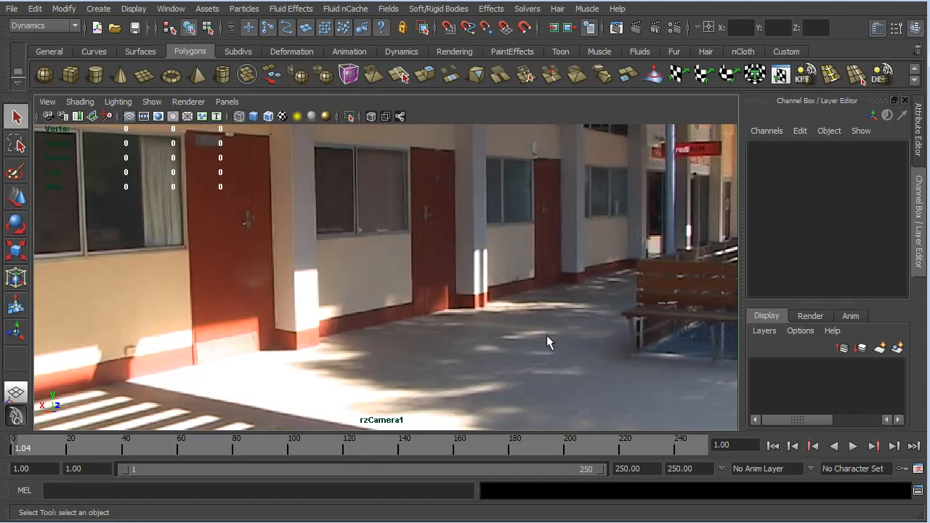
{"action": "mouse_move", "coordinate": [378, 358]}
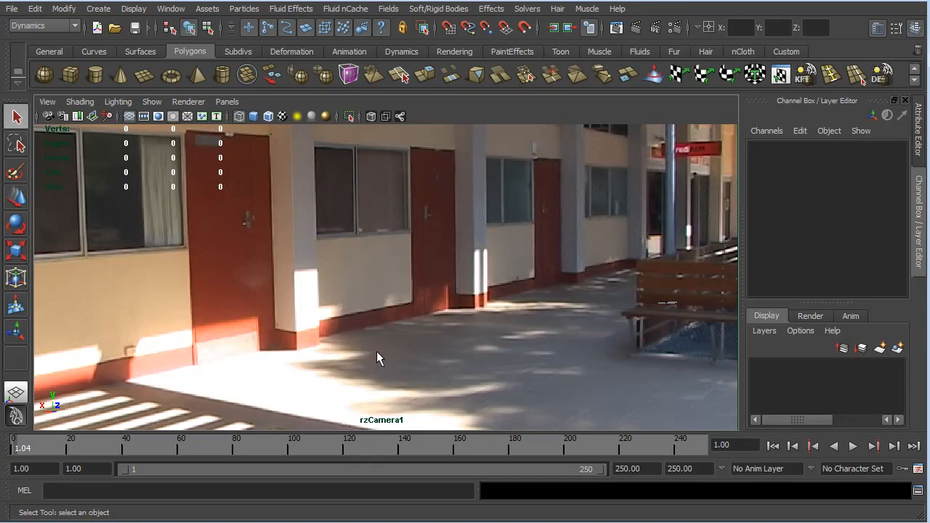
Step: Select rzTracker_Track_10 and view the locators from the side camera to check alignment
{"action": "left_click", "coordinate": [424, 157]}
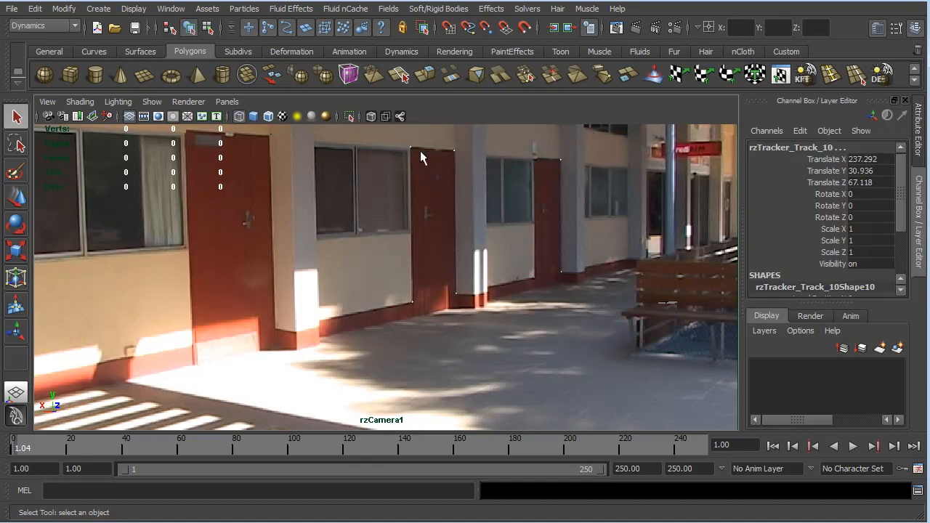
{"action": "left_click", "coordinate": [226, 101]}
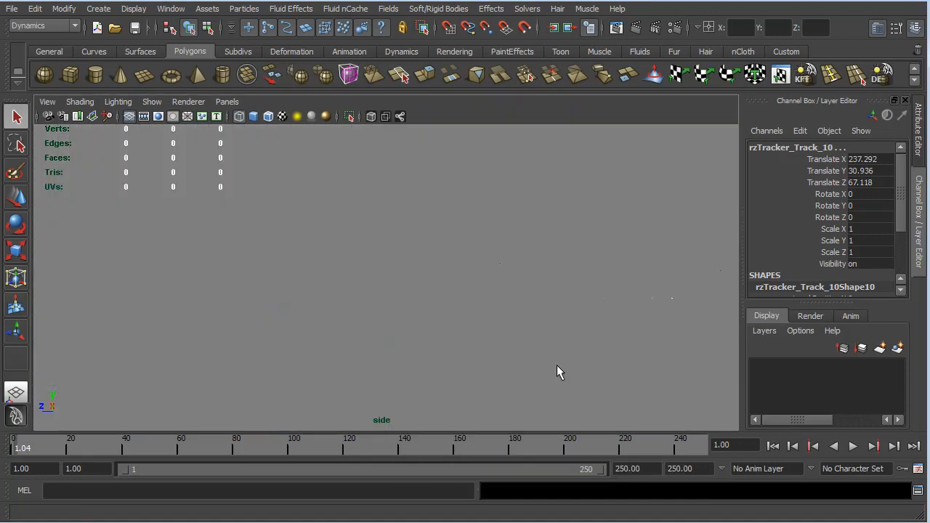
{"action": "mouse_move", "coordinate": [448, 282]}
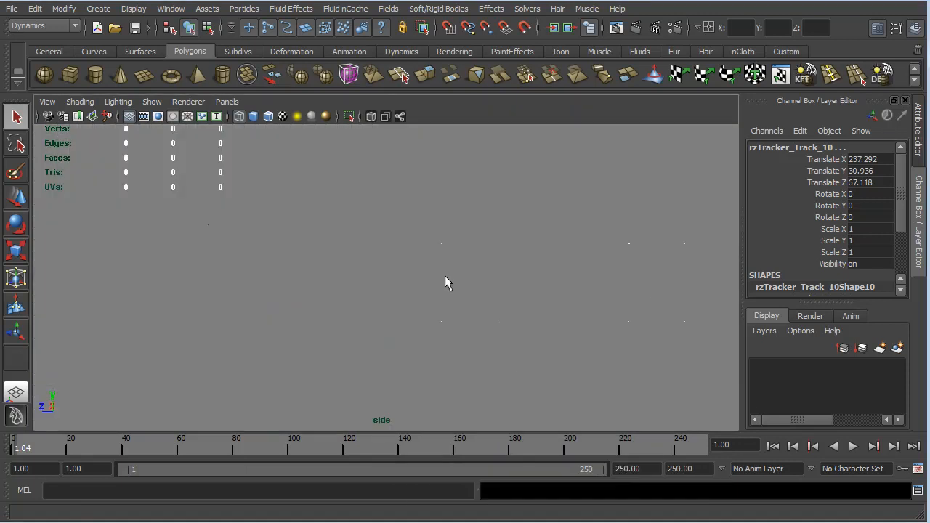
{"action": "mouse_move", "coordinate": [244, 288]}
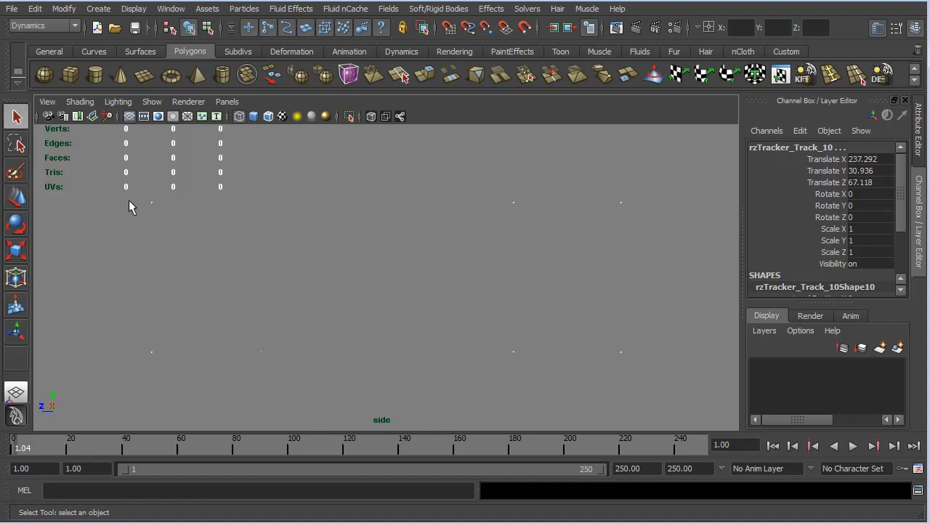
{"action": "mouse_move", "coordinate": [282, 171]}
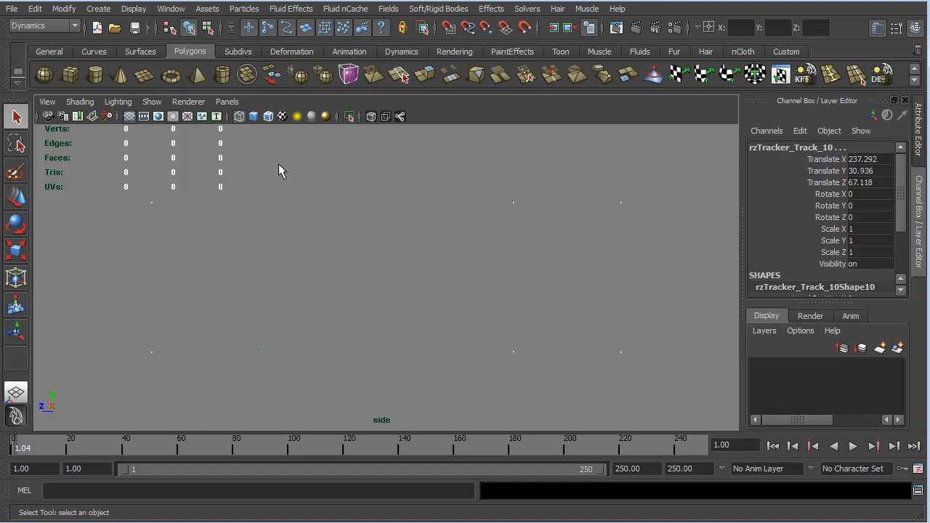
{"action": "mouse_move", "coordinate": [695, 144]}
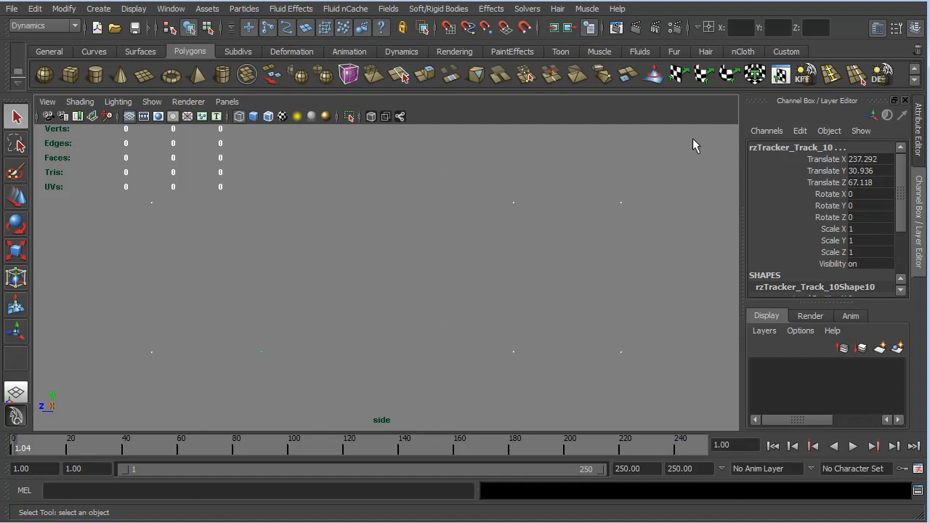